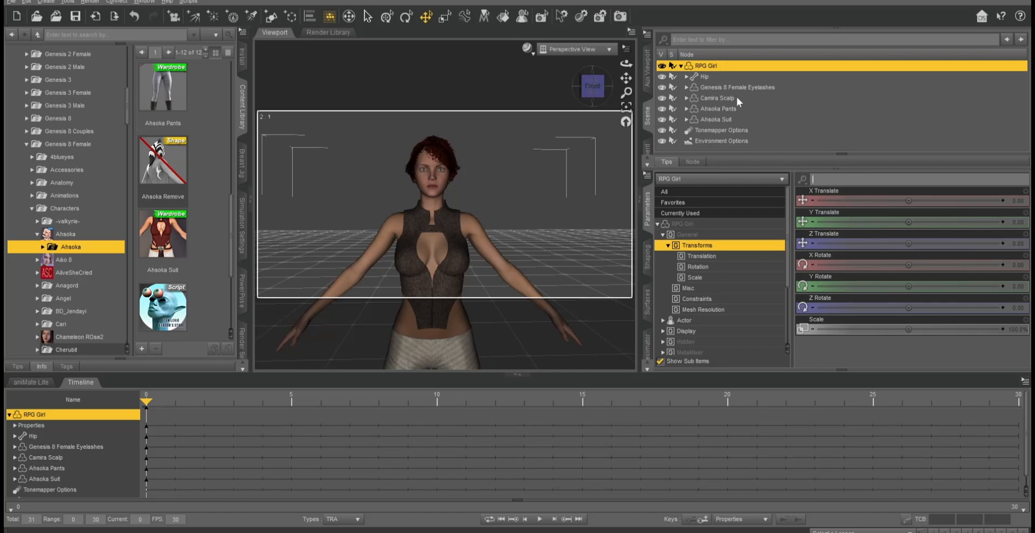
# Step: In the Daz To Unity bridge, filter morphs by 'nip', add Summer Day Nipples, and accept
pyautogui.click(13, 2)
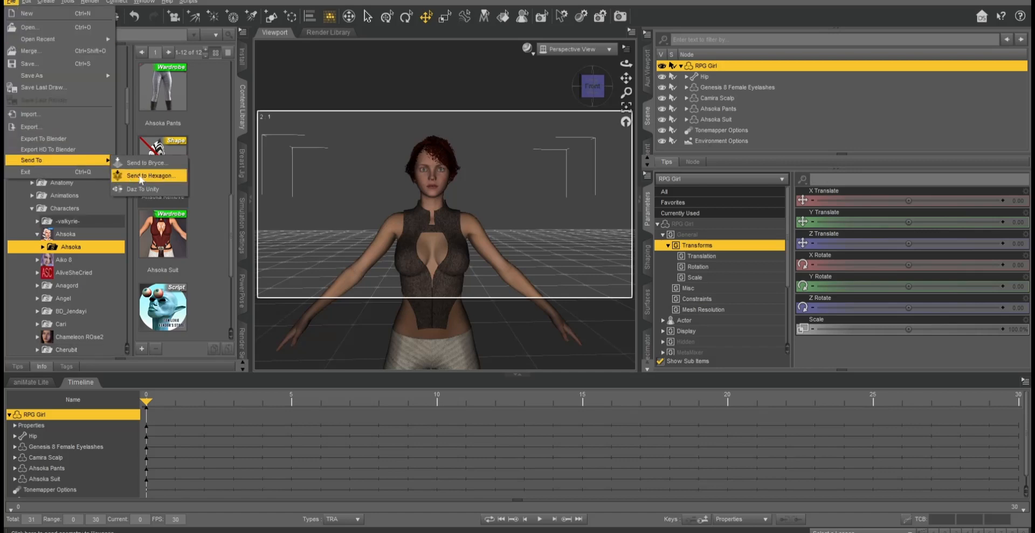
pyautogui.click(142, 189)
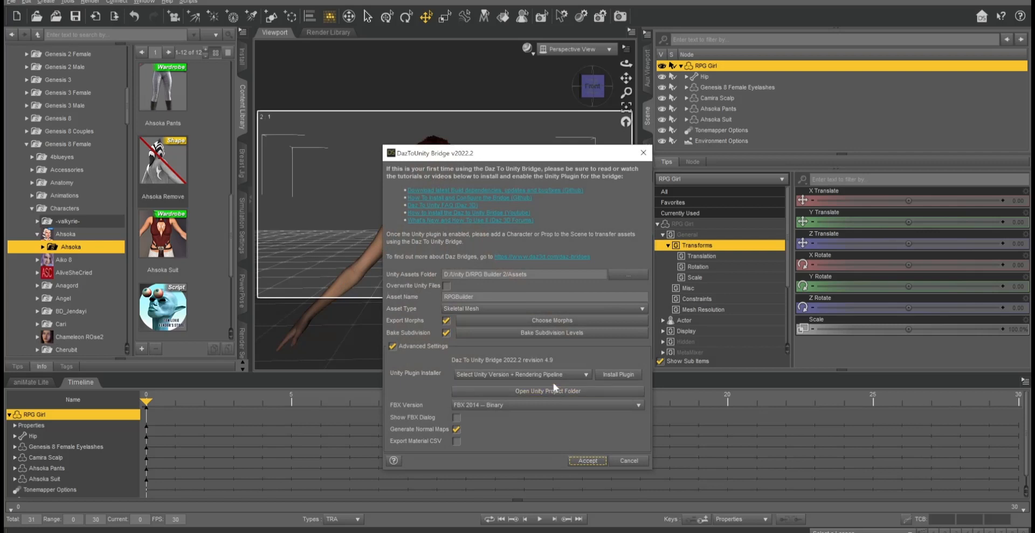
pyautogui.moveTo(526, 439)
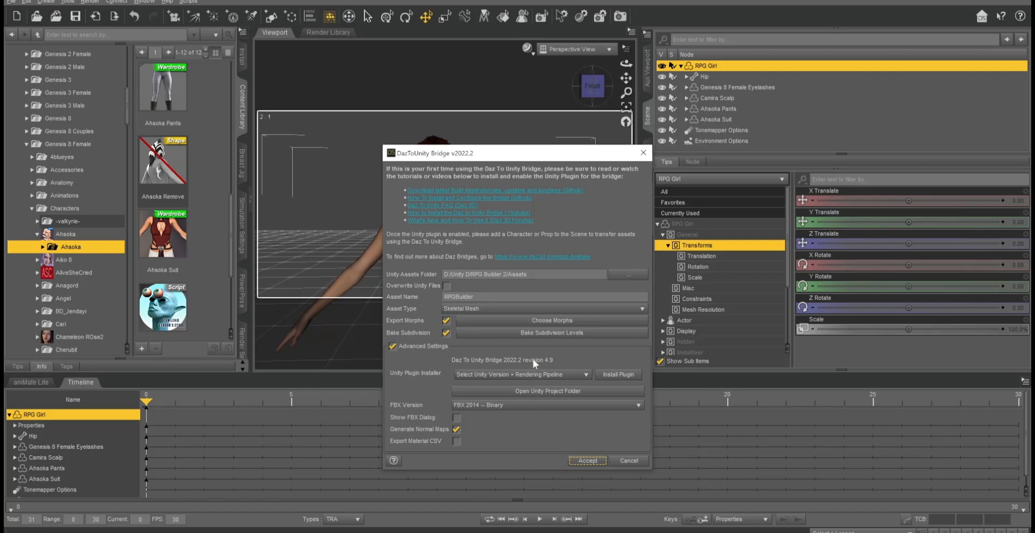
pyautogui.click(551, 320)
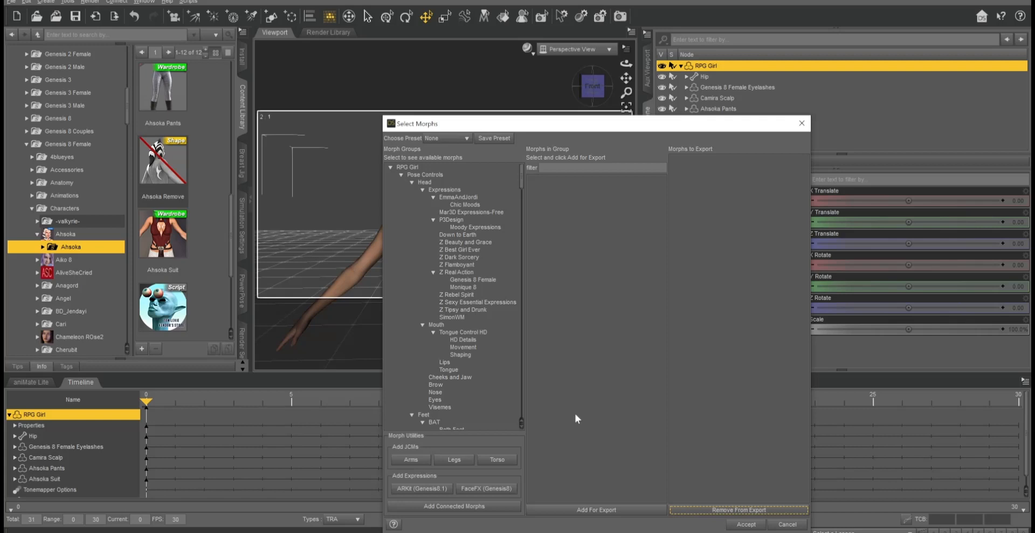
pyautogui.write('nipp')
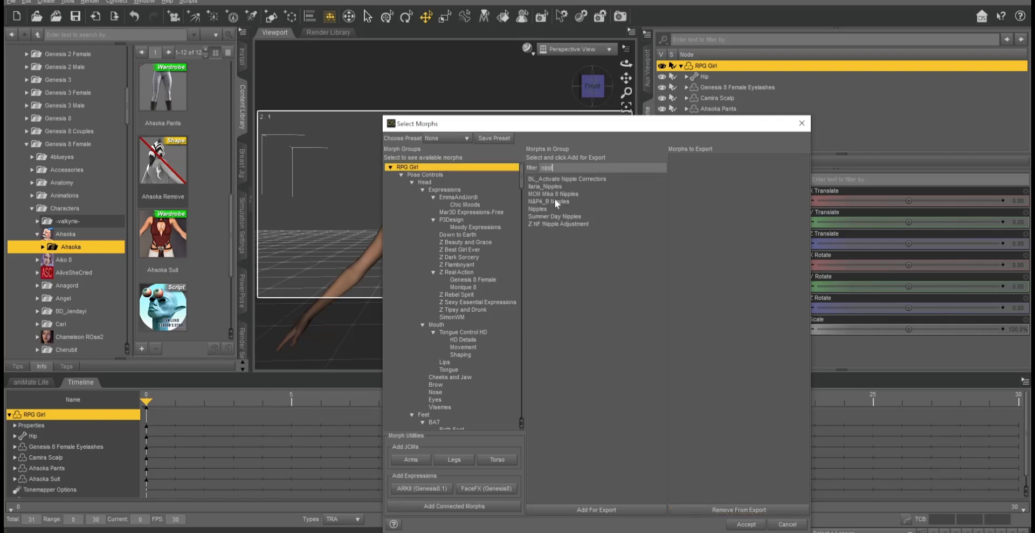
pyautogui.click(555, 215)
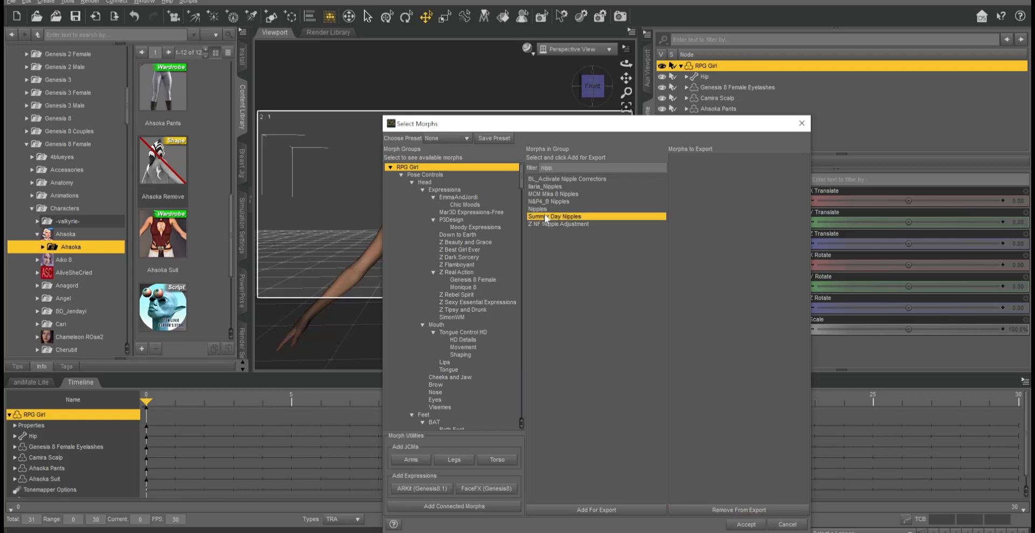
pyautogui.click(595, 509)
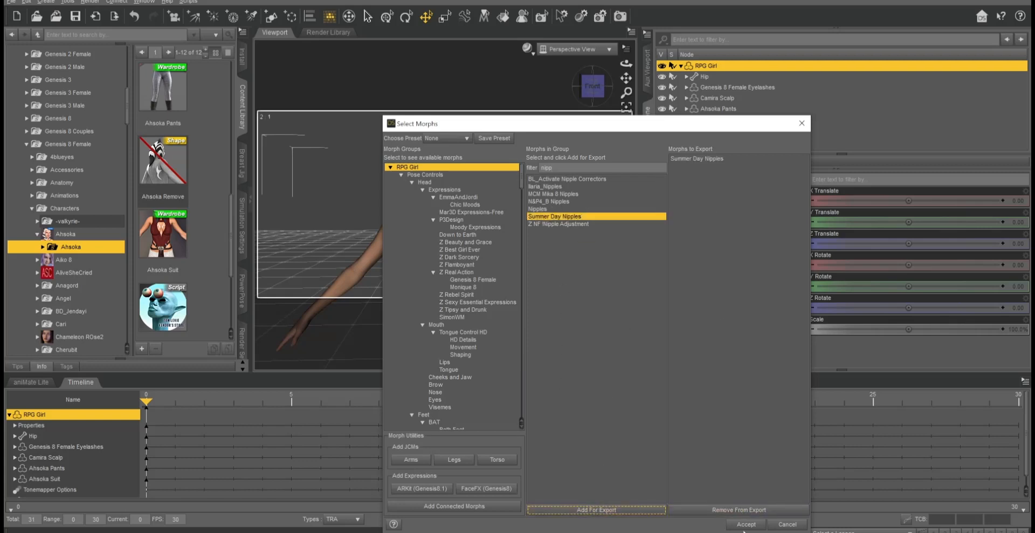
pyautogui.click(745, 524)
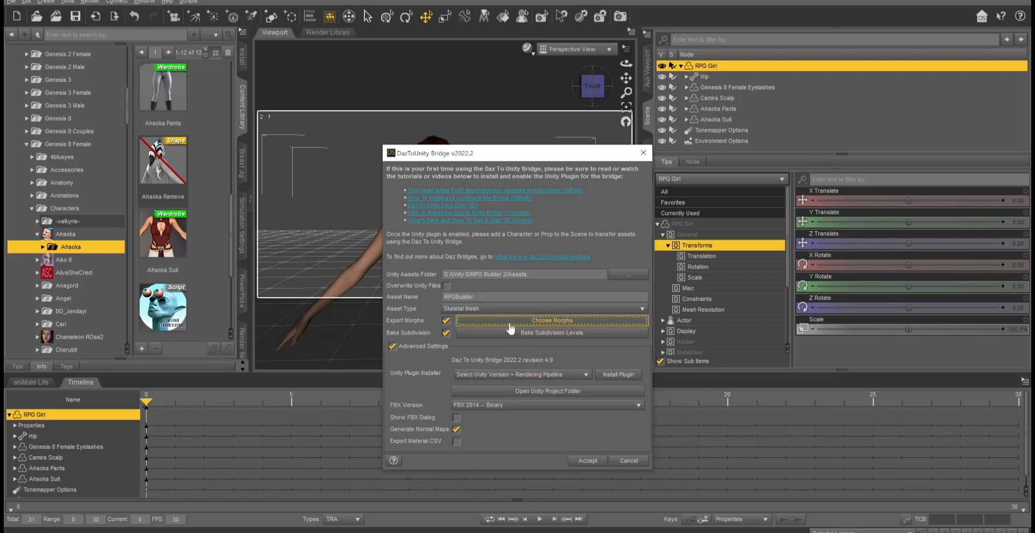
# Step: Filter morphs by 'breas', add Breasts Huge for export, and send the character to Unity
pyautogui.click(551, 320)
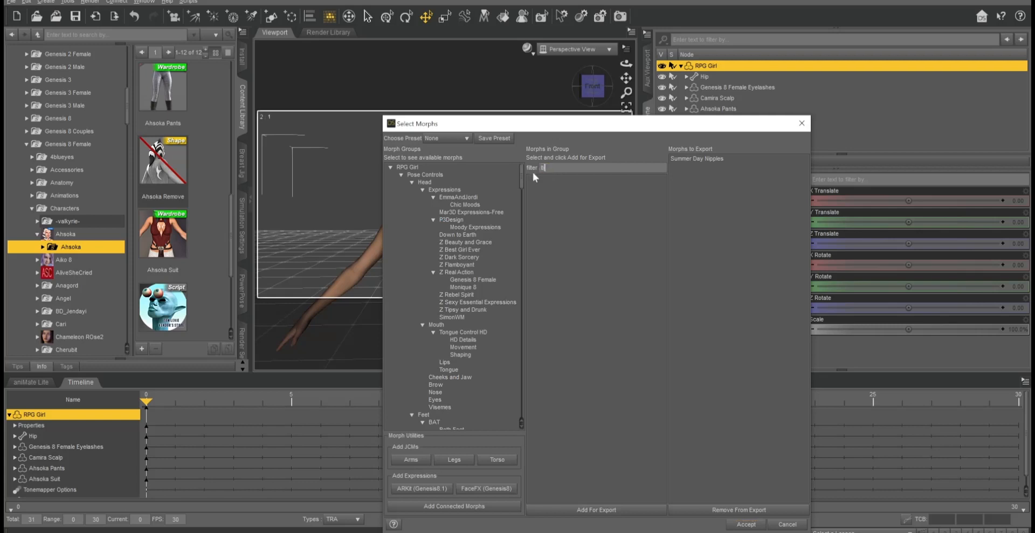
pyautogui.write('breast')
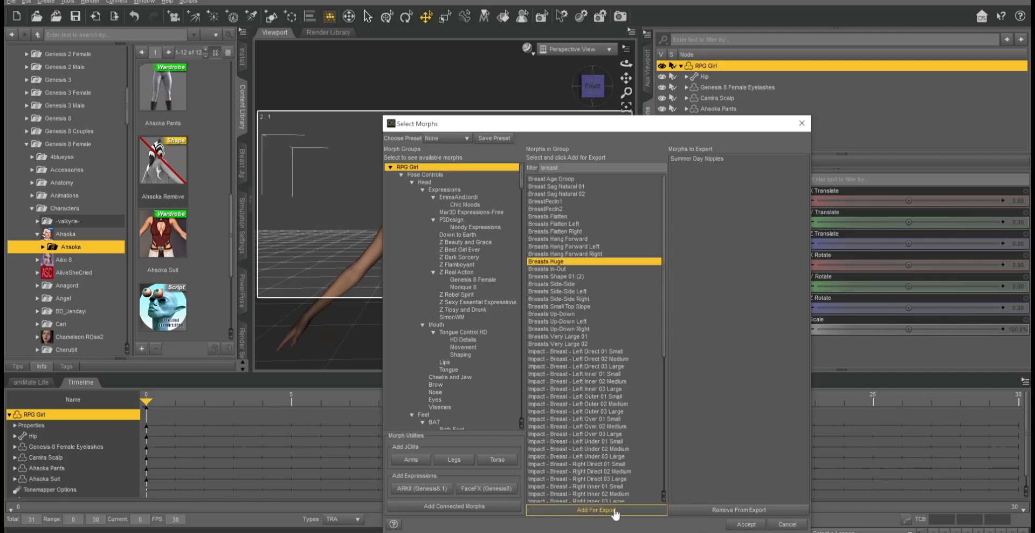
pyautogui.click(745, 523)
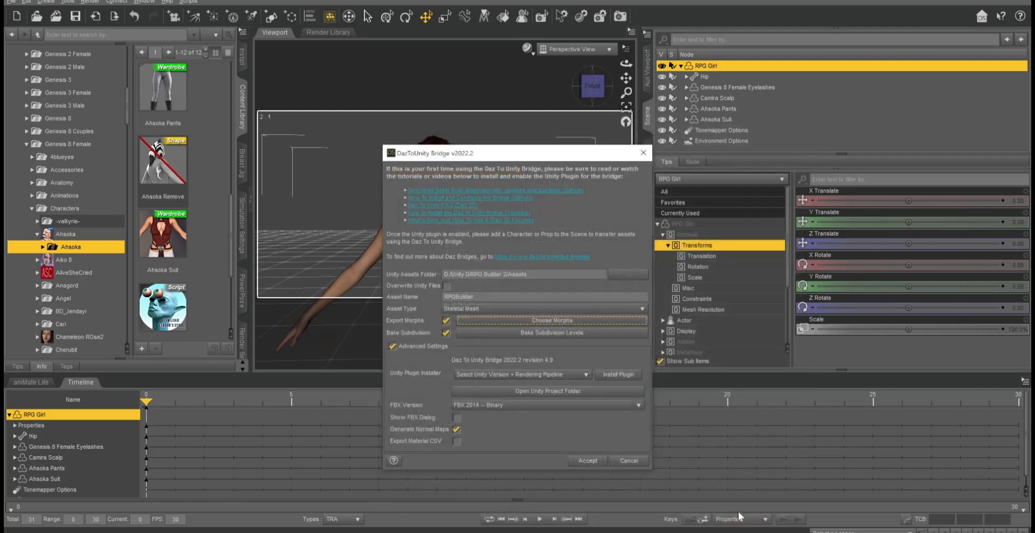
pyautogui.moveTo(574, 449)
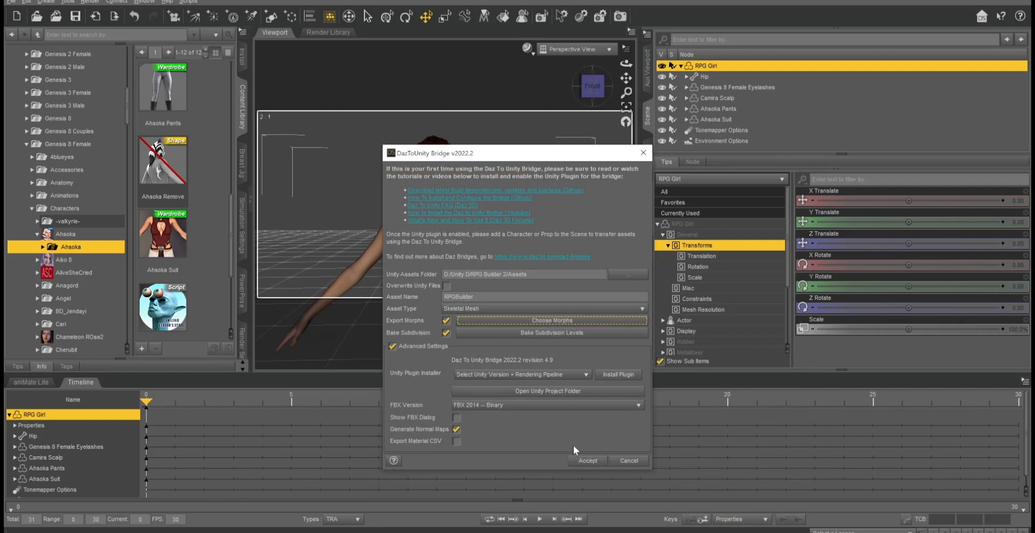
pyautogui.moveTo(609, 453)
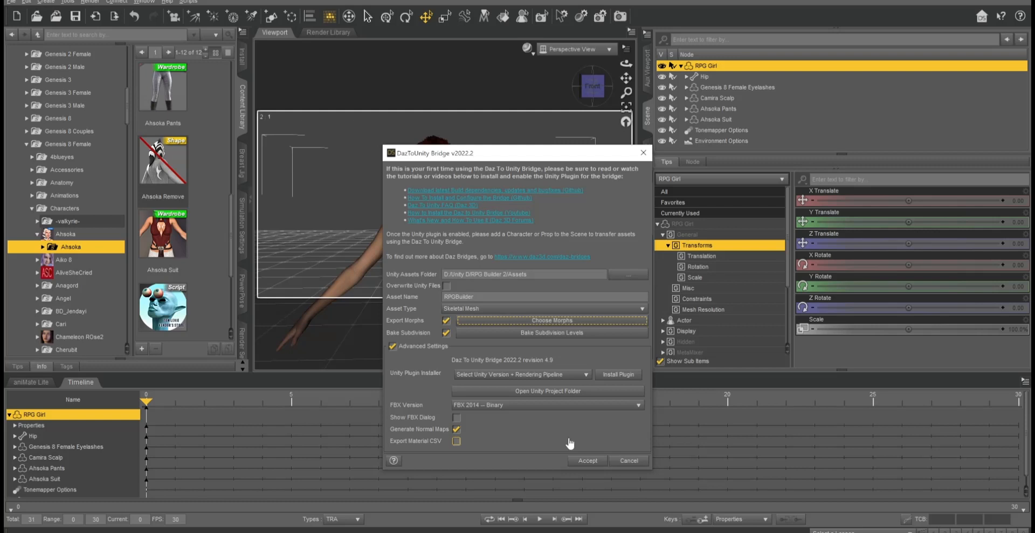
pyautogui.click(586, 460)
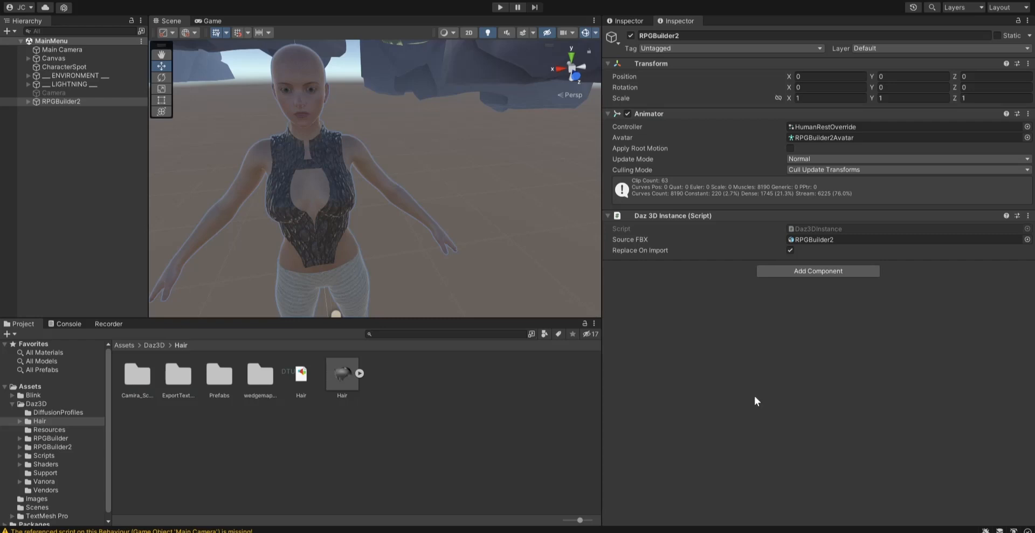
pyautogui.moveTo(503, 400)
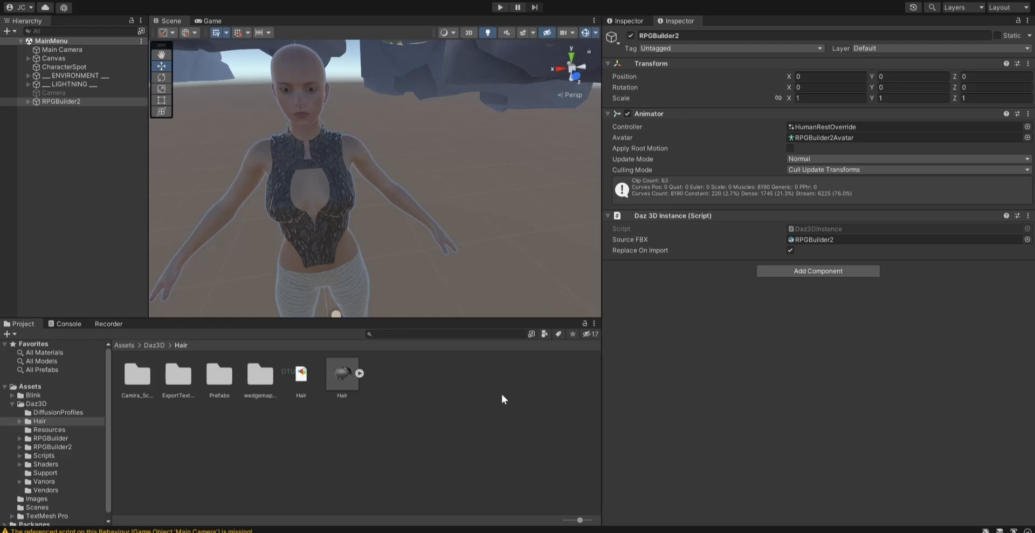
pyautogui.moveTo(656, 437)
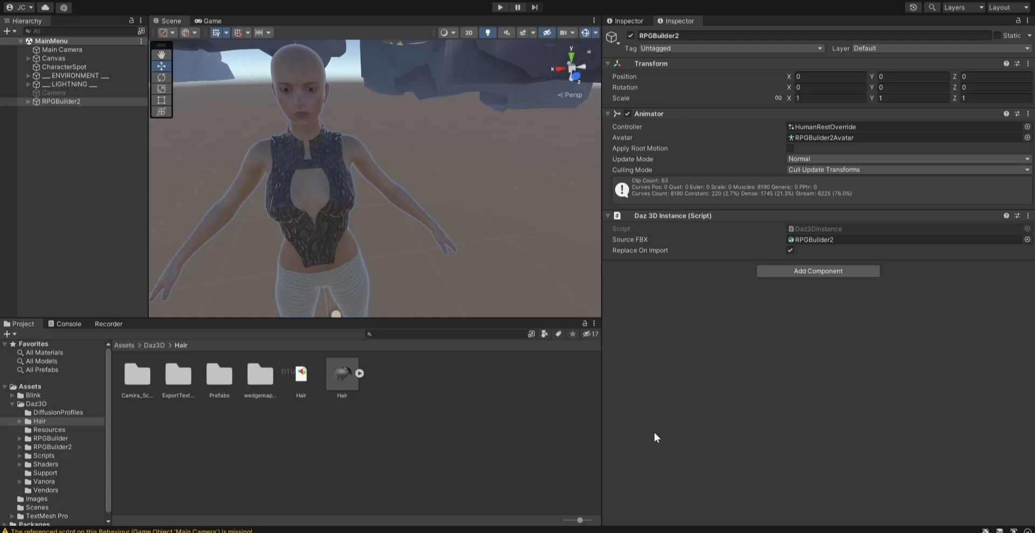
pyautogui.moveTo(65, 465)
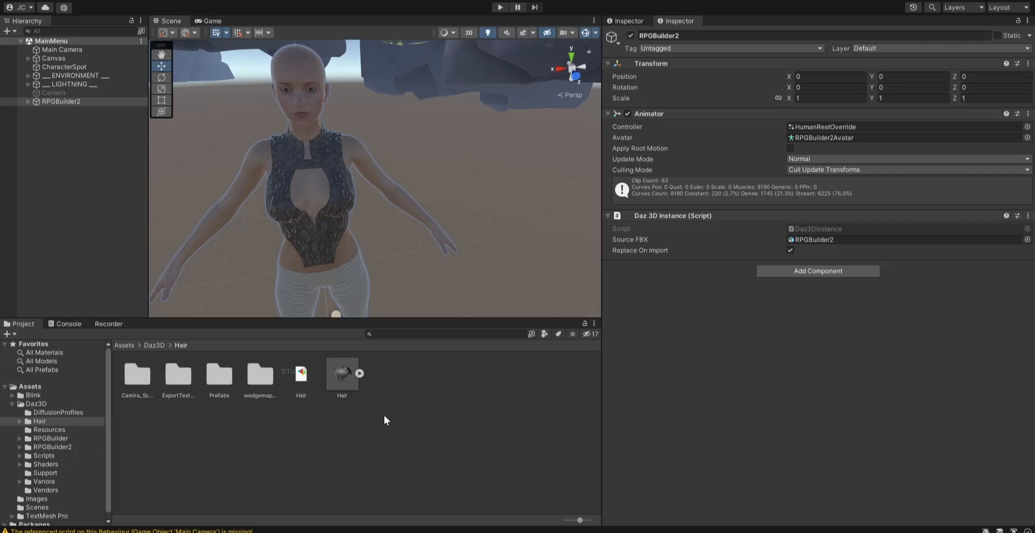
pyautogui.moveTo(270, 245)
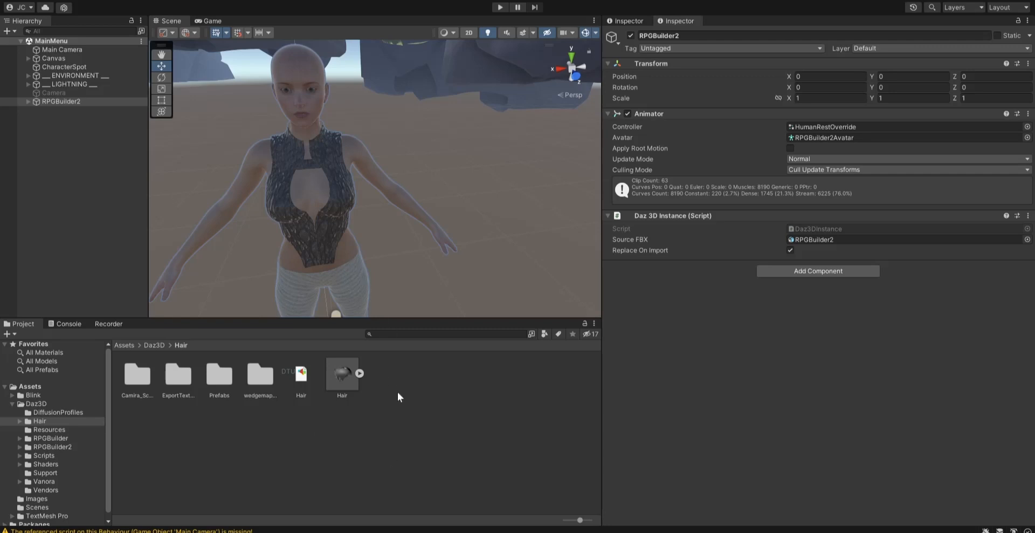
pyautogui.moveTo(132, 482)
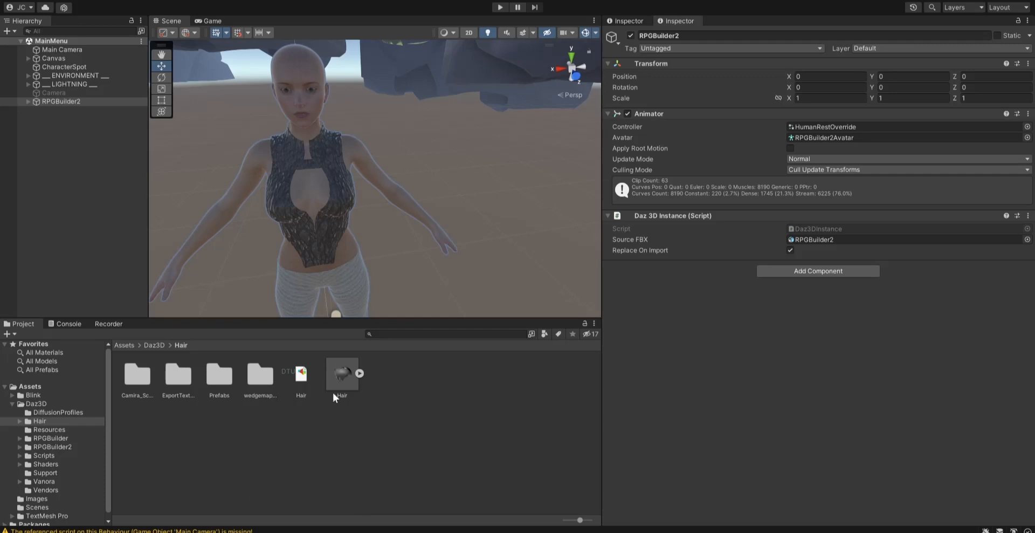
pyautogui.moveTo(351, 392)
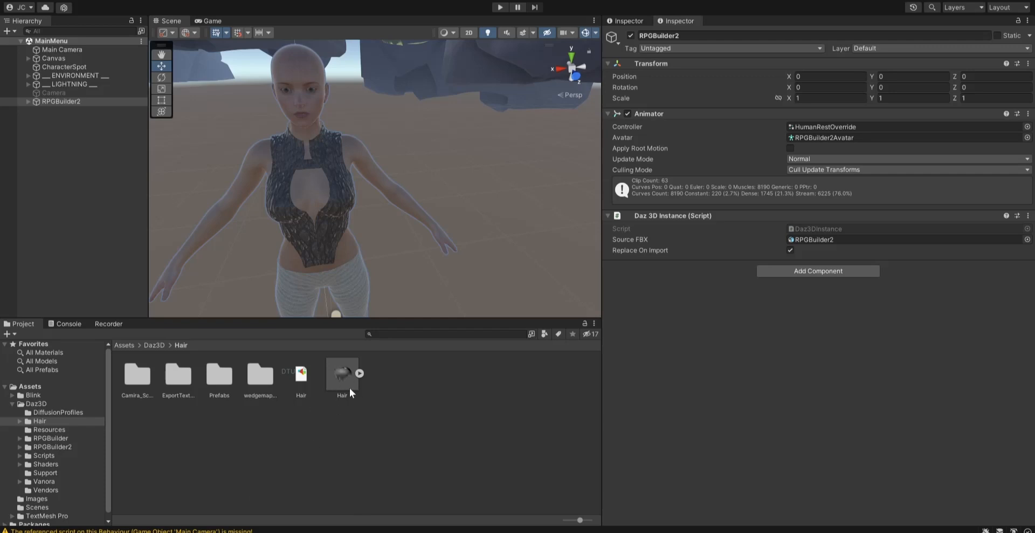
pyautogui.moveTo(337, 388)
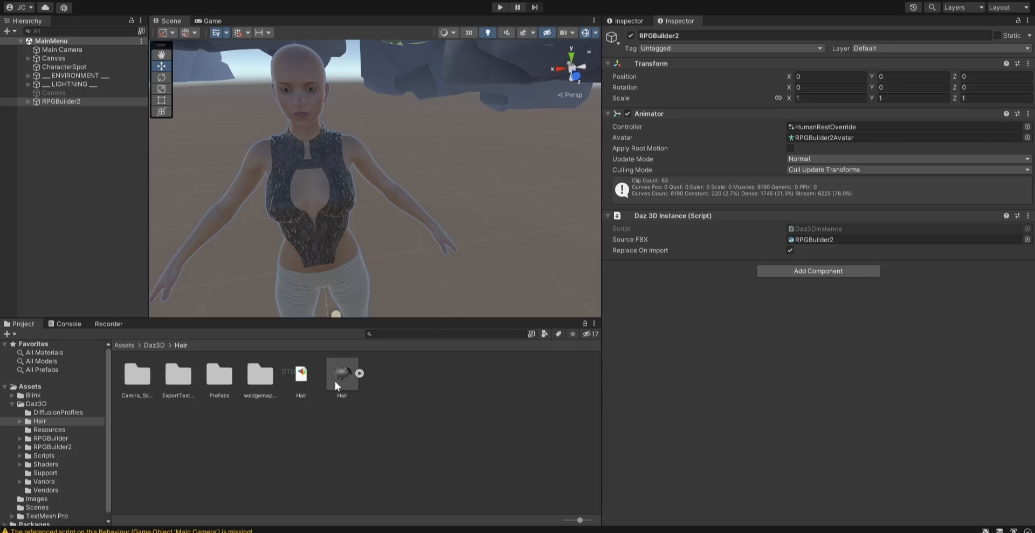
pyautogui.moveTo(280, 444)
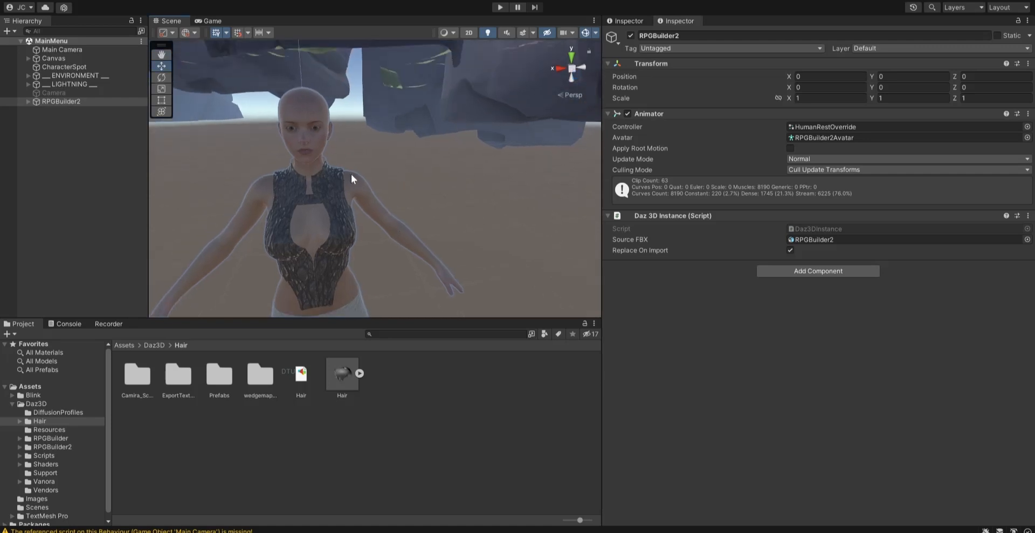
# Step: Open the RPGBuilder2 FBX import settings and keep its rig type as Humanoid
pyautogui.moveTo(352, 178); pyautogui.dragTo(355, 141)
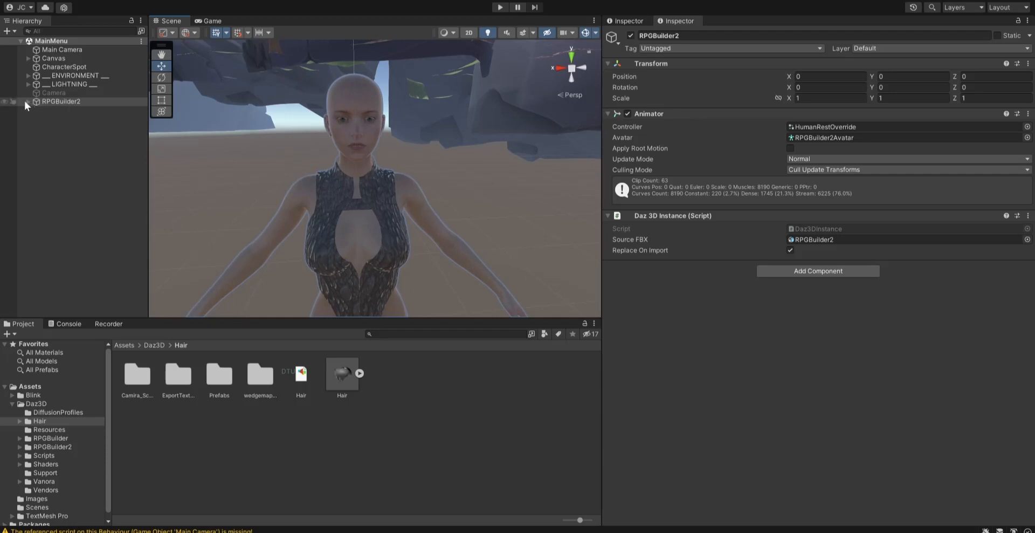
pyautogui.click(25, 101)
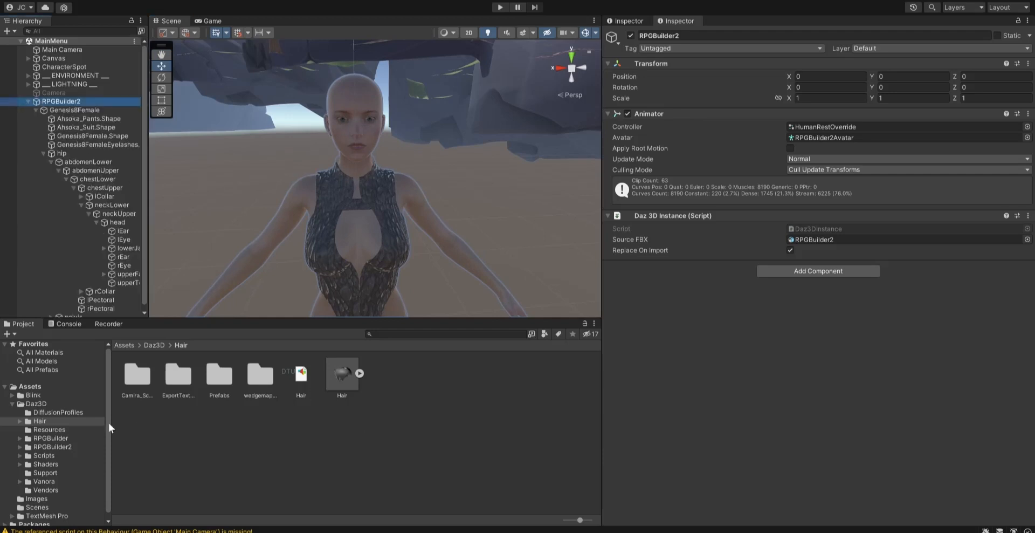
pyautogui.moveTo(35, 487)
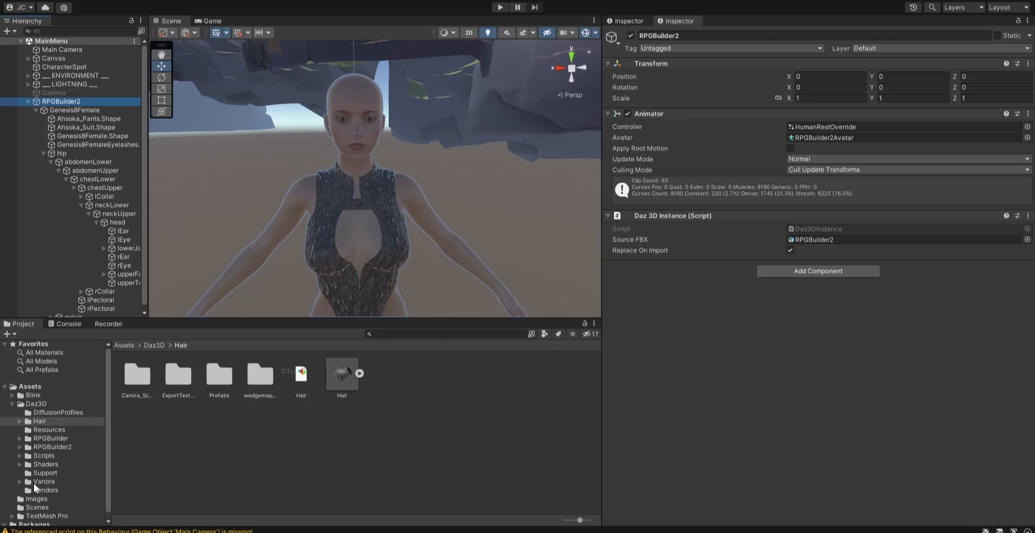
pyautogui.click(51, 449)
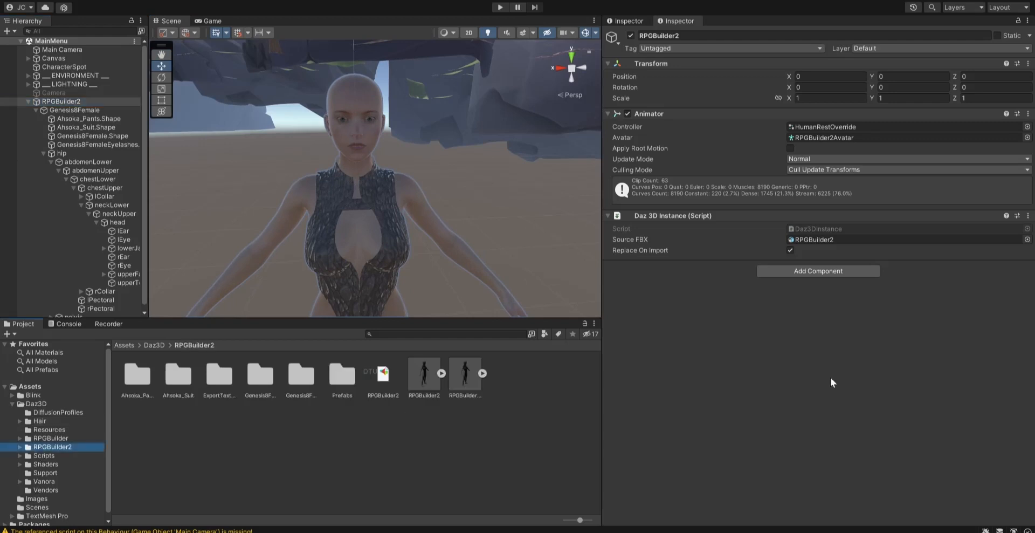
pyautogui.moveTo(399, 398)
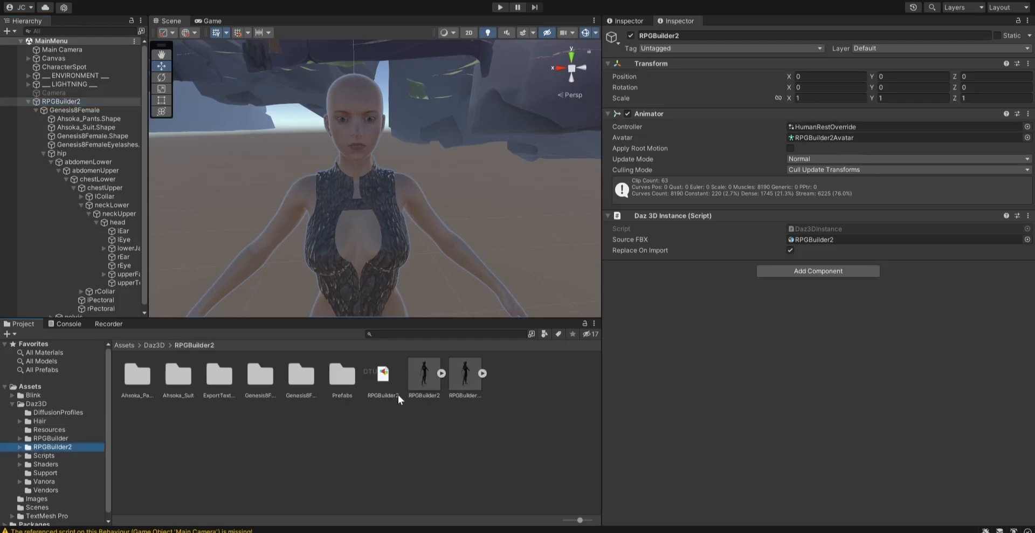
pyautogui.click(423, 372)
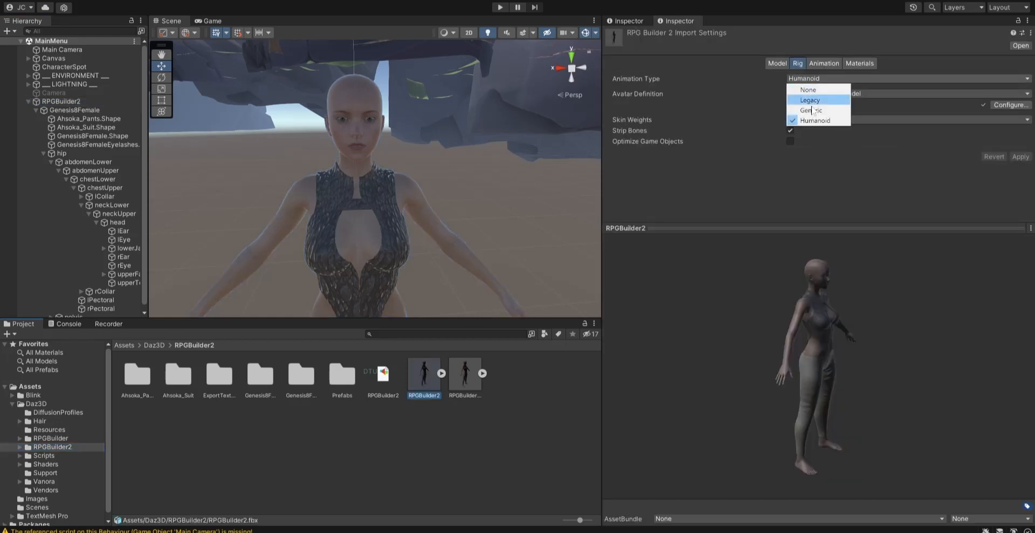
pyautogui.click(815, 120)
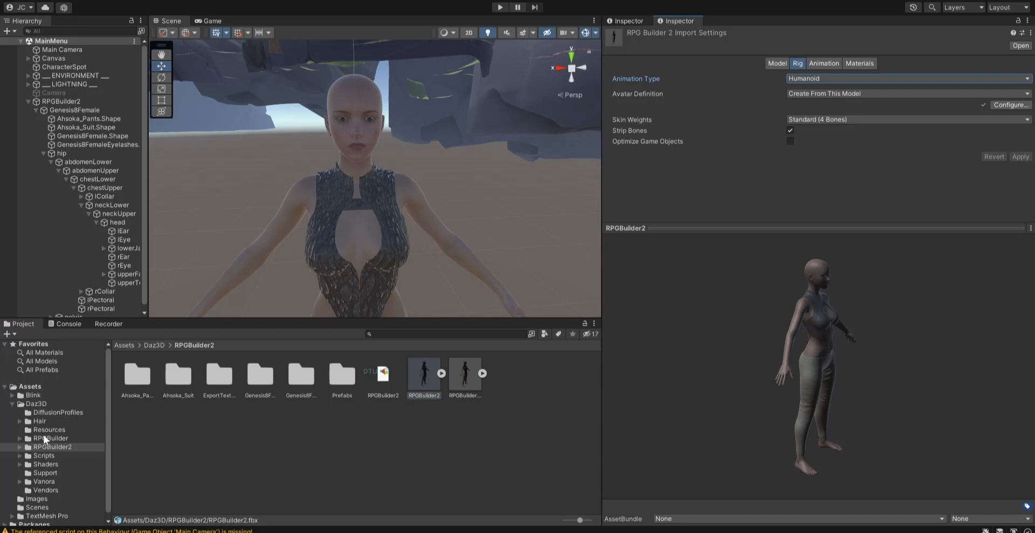
pyautogui.click(50, 447)
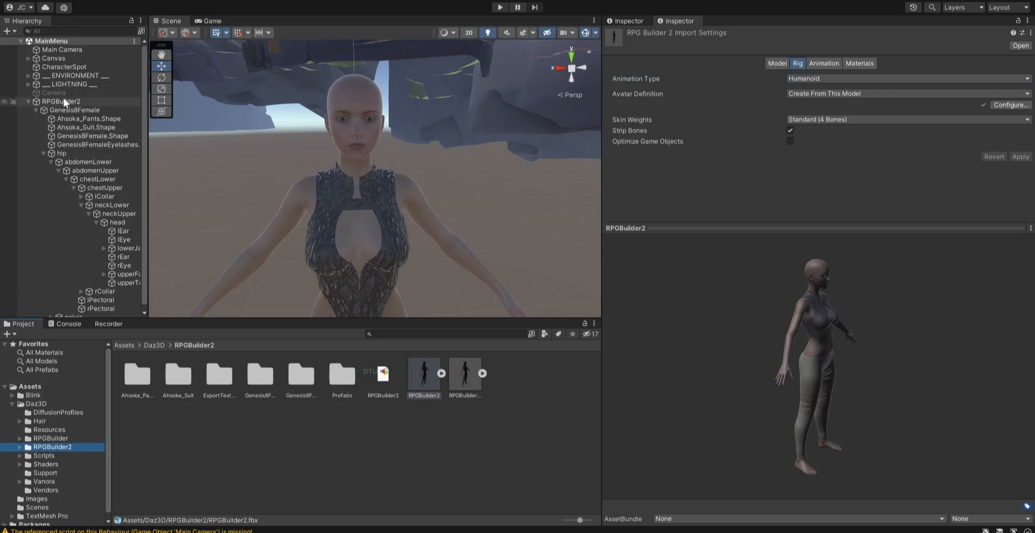
# Step: Select RPGBuilder2, run the main menu scene in Play mode, then stop playing
pyautogui.click(61, 101)
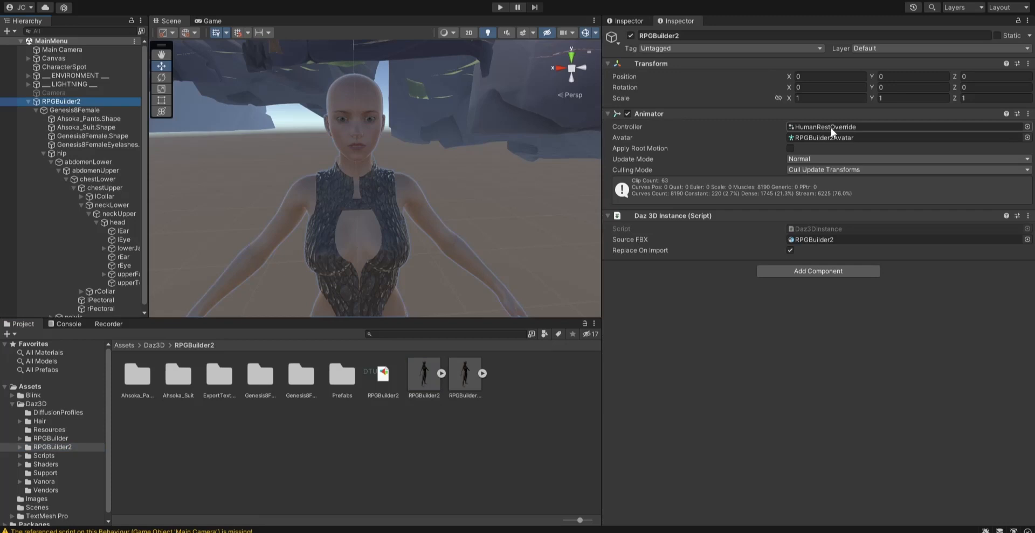
pyautogui.moveTo(854, 130)
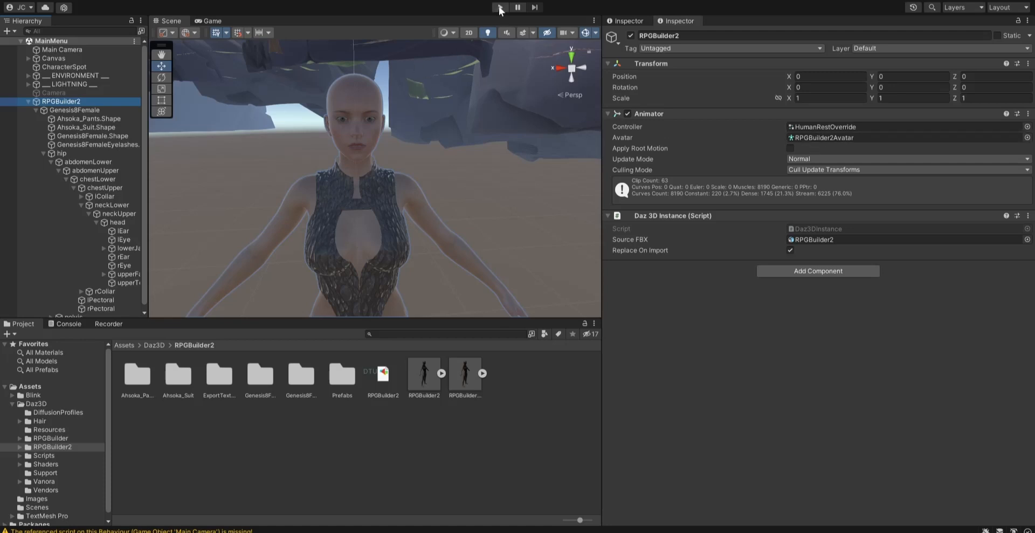
pyautogui.click(499, 7)
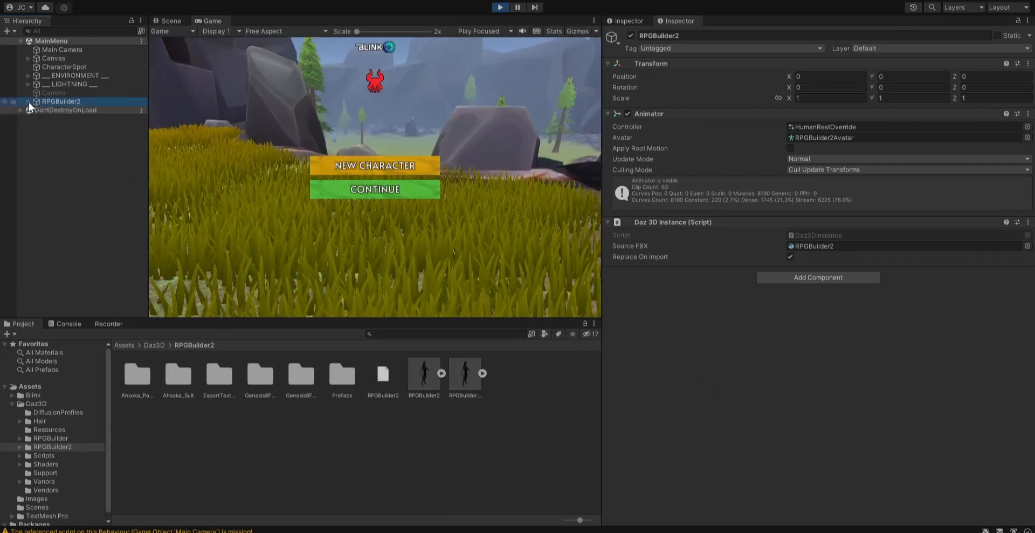
pyautogui.click(170, 21)
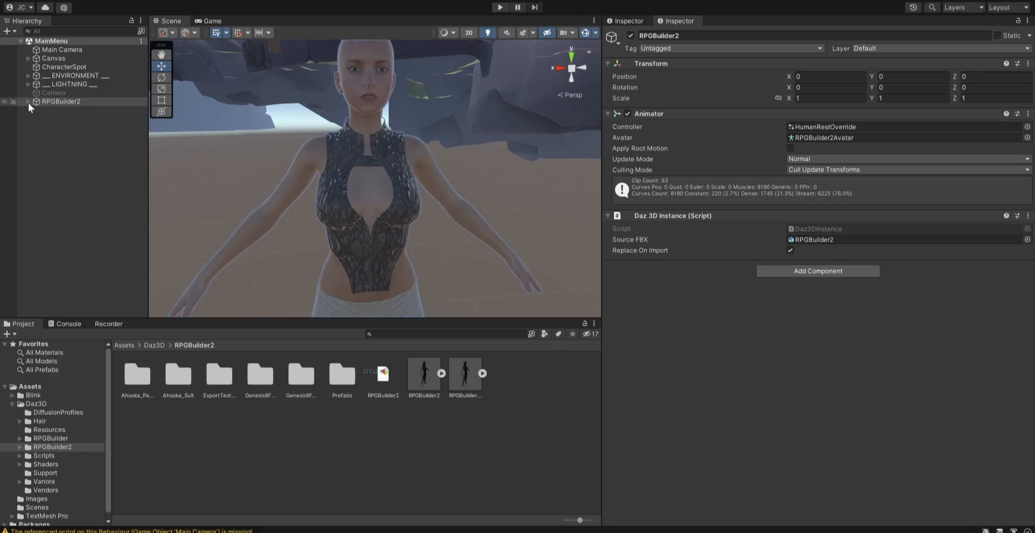
# Step: View the original RPGBuilder FBX's rig import errors, then return to the RPGBuilder2 folder
pyautogui.click(61, 101)
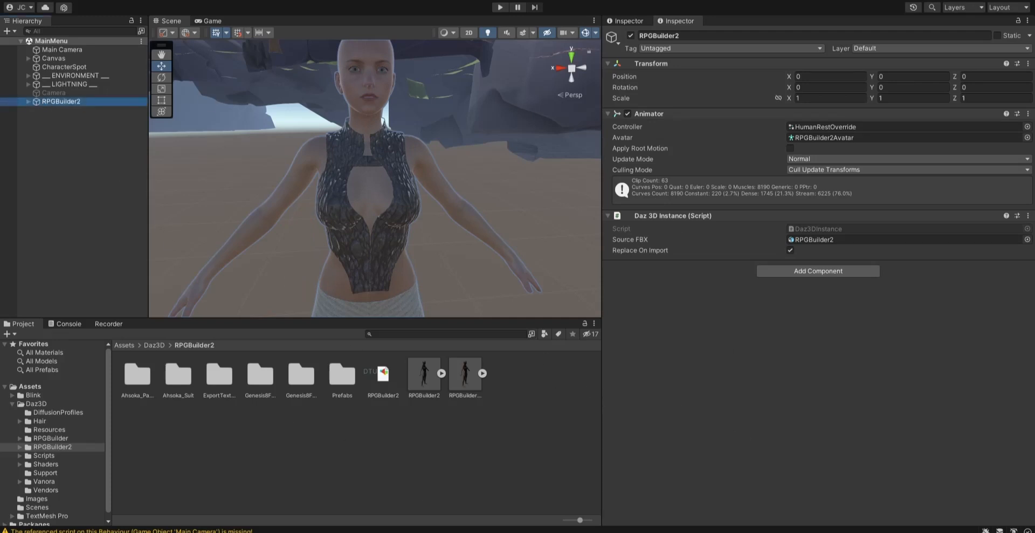
pyautogui.click(50, 438)
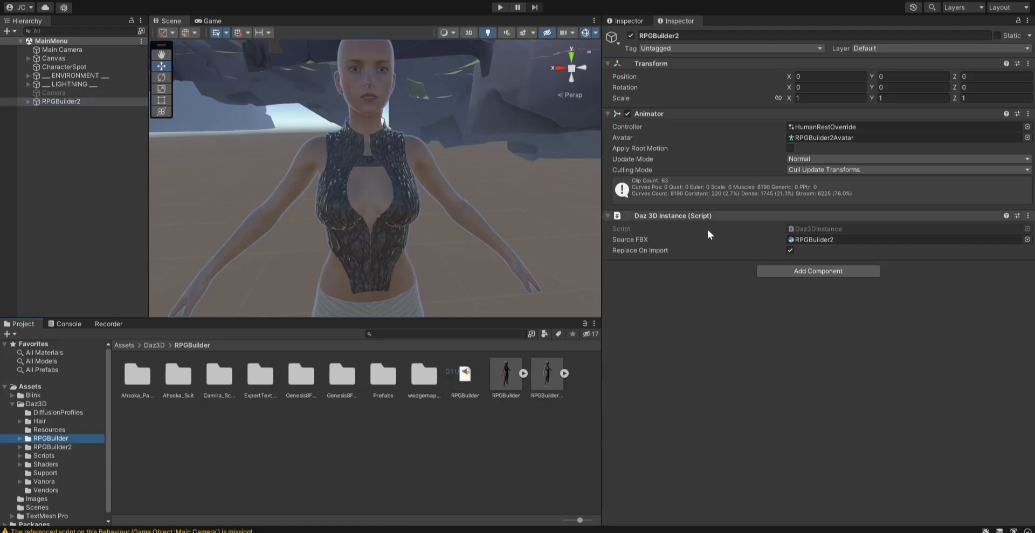
pyautogui.click(506, 373)
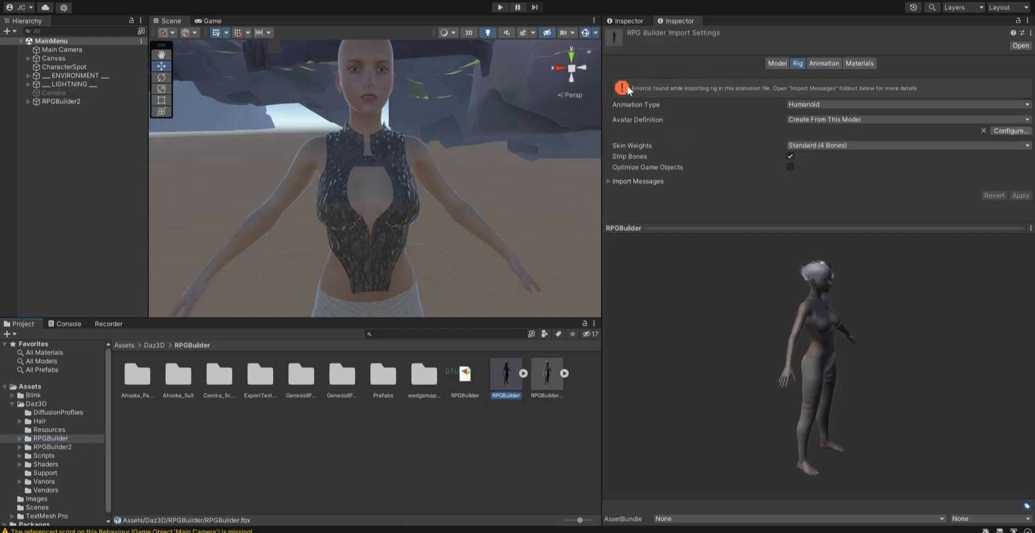
pyautogui.moveTo(761, 102)
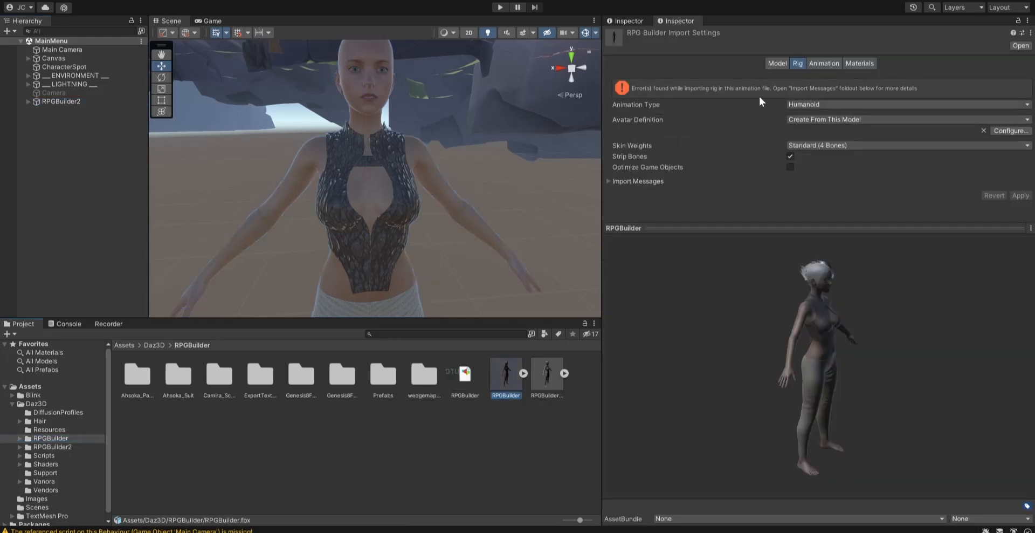
pyautogui.moveTo(191, 477)
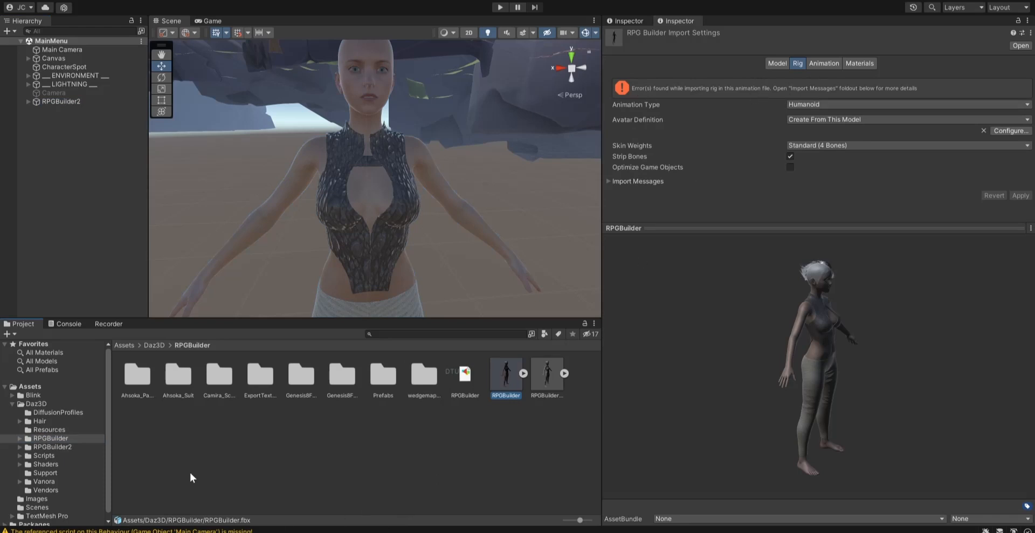
pyautogui.click(52, 447)
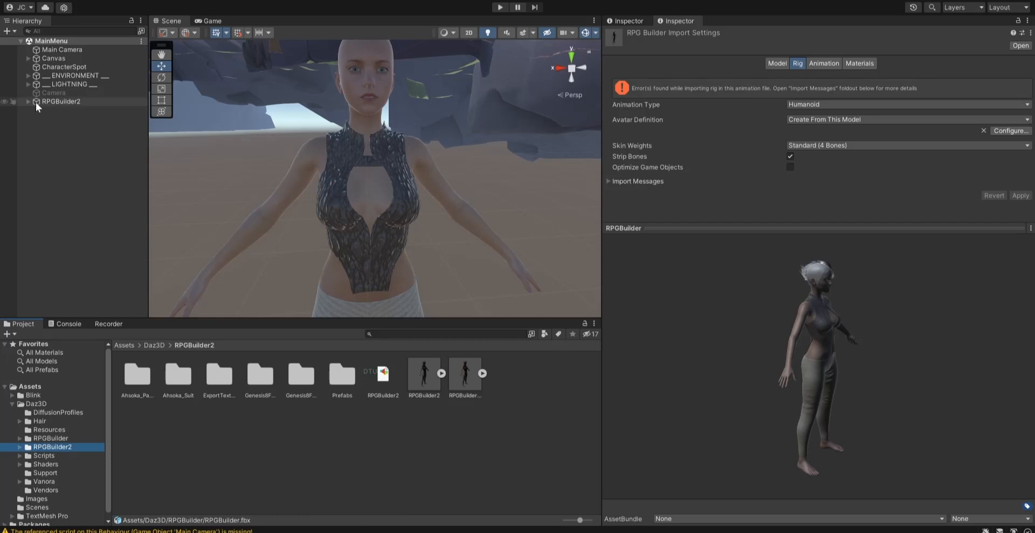
# Step: Drag Character_HumanMale from RPGBuilder's Characters folder into the scene
pyautogui.click(61, 101)
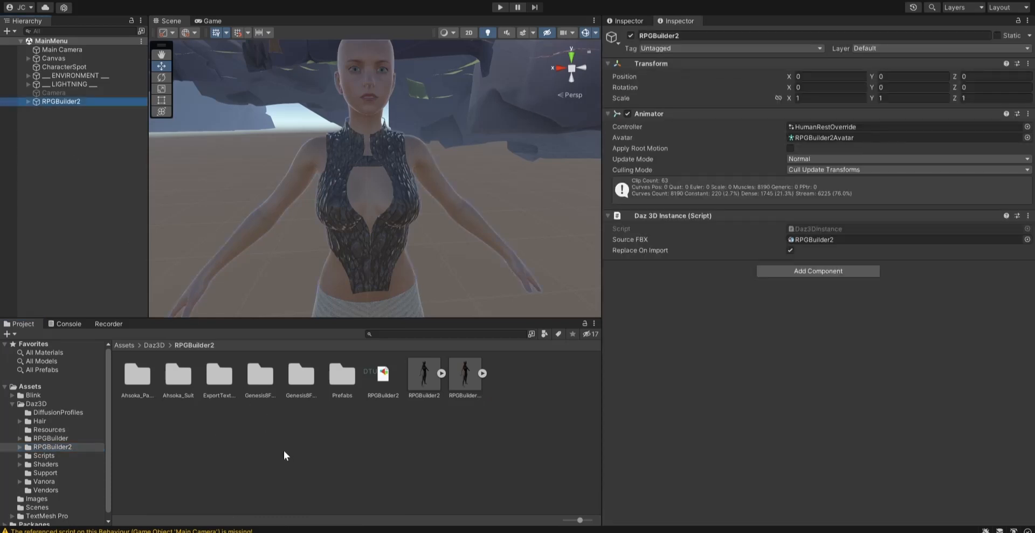
pyautogui.moveTo(259, 368)
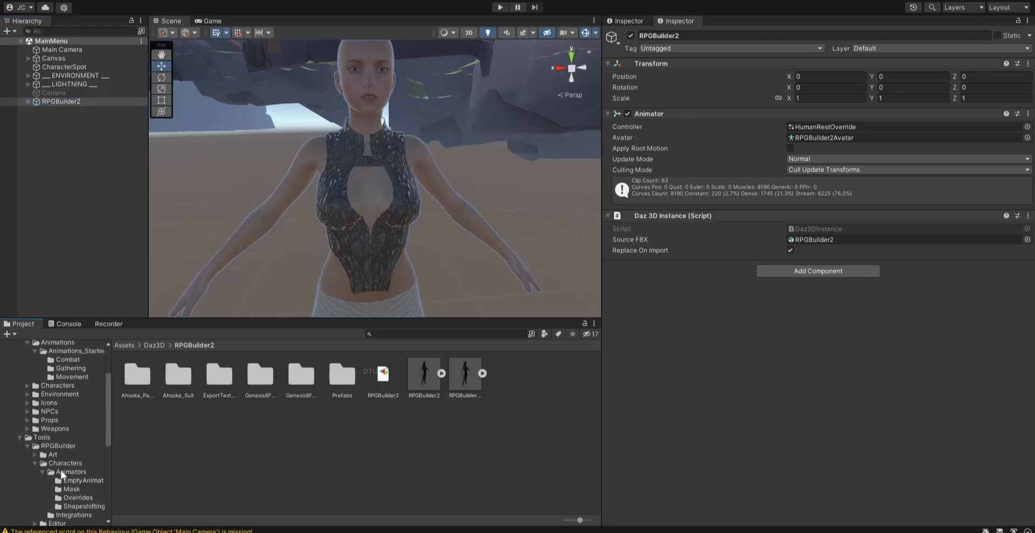
pyautogui.click(65, 463)
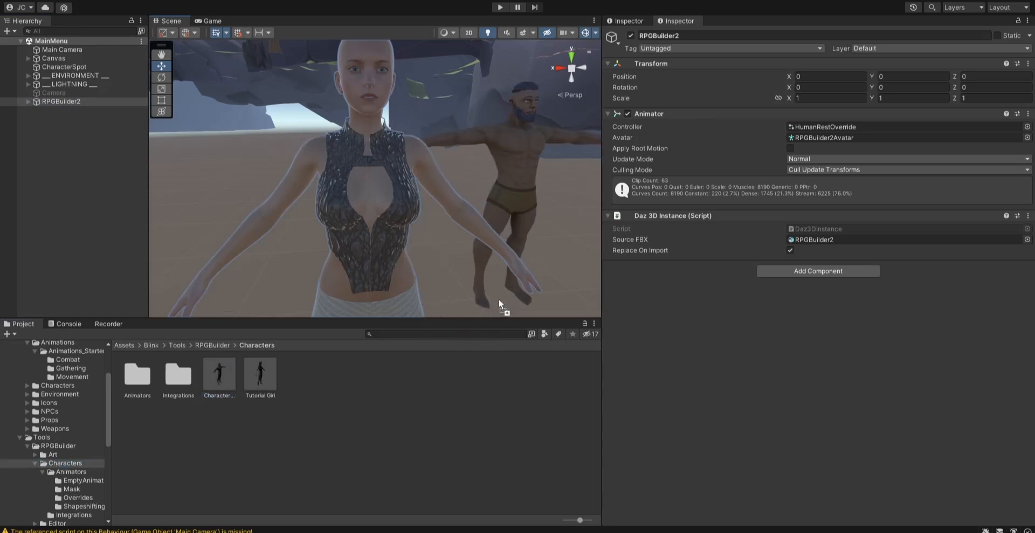
pyautogui.click(76, 58)
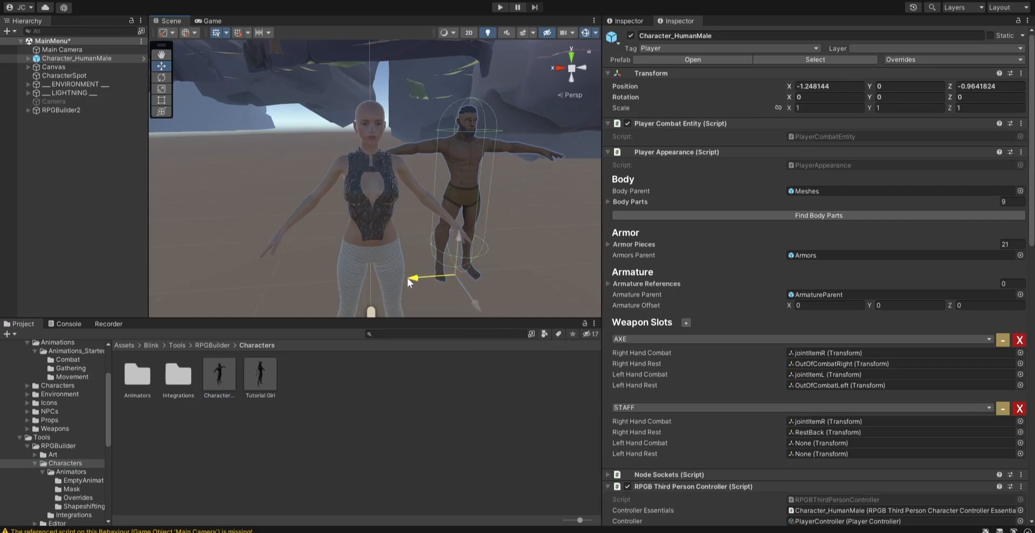
# Step: Move Character_HumanMale beside the female, place RPGBuilder2 next to it, and expand both
pyautogui.moveTo(412, 277); pyautogui.dragTo(393, 304)
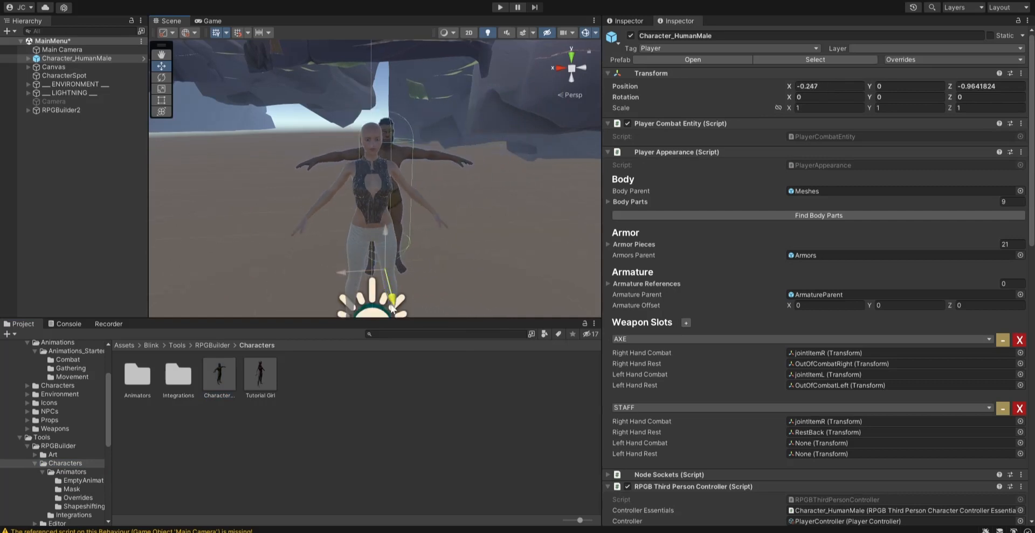
pyautogui.moveTo(393, 307); pyautogui.dragTo(393, 283)
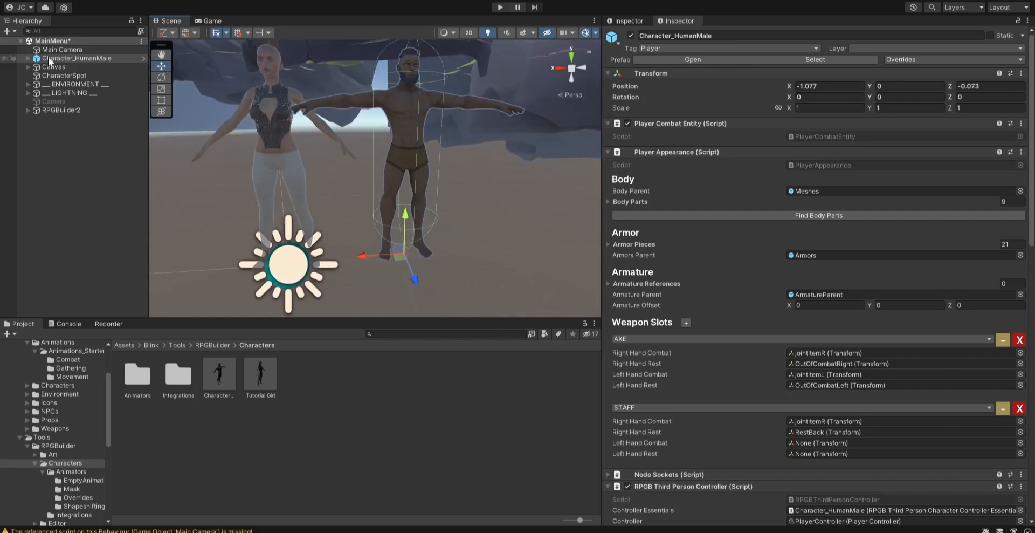
pyautogui.rightClick(77, 59)
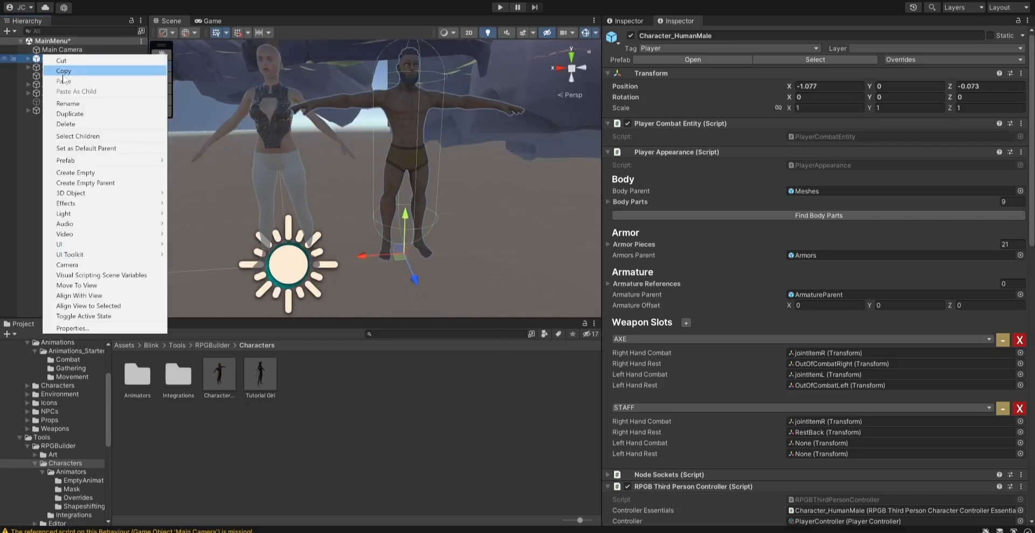
pyautogui.moveTo(66, 159)
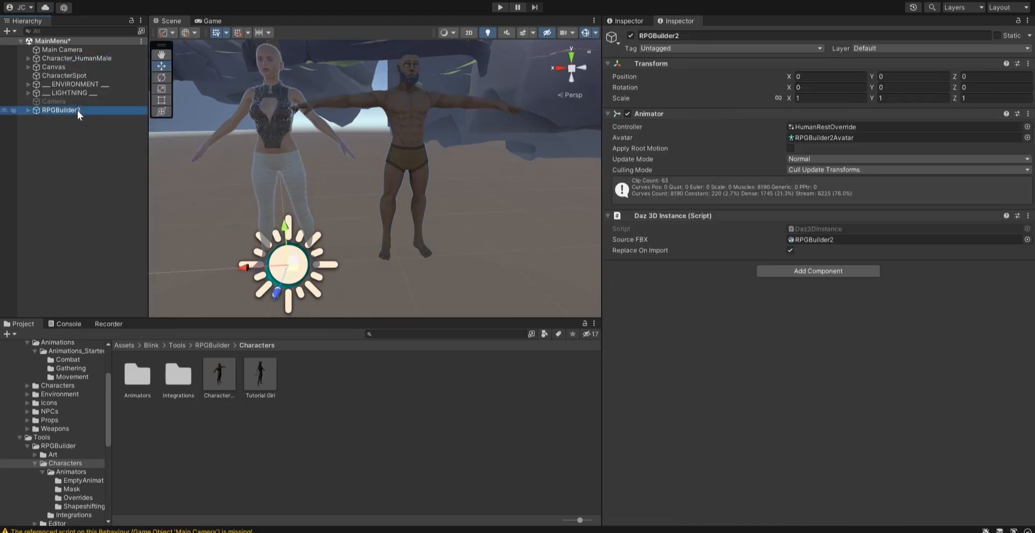
pyautogui.rightClick(61, 110)
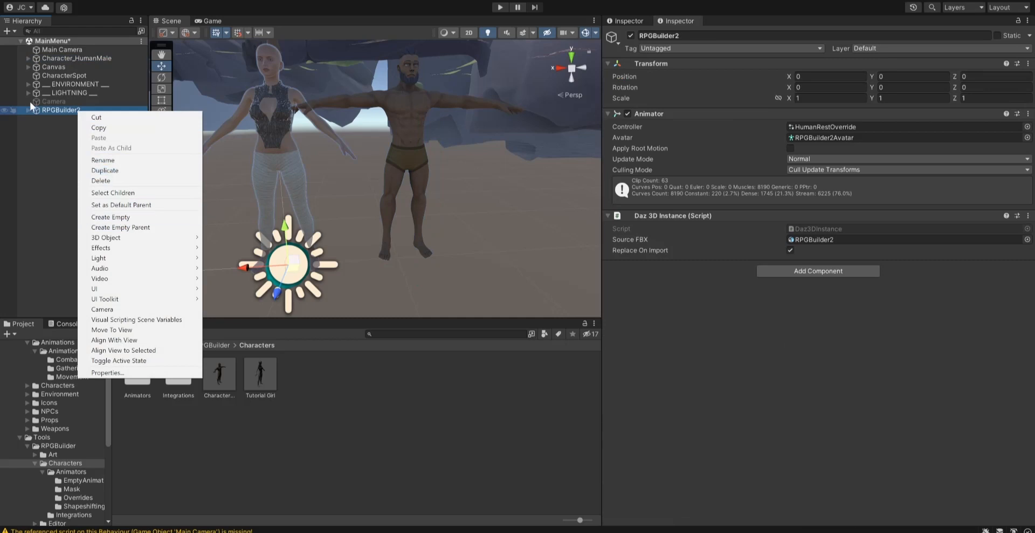
pyautogui.click(36, 58)
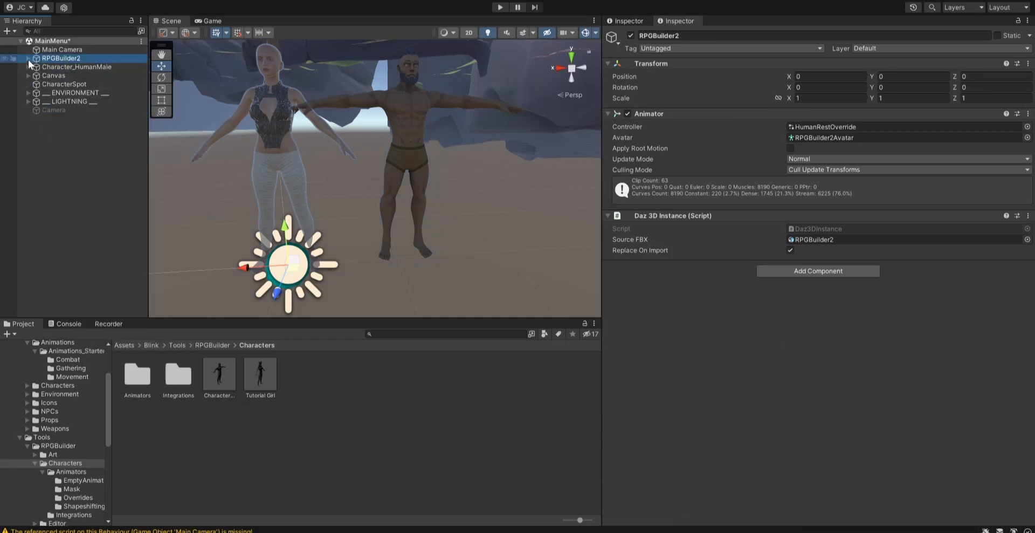
pyautogui.click(29, 58)
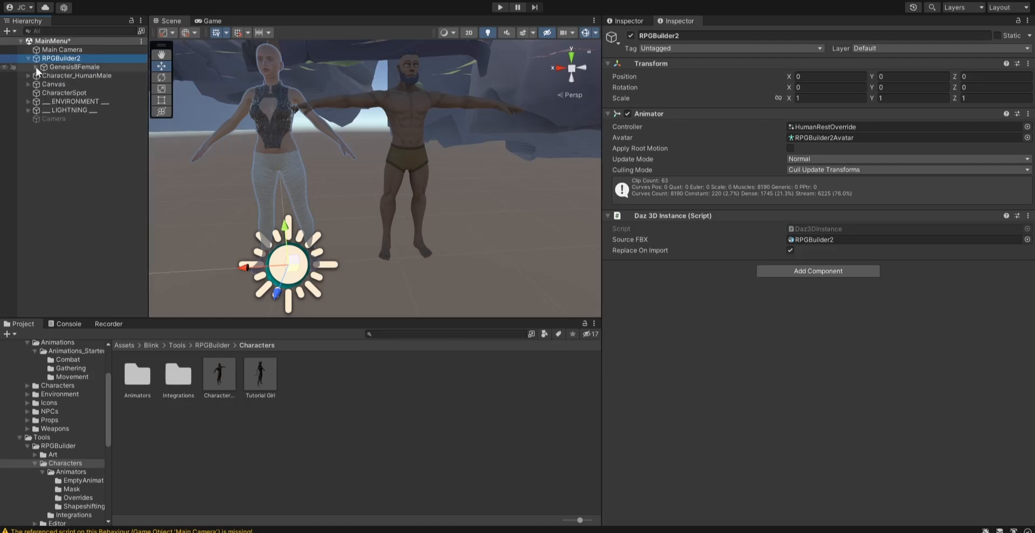
pyautogui.click(29, 76)
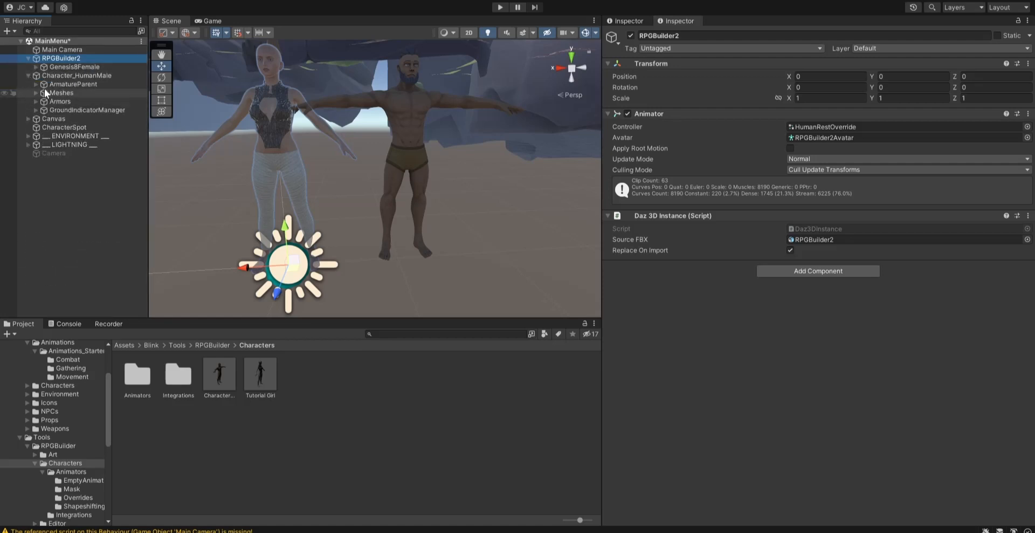
# Step: Delete the male Armature under AmatureParent and the male body meshes under Meshes
pyautogui.click(73, 83)
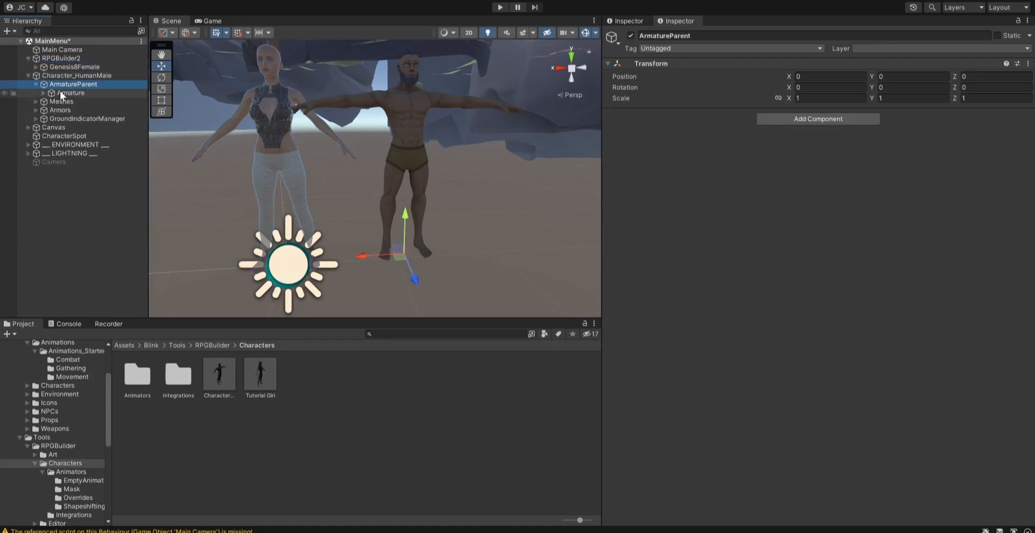
pyautogui.click(71, 92)
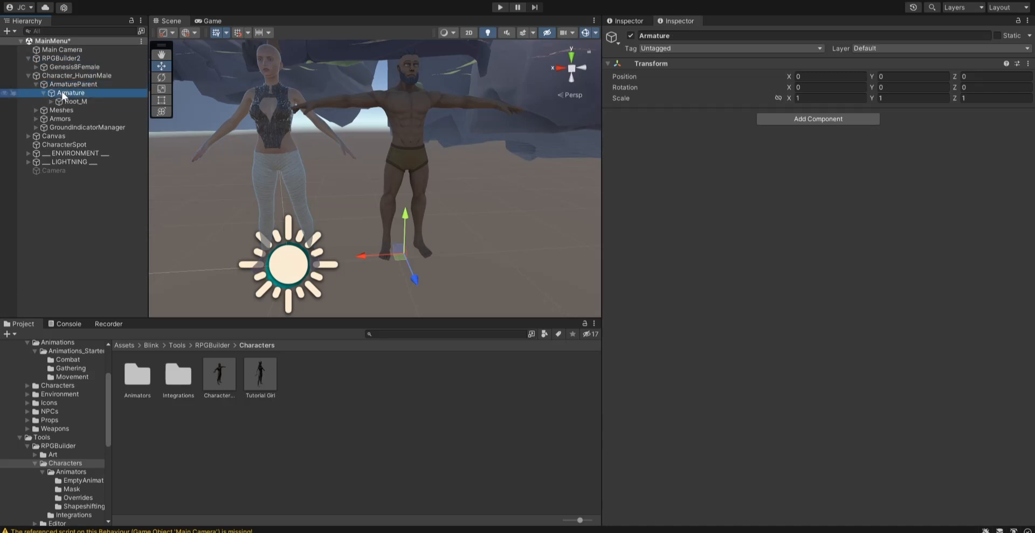
pyautogui.moveTo(393, 203)
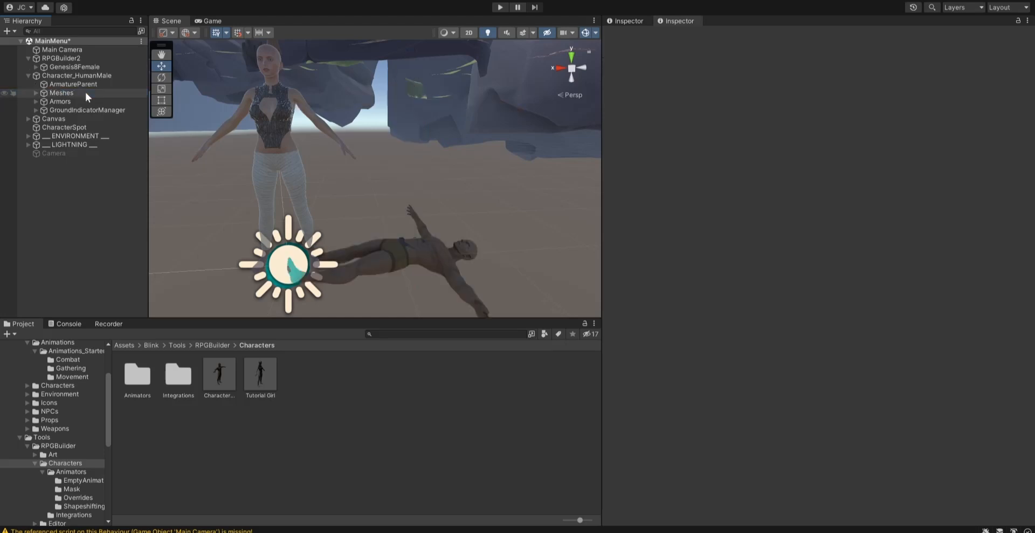
pyautogui.click(36, 92)
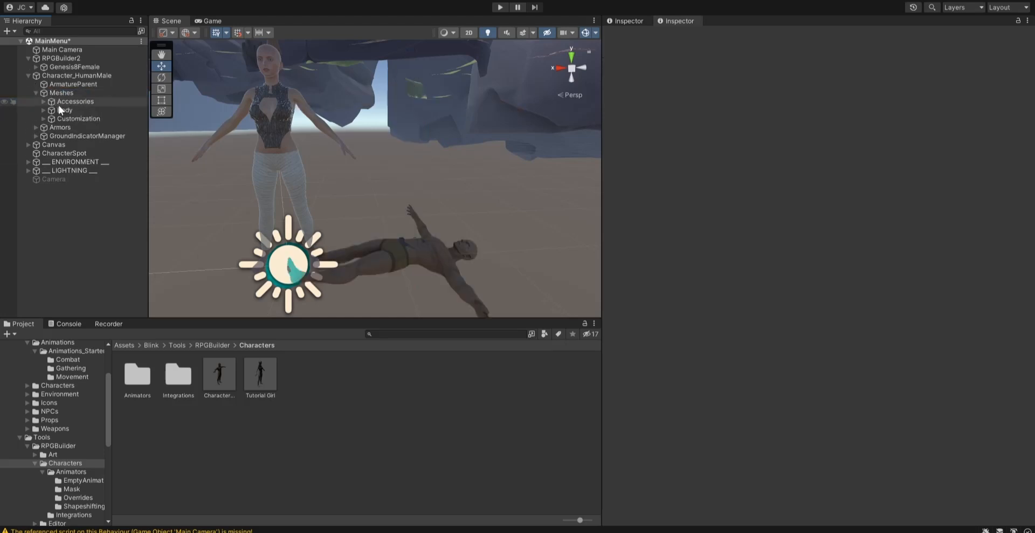
pyautogui.click(74, 101)
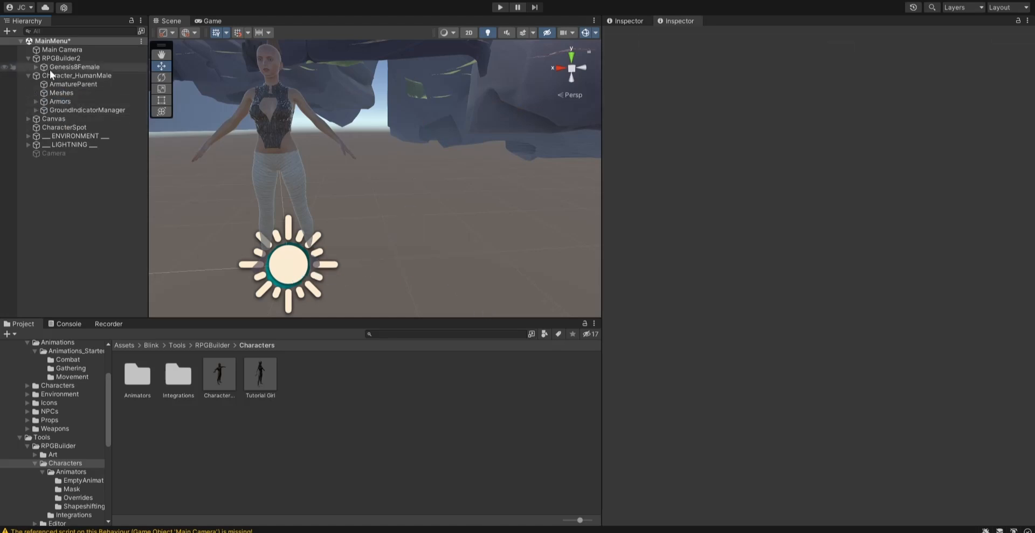
# Step: Parent Genesis8Female under Character_HumanMale's AmatureParent and reset its position to 0,0,0
pyautogui.click(74, 67)
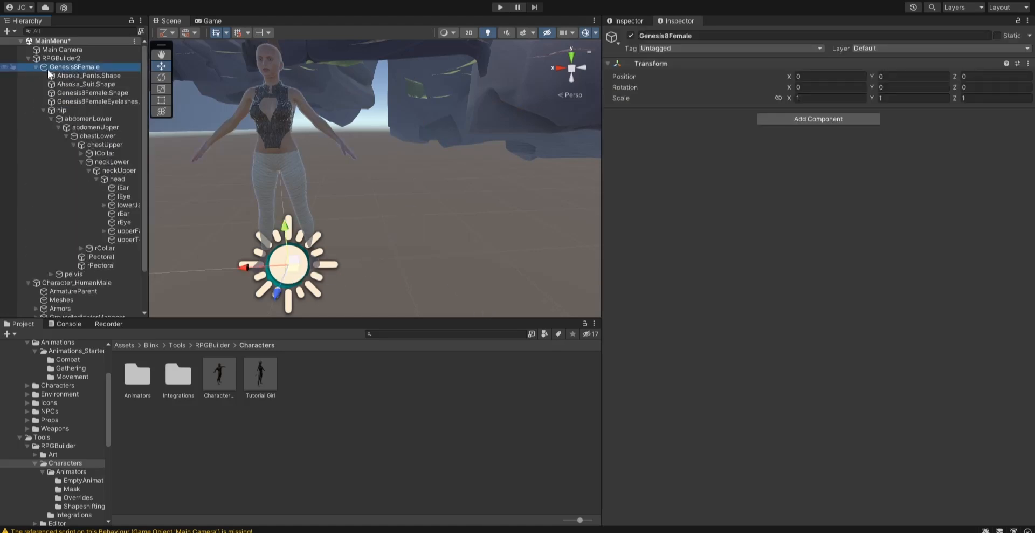
pyautogui.click(36, 67)
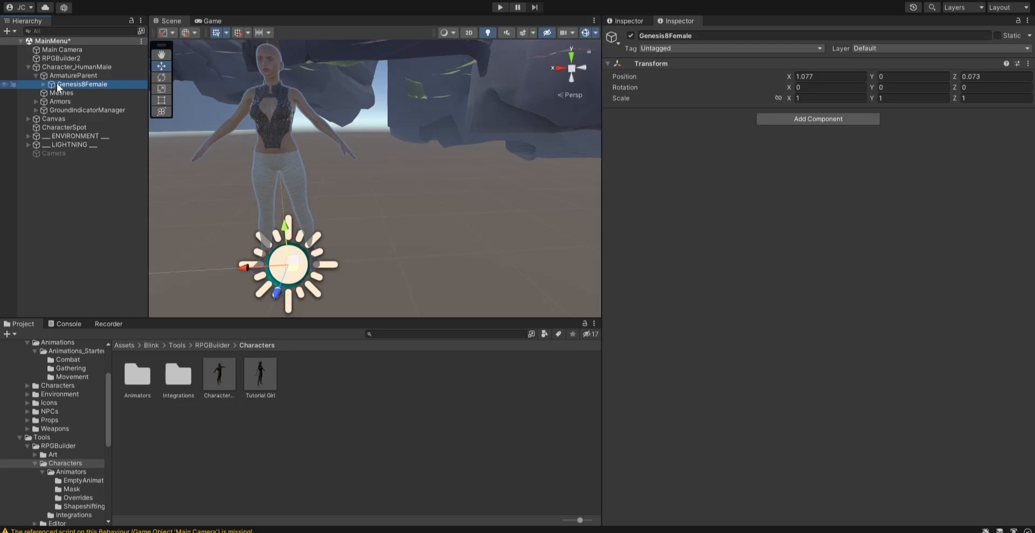
pyautogui.click(77, 67)
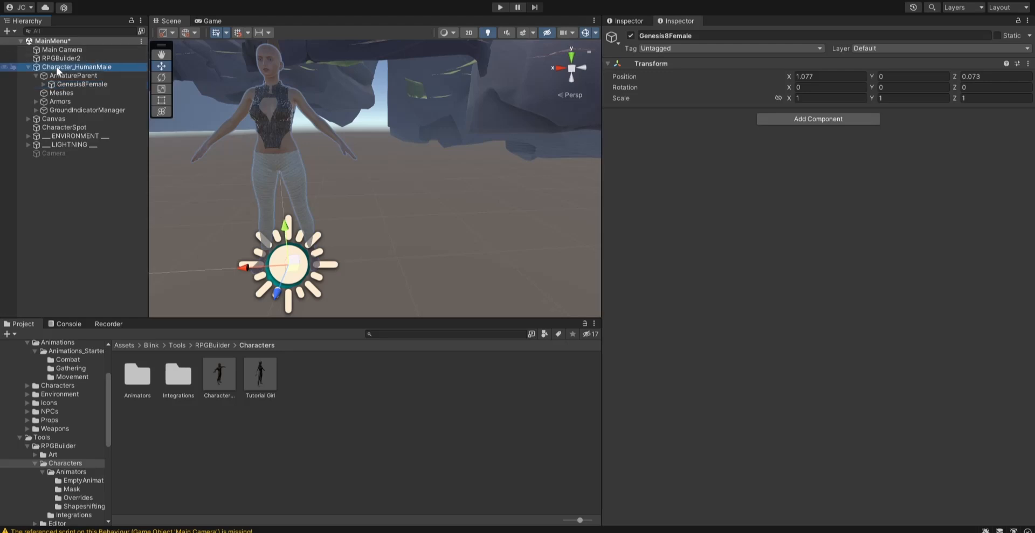
pyautogui.click(77, 67)
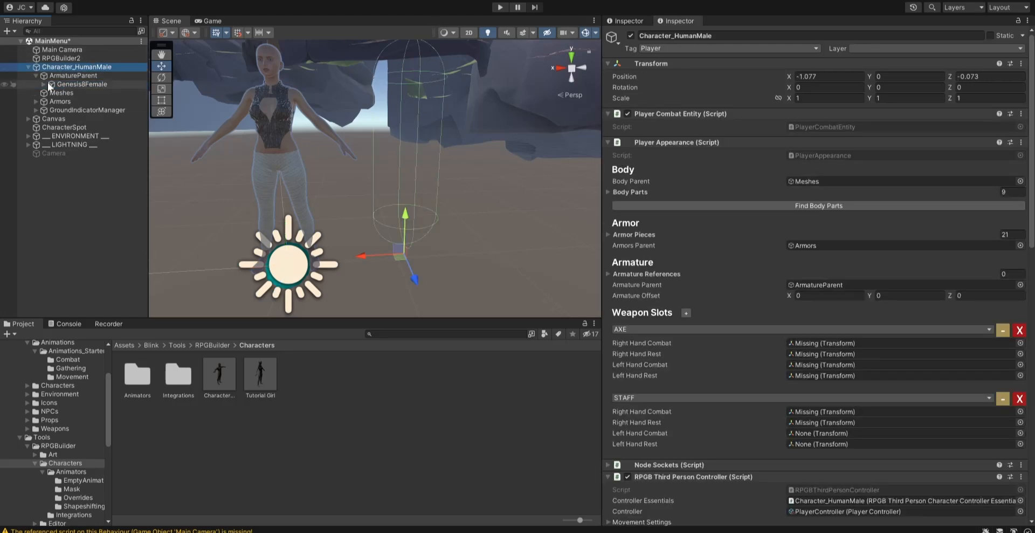
pyautogui.click(82, 84)
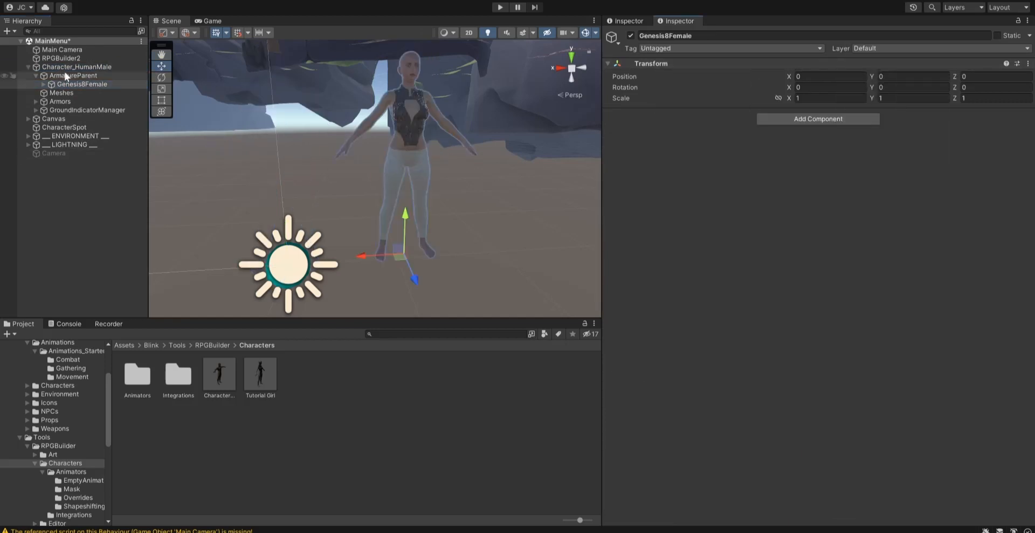
pyautogui.click(76, 66)
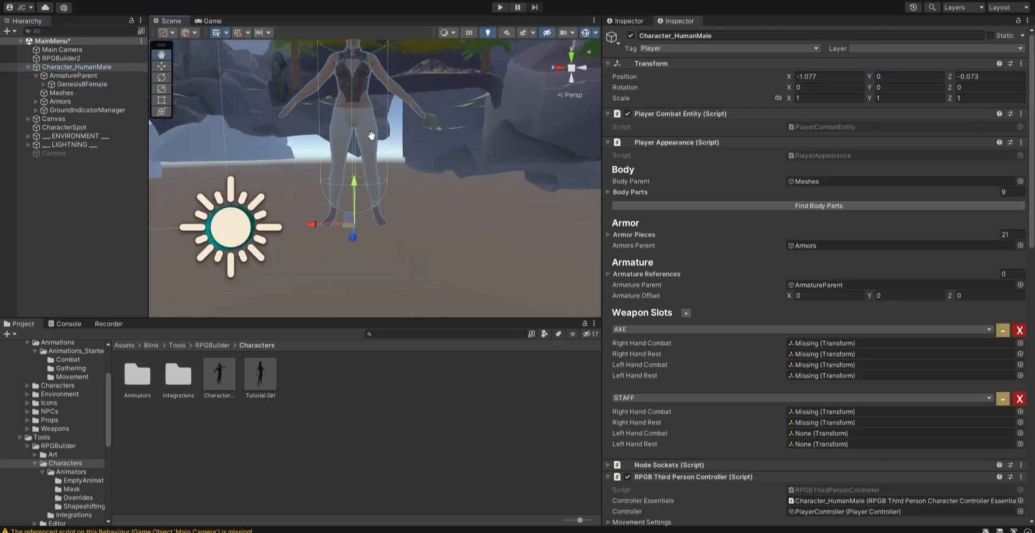
pyautogui.click(82, 84)
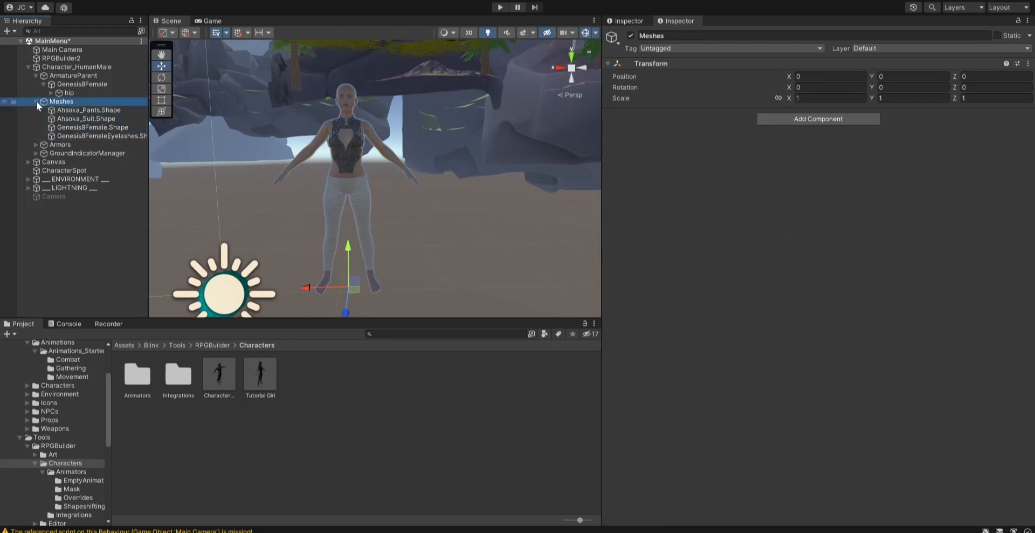
# Step: Check Character_HumanMale's Player Appearance Body Parent and Armature Parent point to Meshes and ArmatureParent
pyautogui.click(77, 66)
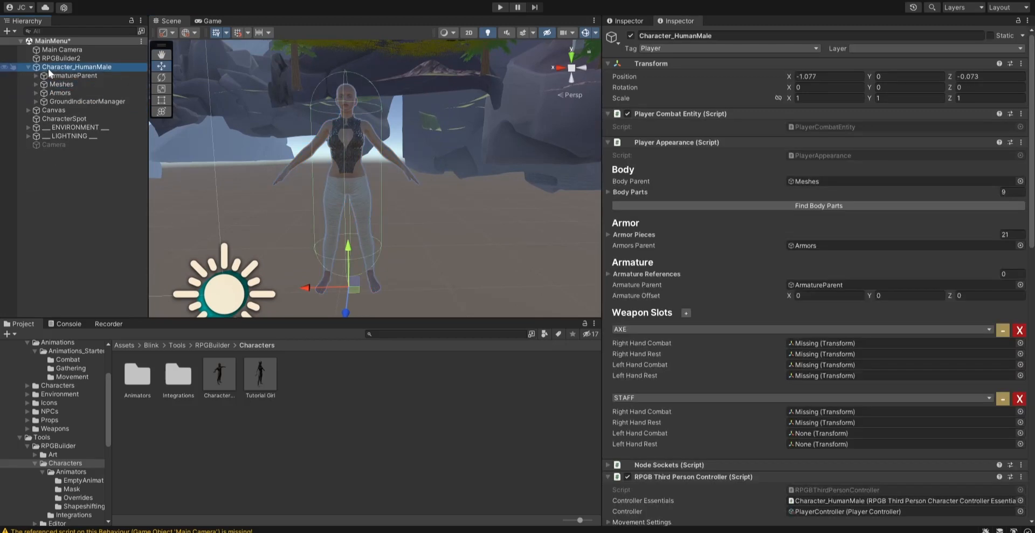
pyautogui.moveTo(747, 224)
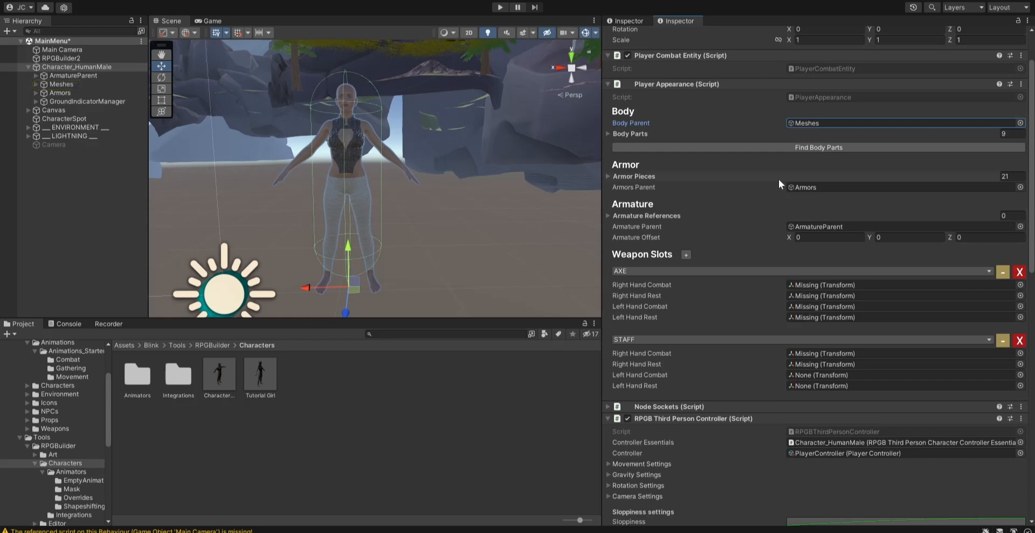
pyautogui.click(60, 84)
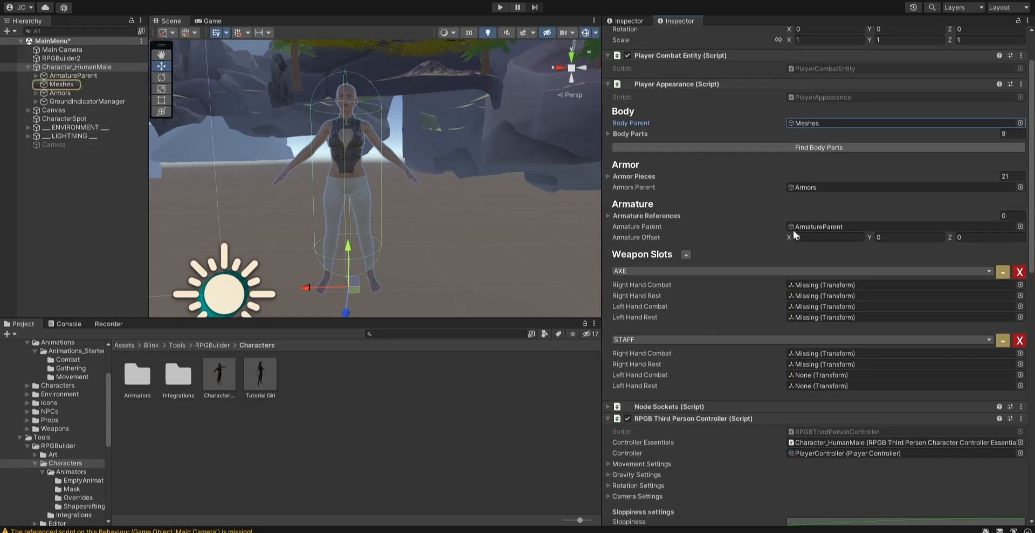
pyautogui.click(73, 75)
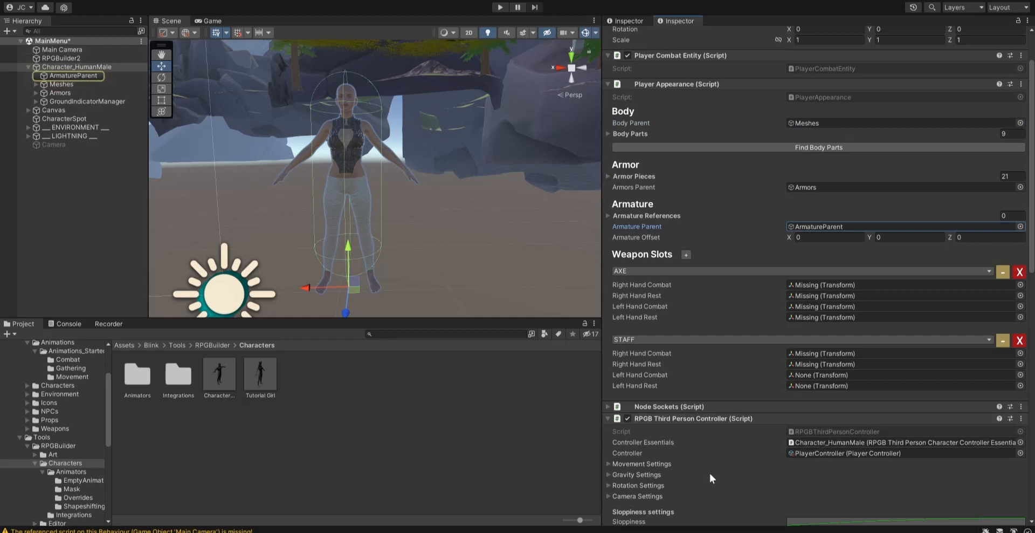
pyautogui.scroll(-3)
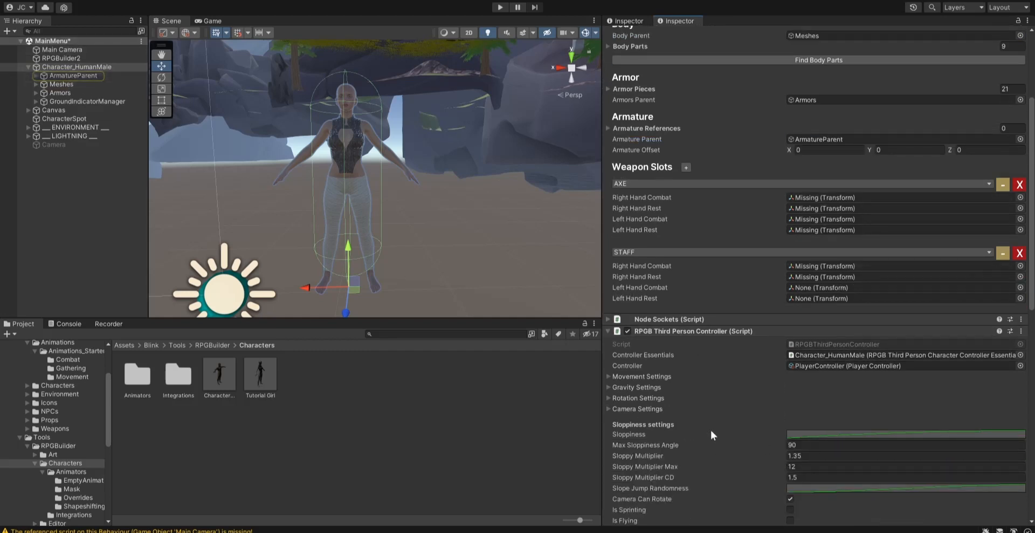
pyautogui.scroll(-3)
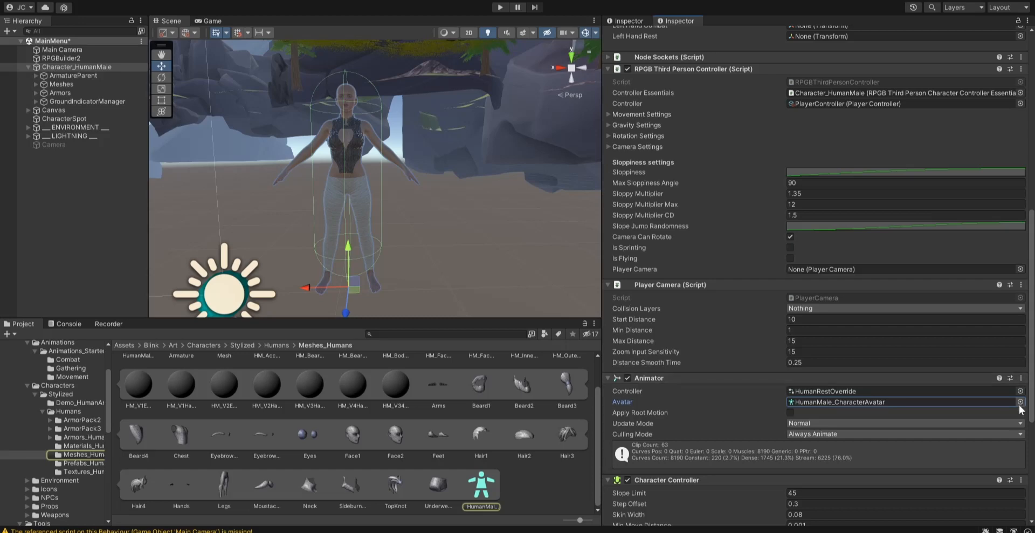
# Step: Swap Character_HumanMale's Animator avatar to RPGBuilder2Avatar and save the scene
pyautogui.click(1020, 401)
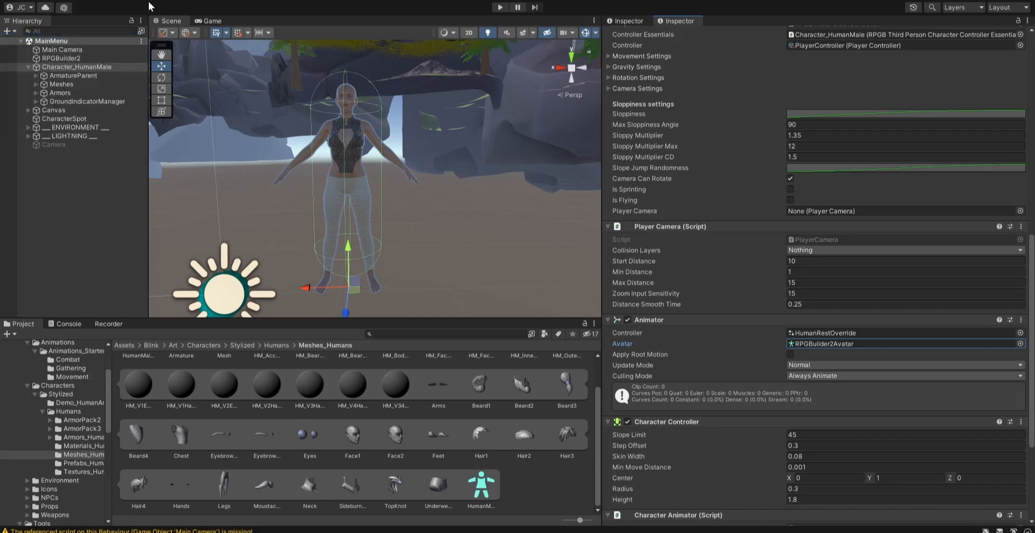
pyautogui.moveTo(135, 15)
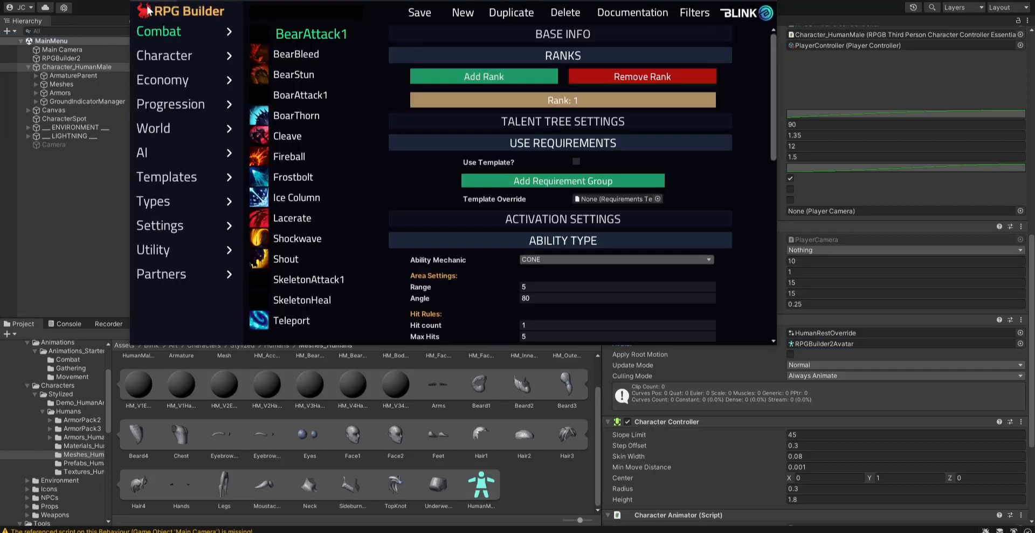
pyautogui.click(165, 55)
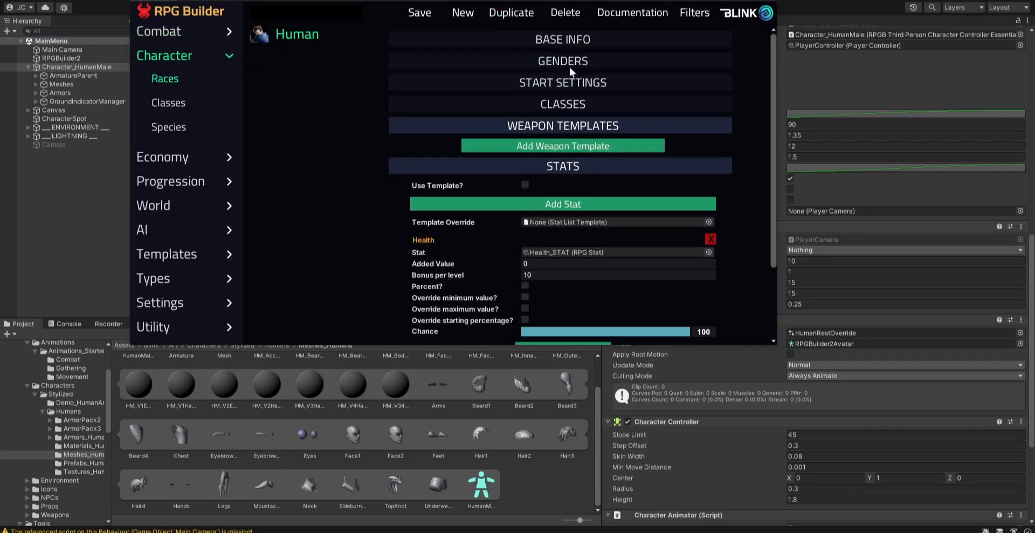
pyautogui.click(563, 61)
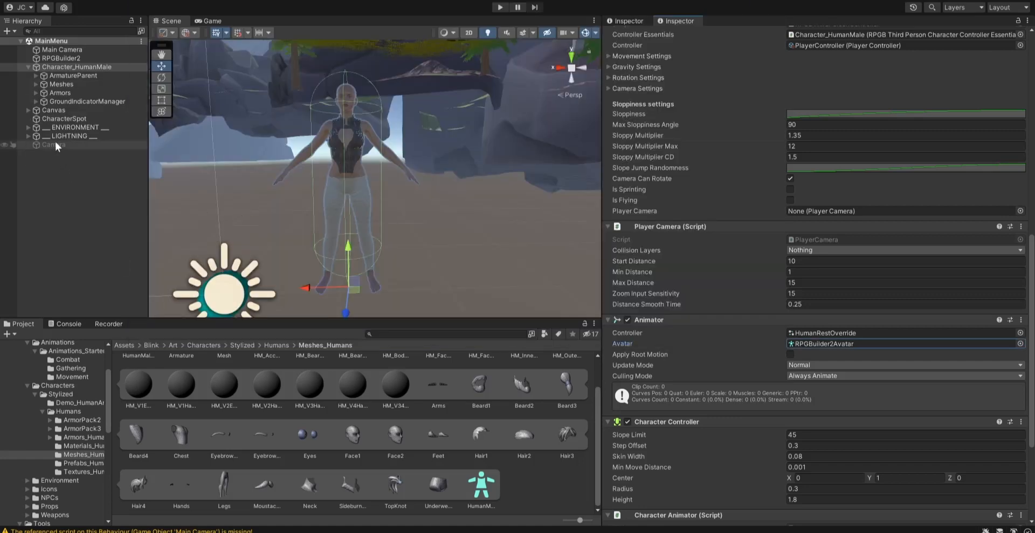
# Step: Disable Main Camera; enable Camera at Position X -1.1 with 64.9 field of view
pyautogui.click(61, 49)
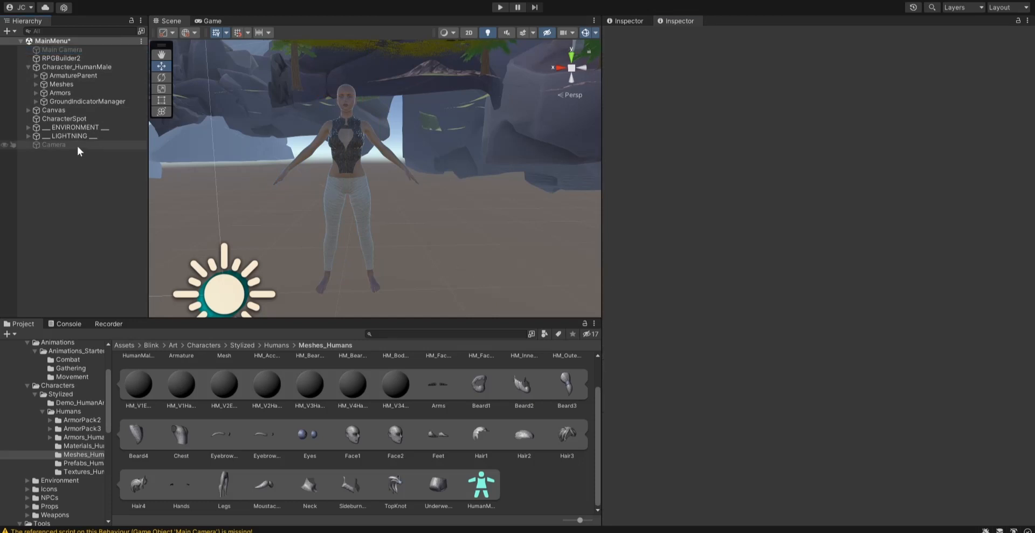
pyautogui.click(54, 144)
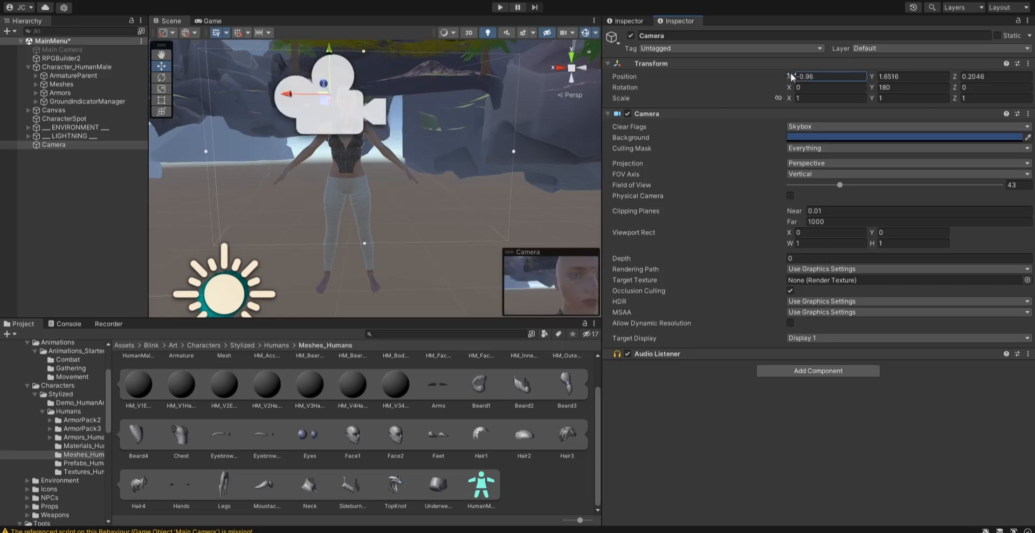
pyautogui.click(77, 67)
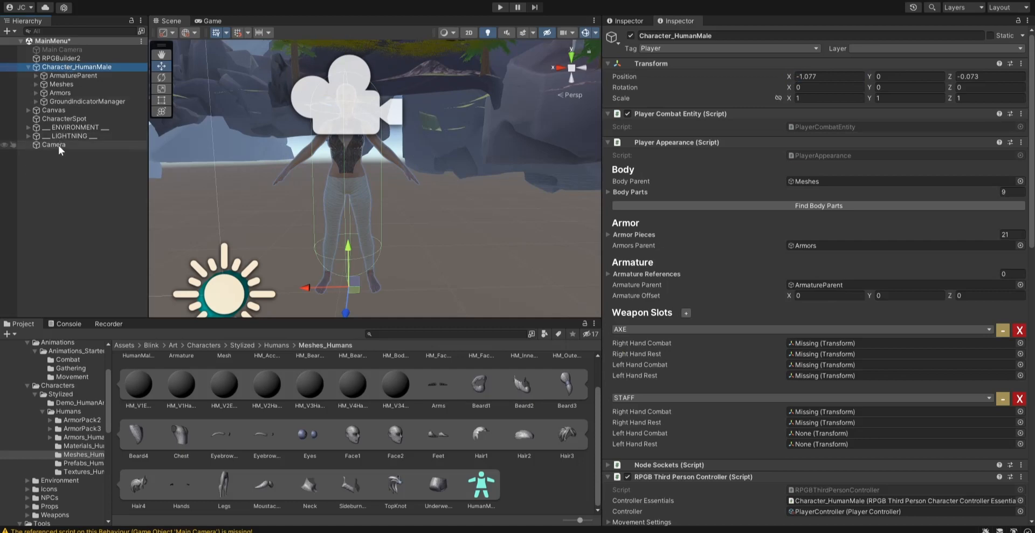
pyautogui.click(54, 144)
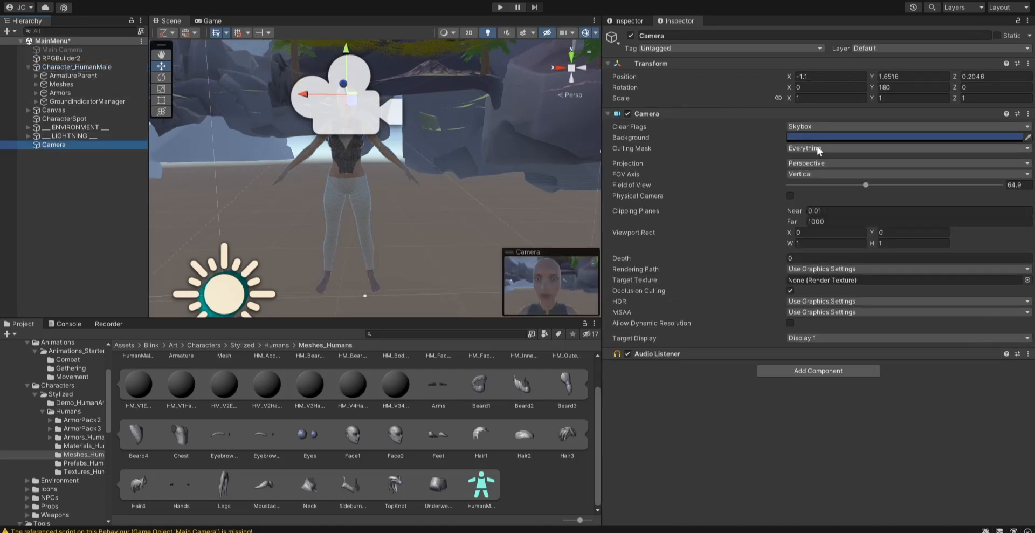
pyautogui.click(108, 324)
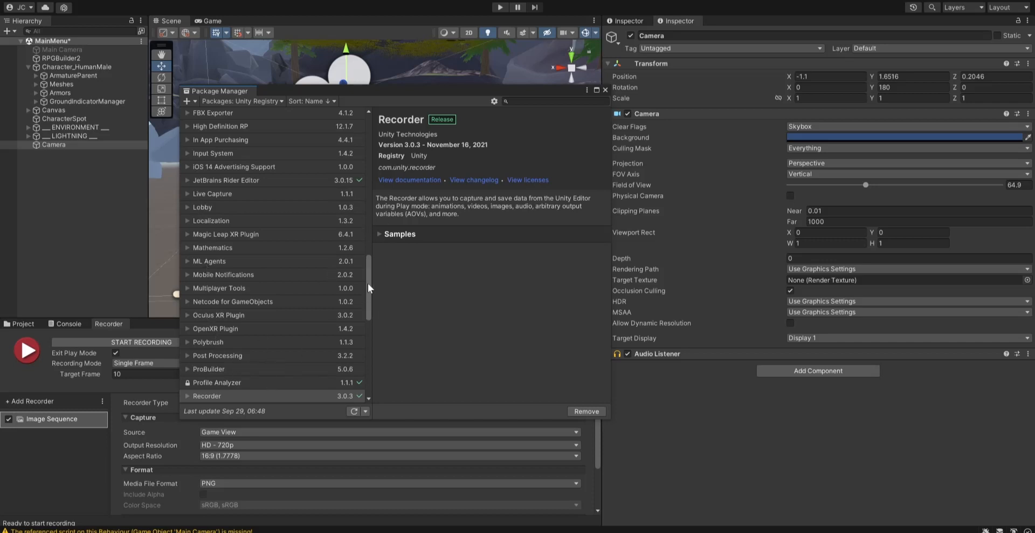
# Step: Confirm Recorder 3.0.3 is installed, then close the Package Manager
pyautogui.scroll(-3)
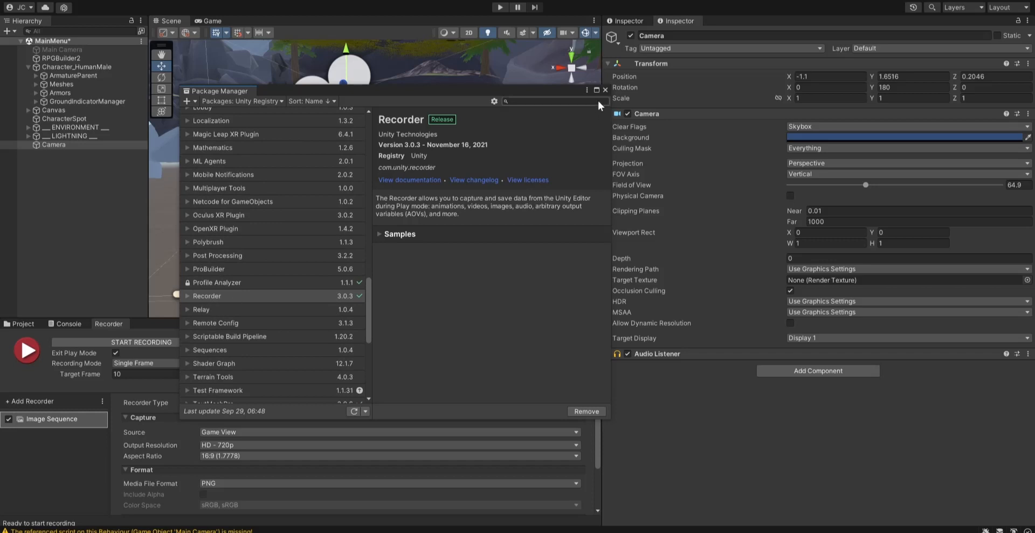
pyautogui.click(604, 90)
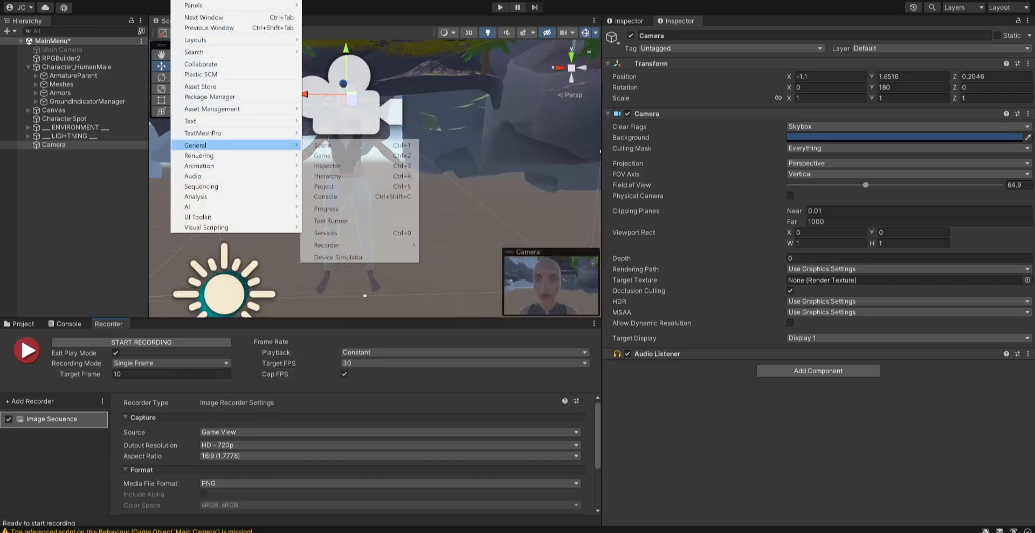
pyautogui.moveTo(323, 156)
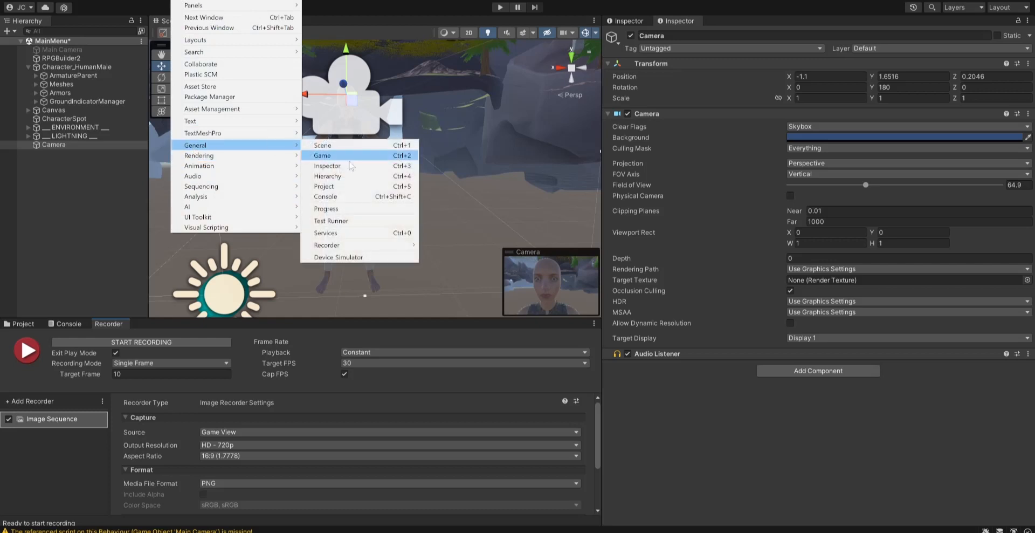
pyautogui.moveTo(326, 244)
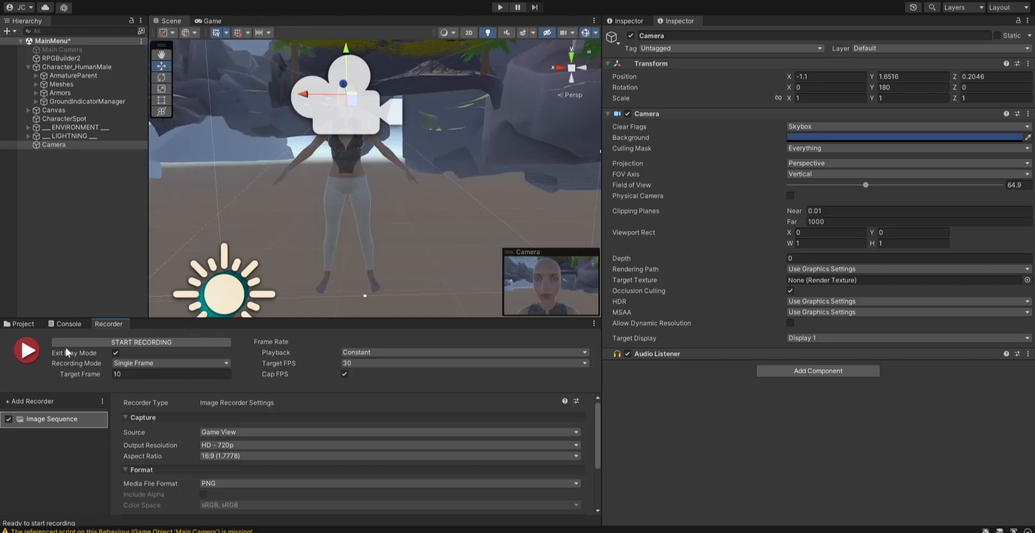
pyautogui.moveTo(91, 333)
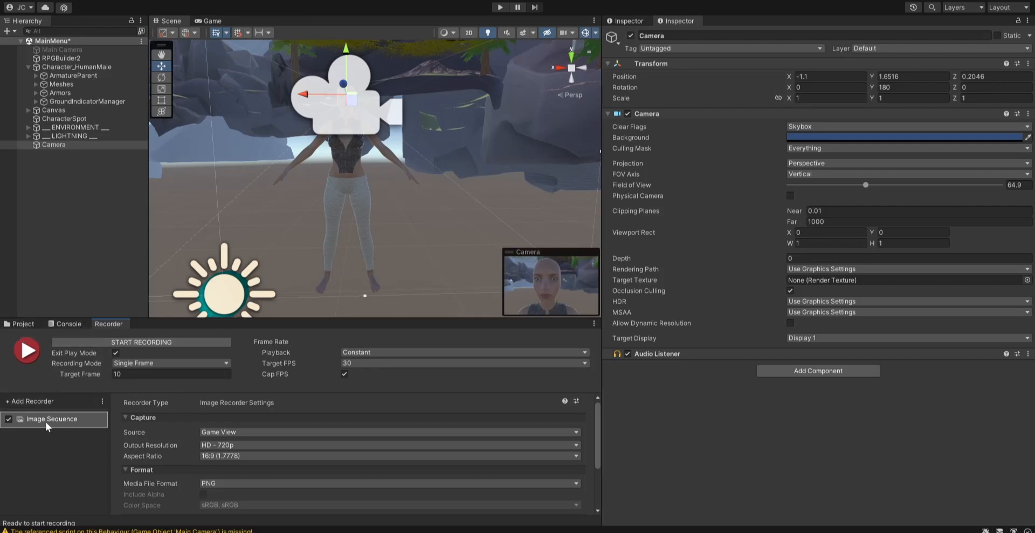
pyautogui.moveTo(246, 366)
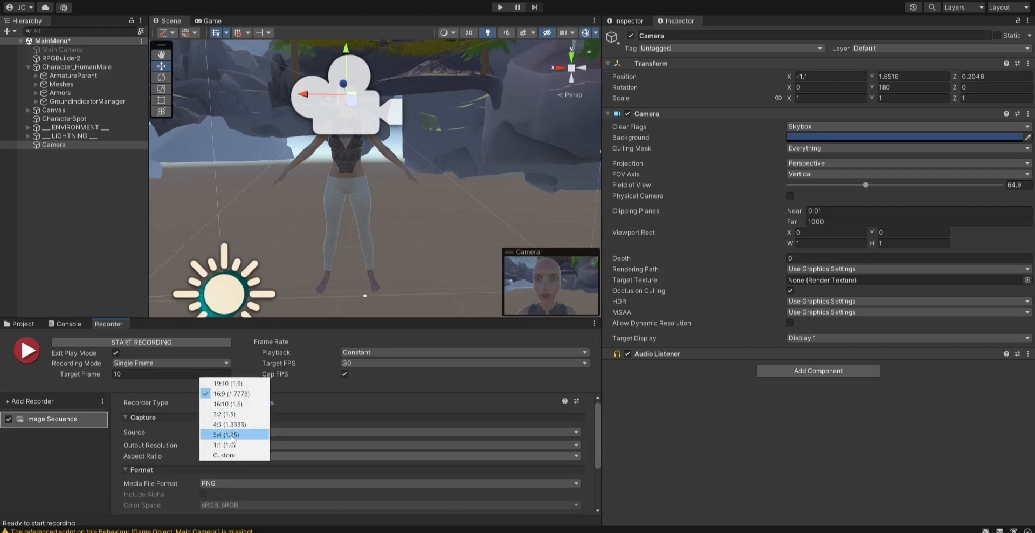
# Step: Set the Image Sequence aspect ratio to 1:1 (1.0)
pyautogui.click(223, 444)
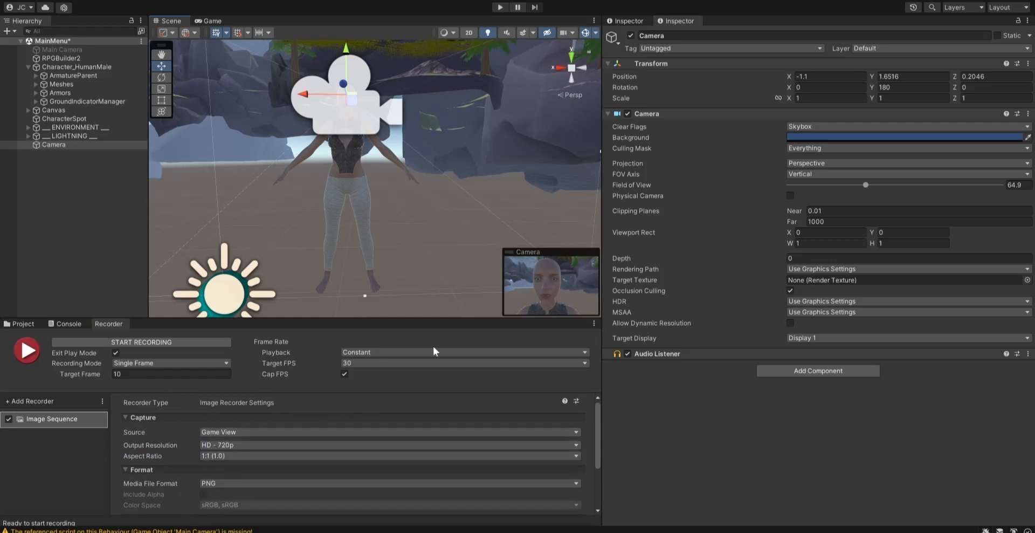
pyautogui.scroll(-3)
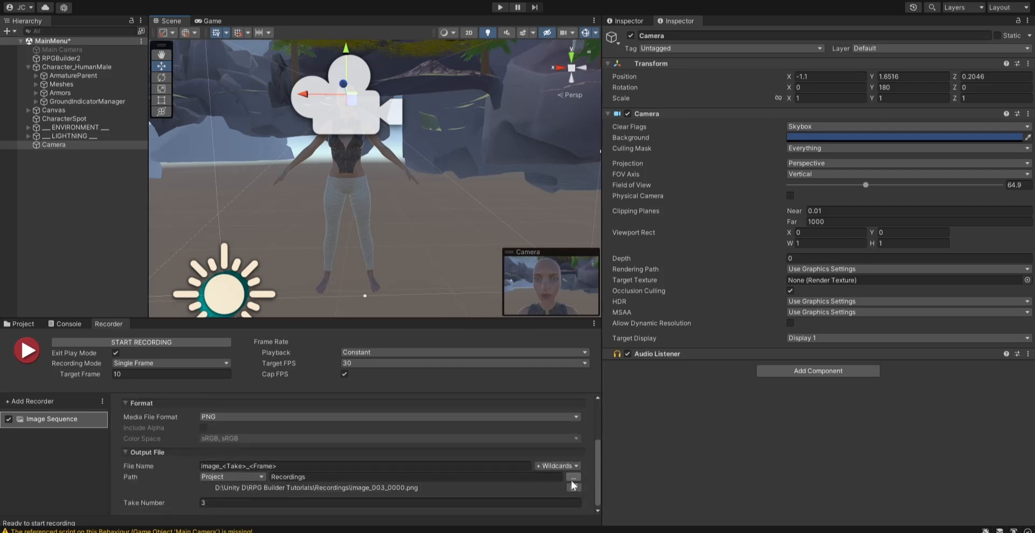
# Step: Set the Recorder output path to the Assets/Images folder
pyautogui.click(573, 477)
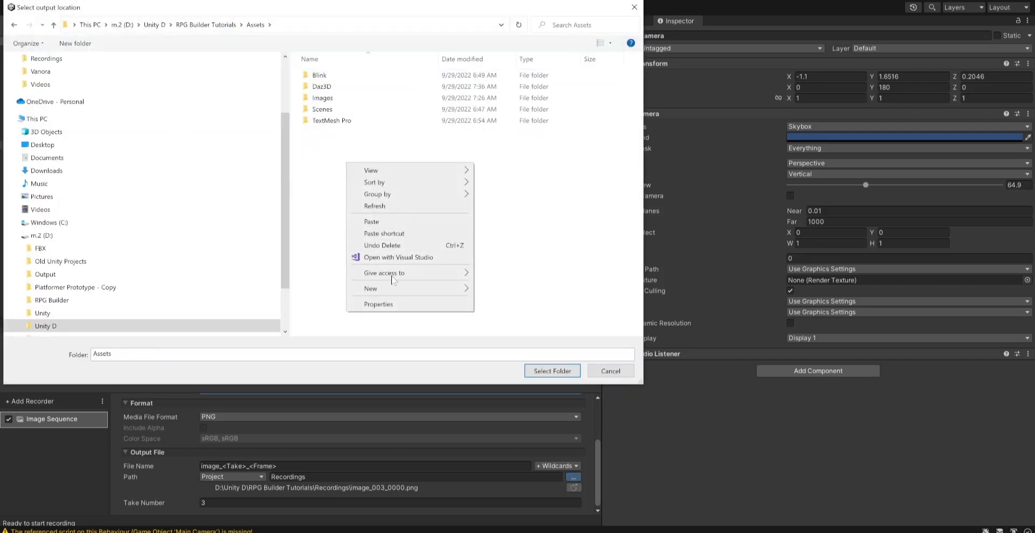
pyautogui.click(370, 288)
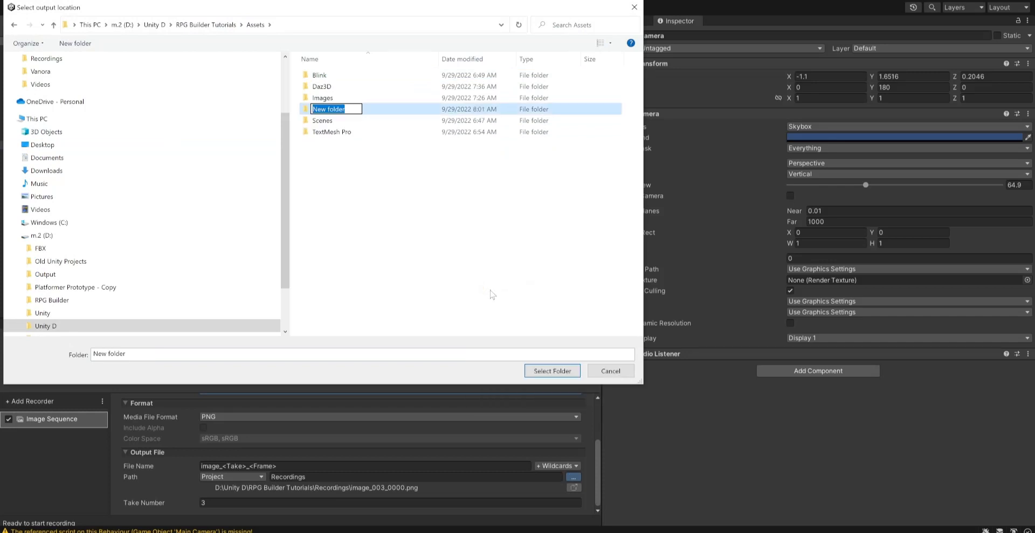
pyautogui.write('Imag')
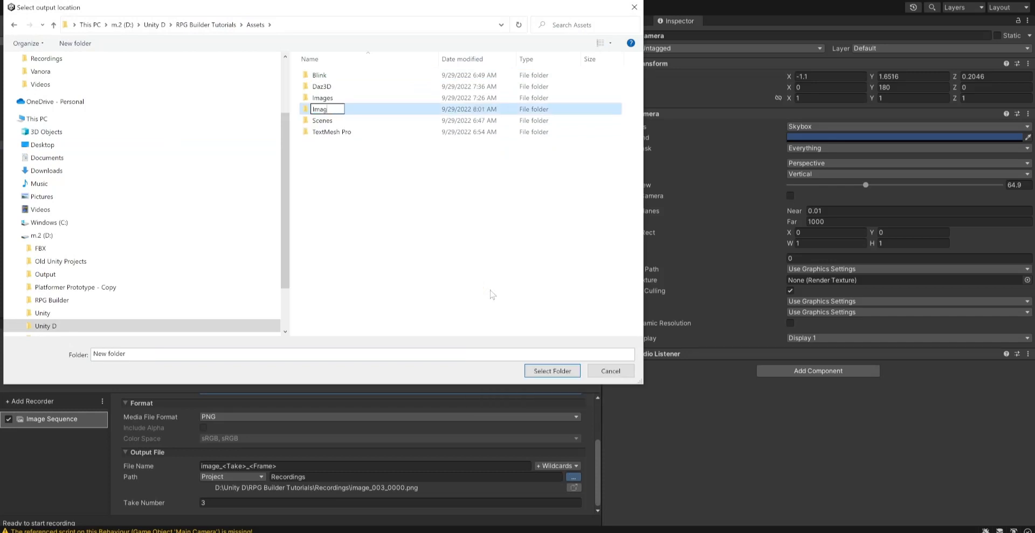
pyautogui.press('enter')
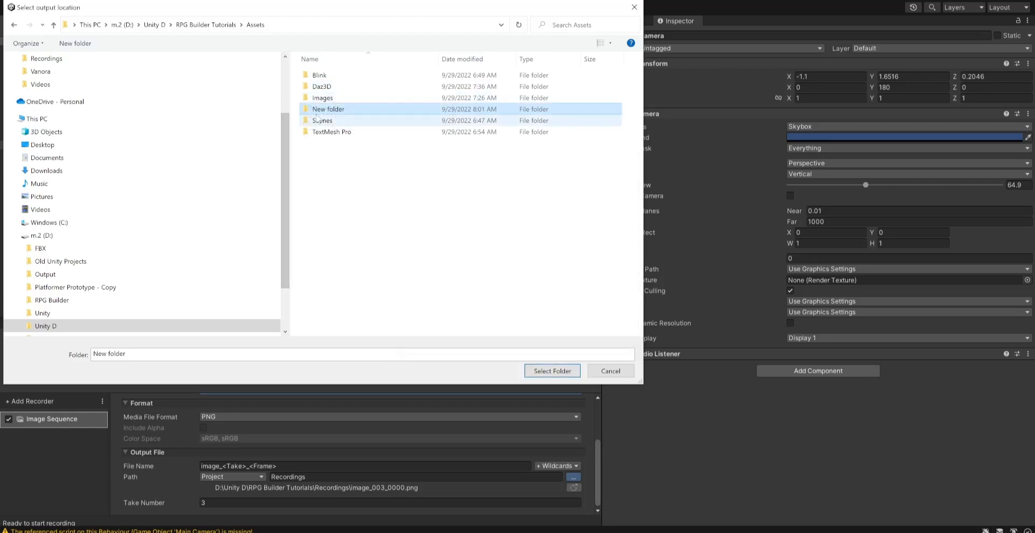
pyautogui.click(323, 98)
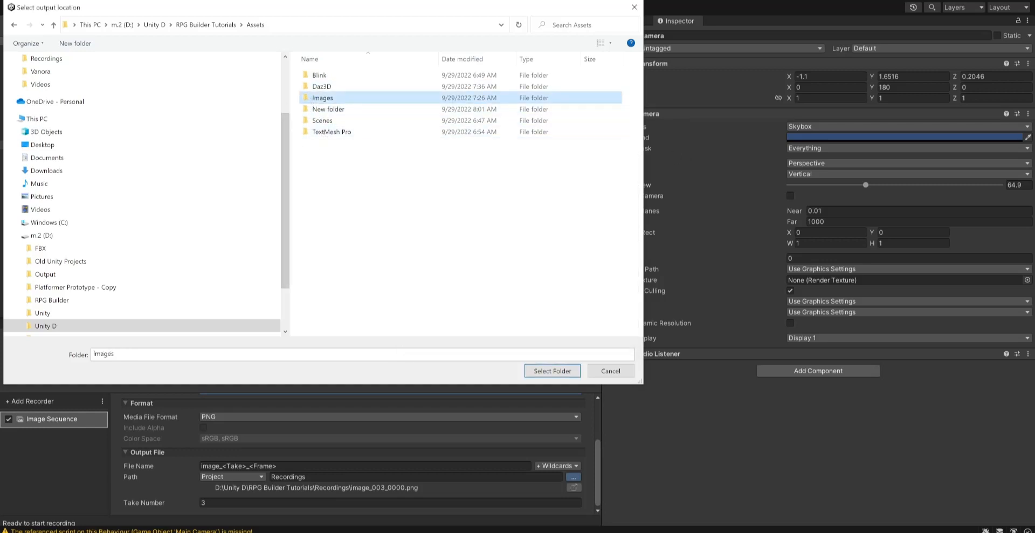
pyautogui.click(552, 371)
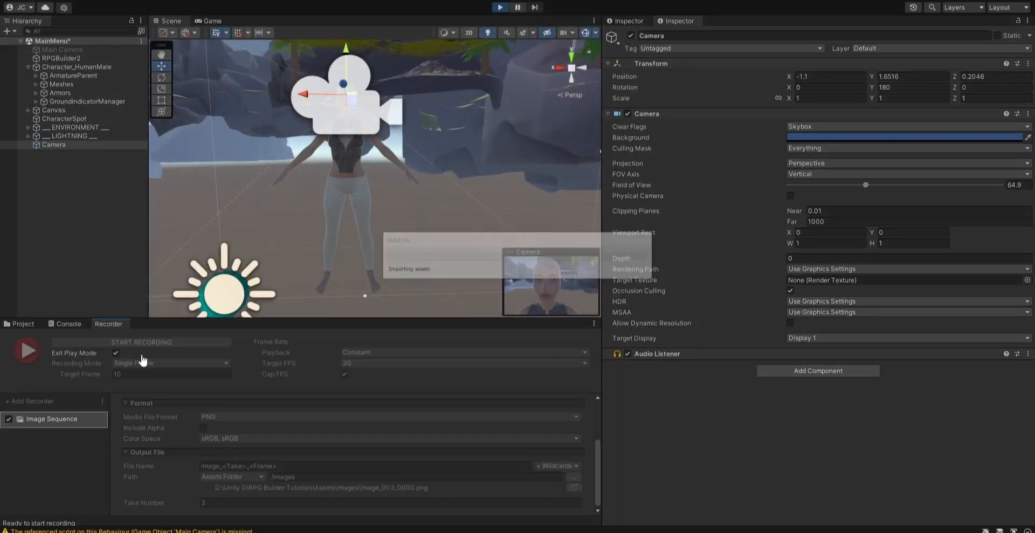
# Step: Record a frame, disable the menu Canvas, and record the face-only portrait
pyautogui.click(26, 350)
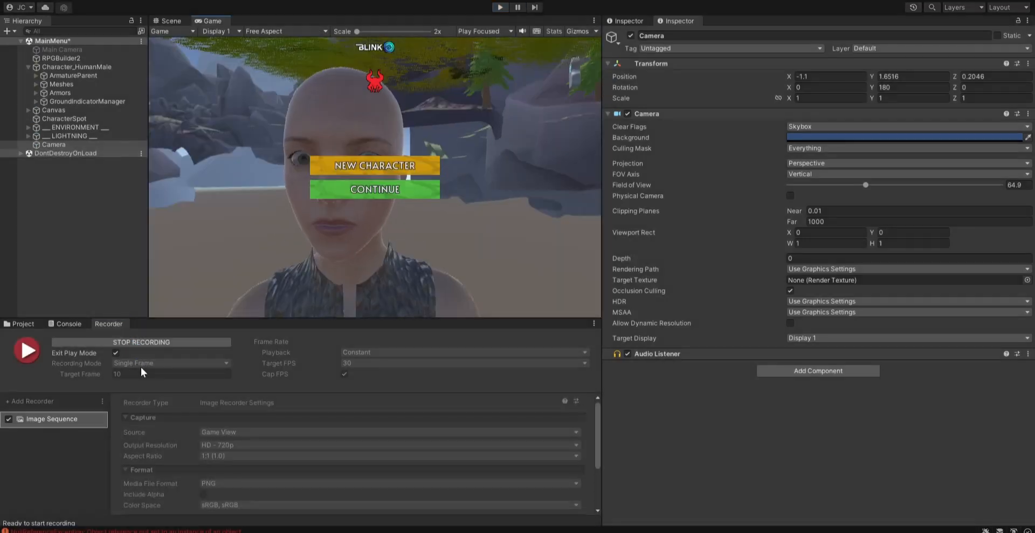
pyautogui.click(170, 20)
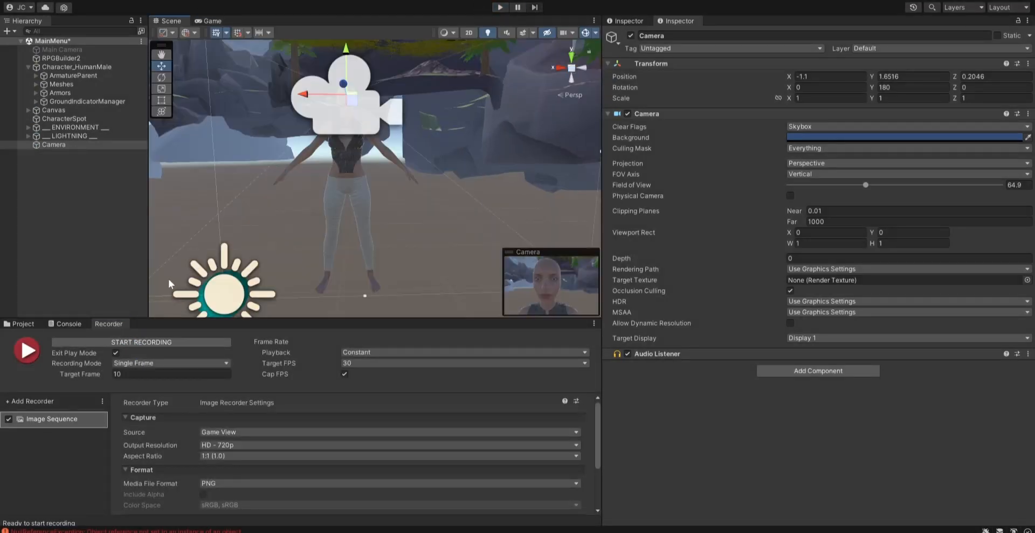
pyautogui.click(78, 66)
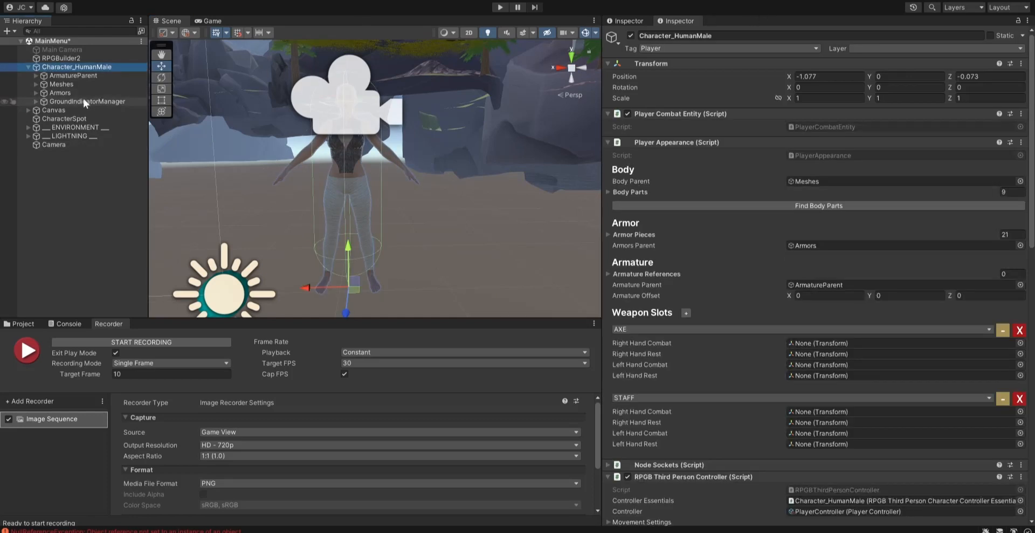
pyautogui.click(53, 110)
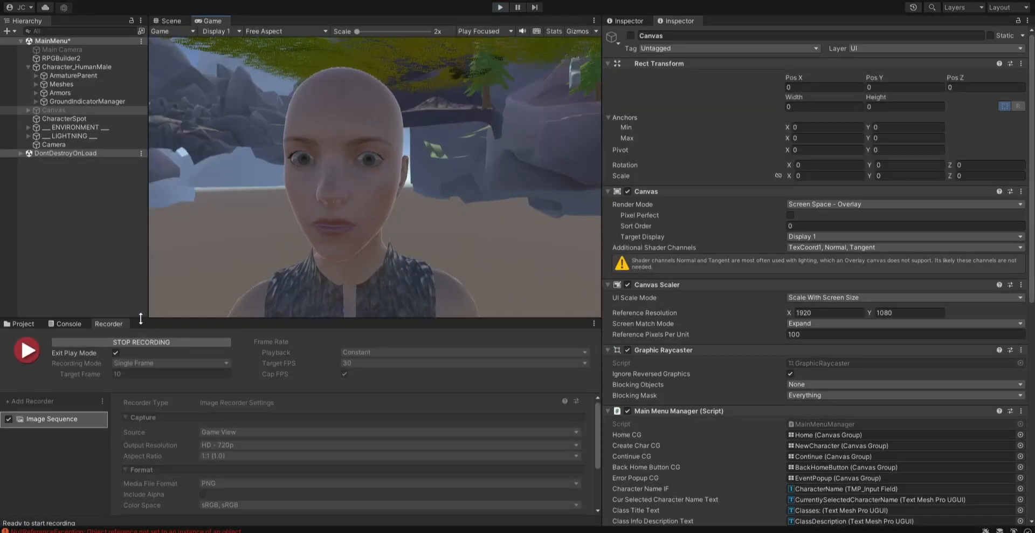
pyautogui.click(169, 20)
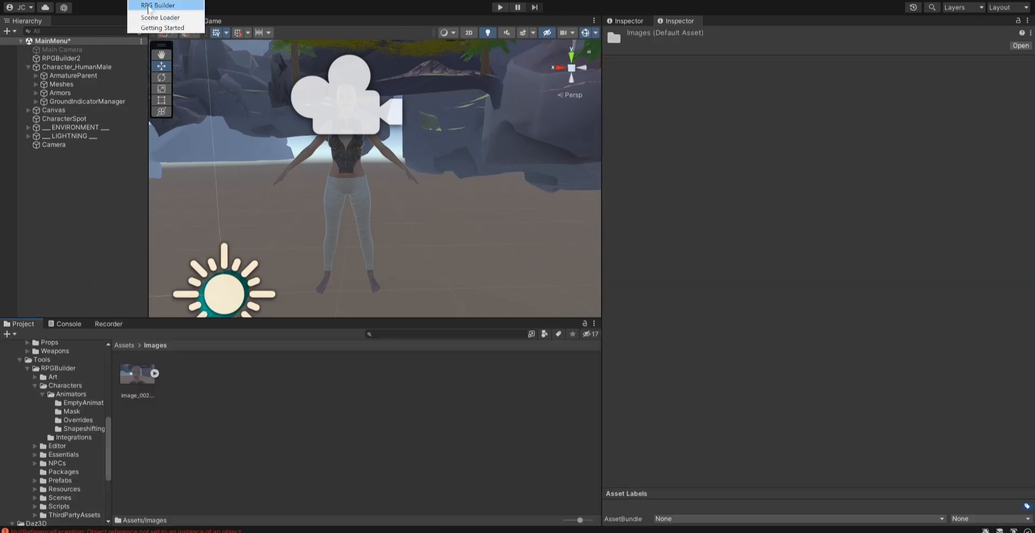
# Step: In RPG Builder's Human race genders, set the Female Prefab and Icon to None
pyautogui.click(158, 5)
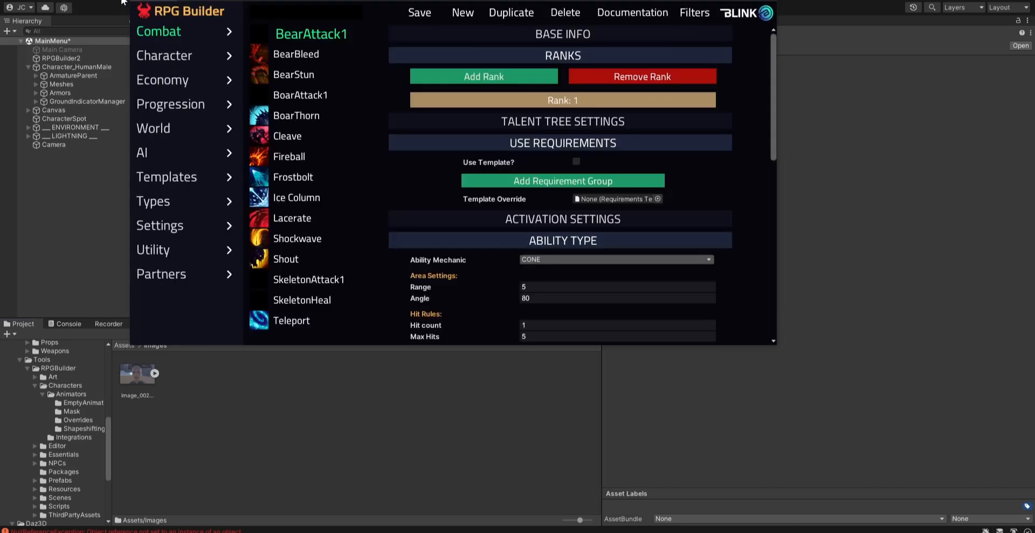
pyautogui.click(164, 55)
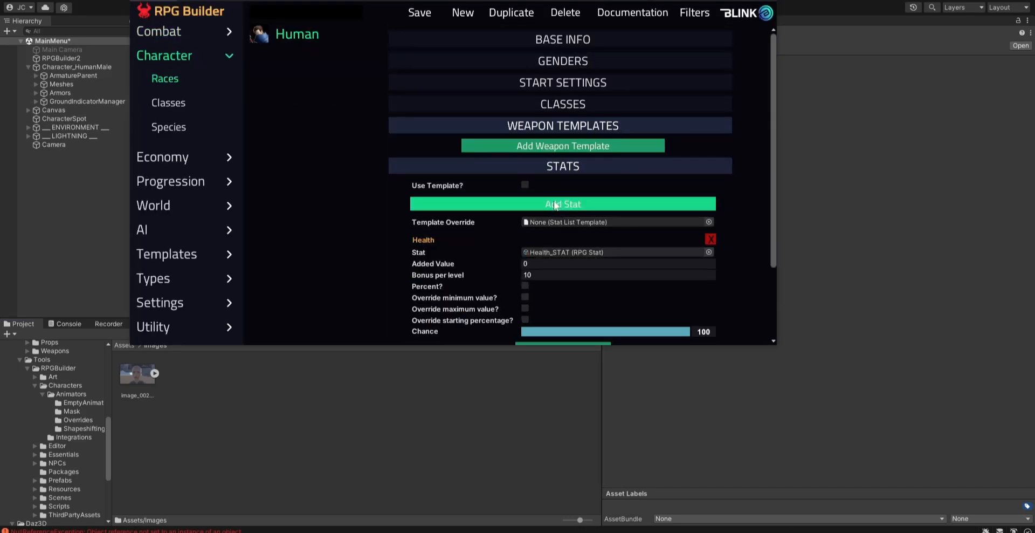
pyautogui.click(562, 61)
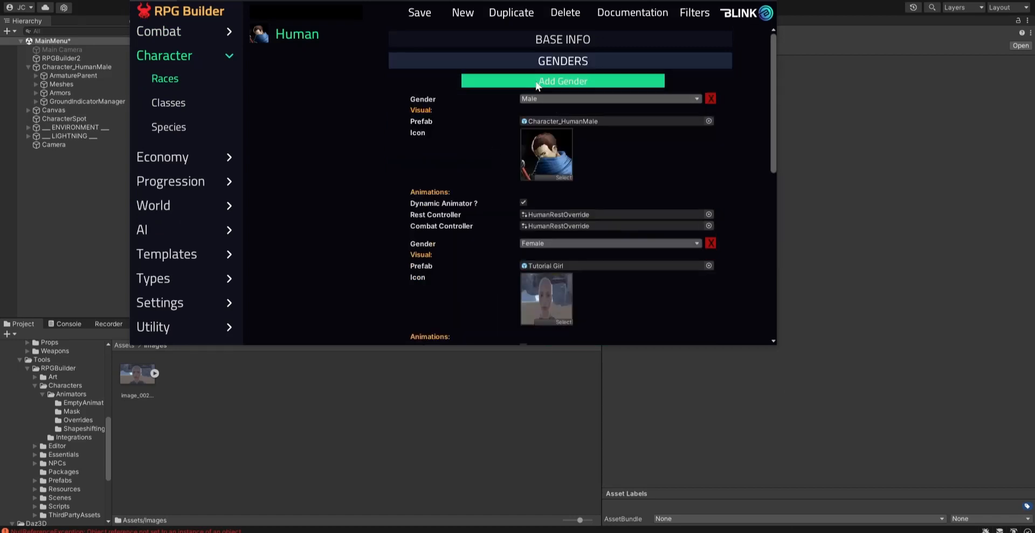
pyautogui.scroll(-3)
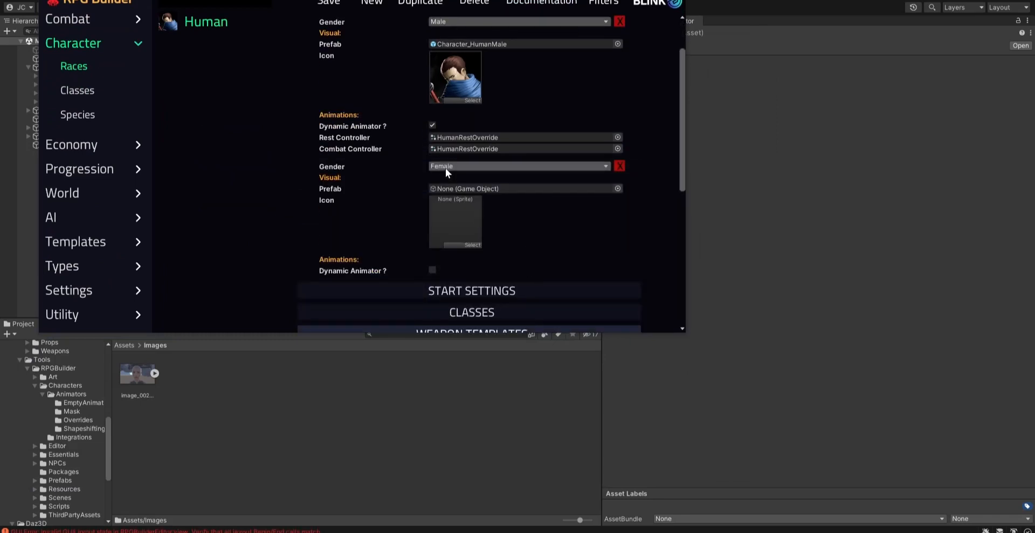
pyautogui.moveTo(391, 89)
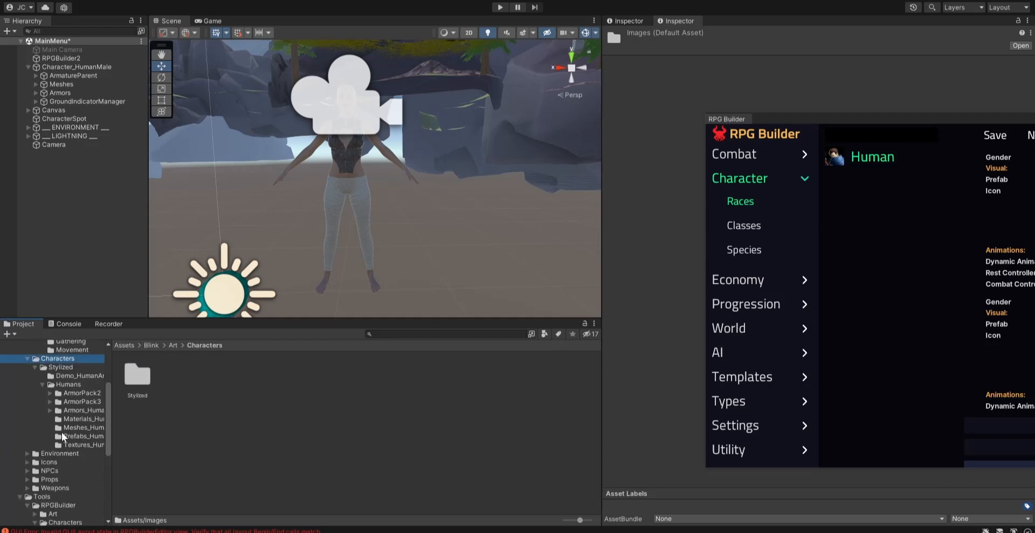
# Step: Rename the scene character to Girl and save it as a prefab in Characters
pyautogui.scroll(-3)
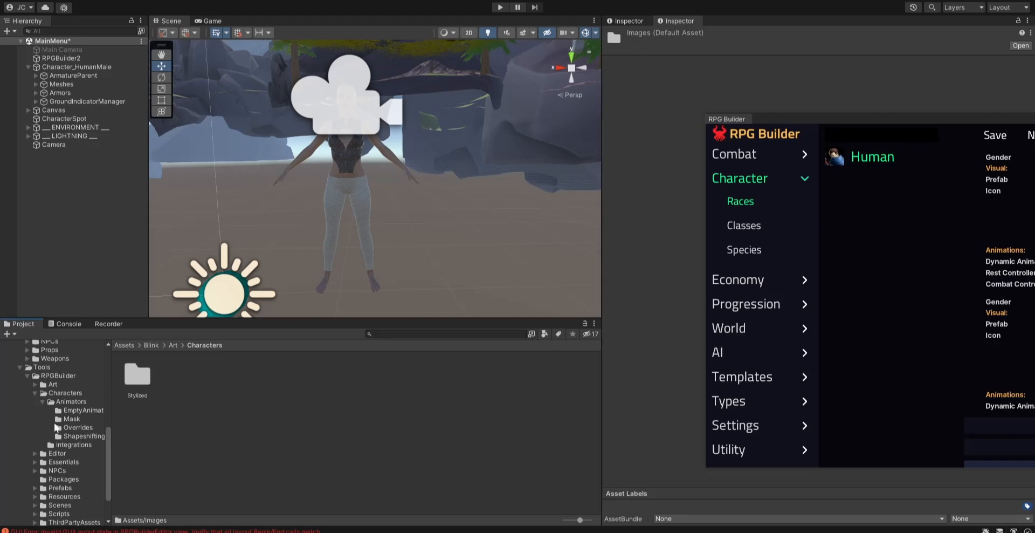
pyautogui.click(65, 392)
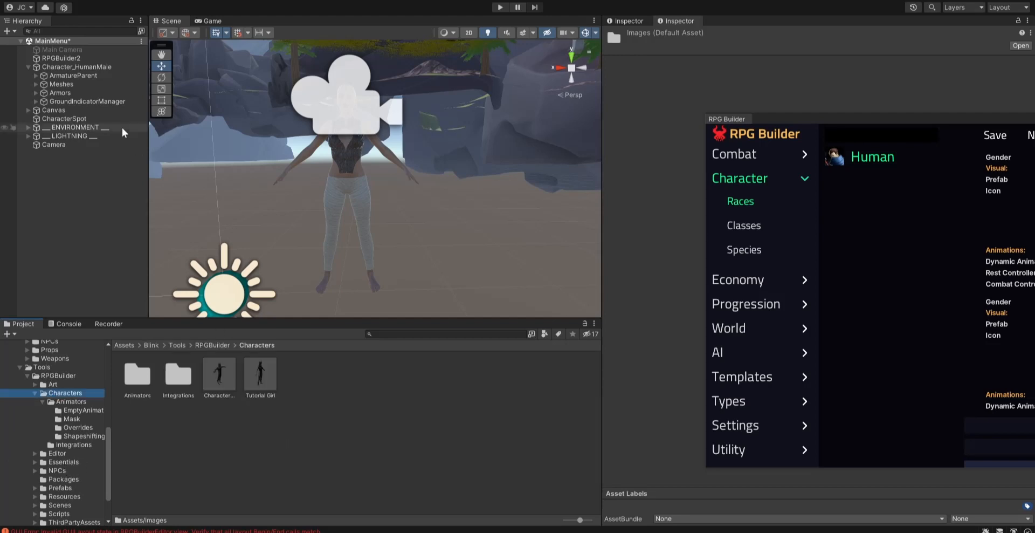
pyautogui.click(77, 67)
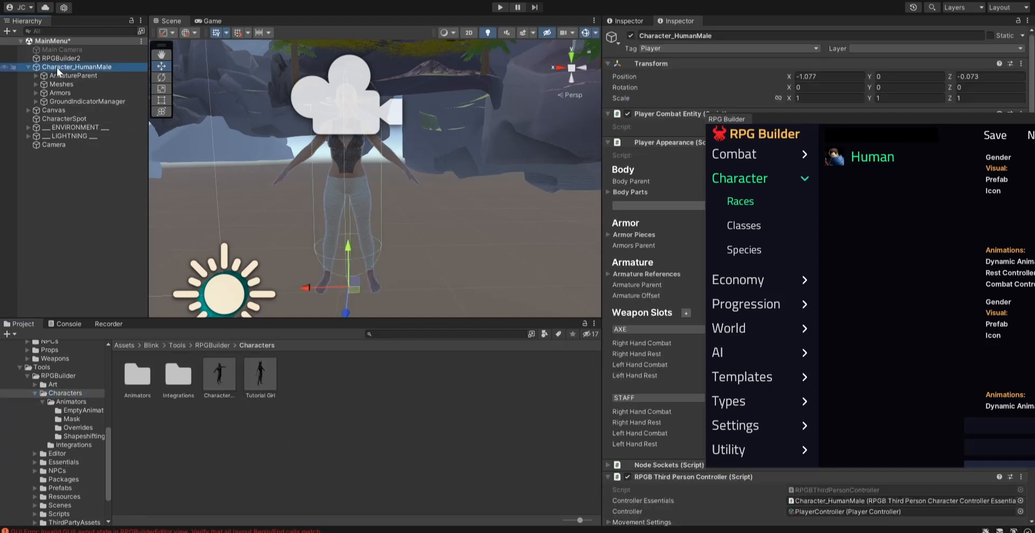
pyautogui.rightClick(77, 66)
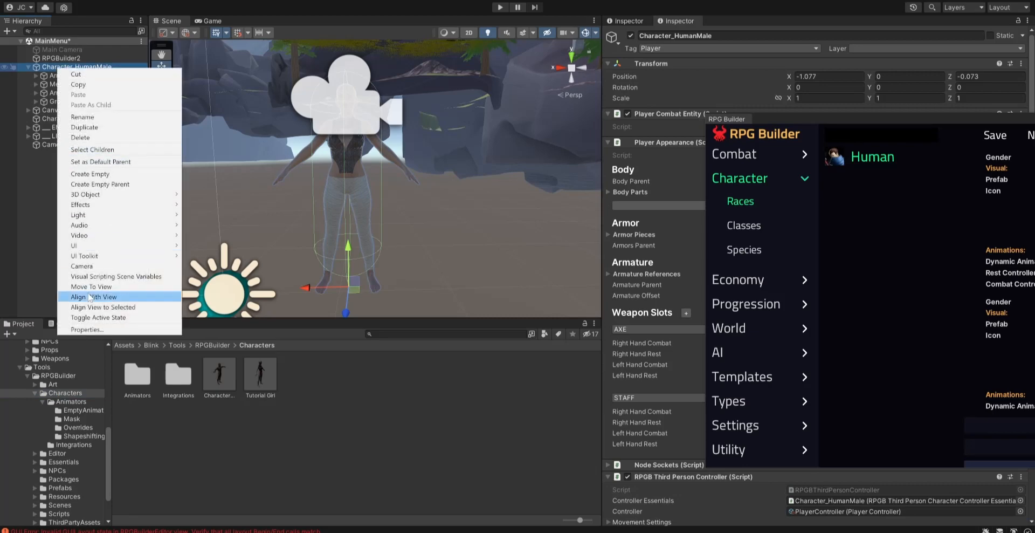
pyautogui.moveTo(84, 127)
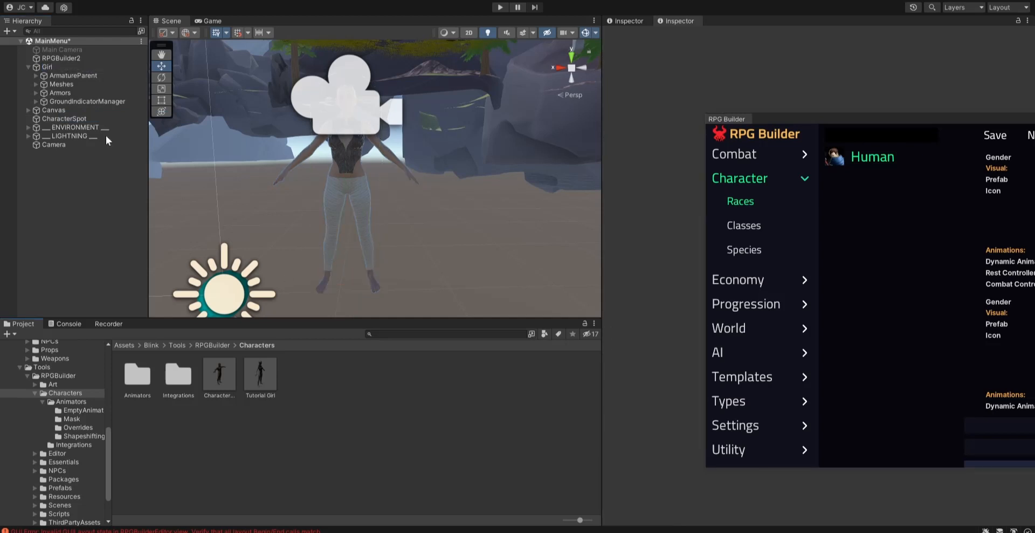
pyautogui.click(259, 373)
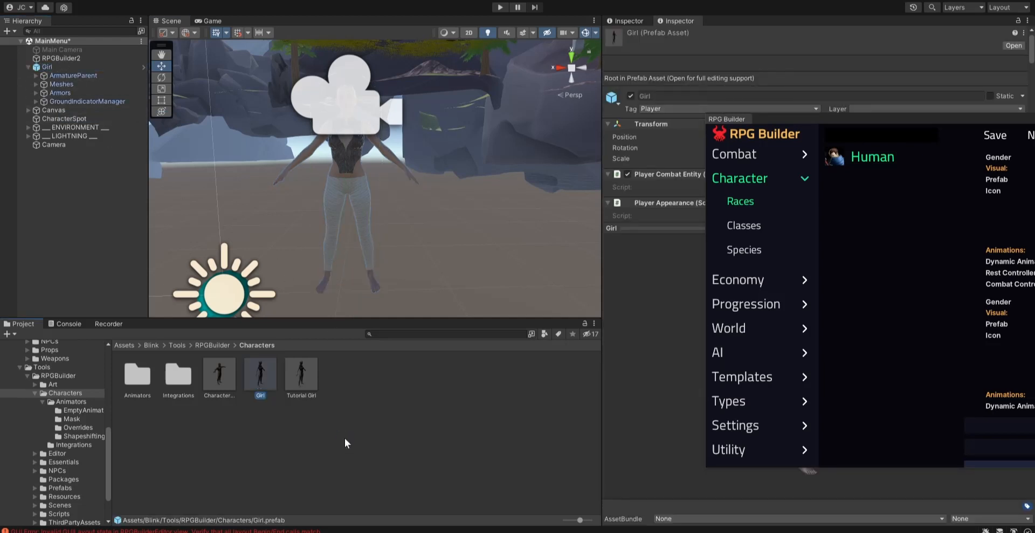
pyautogui.moveTo(473, 501)
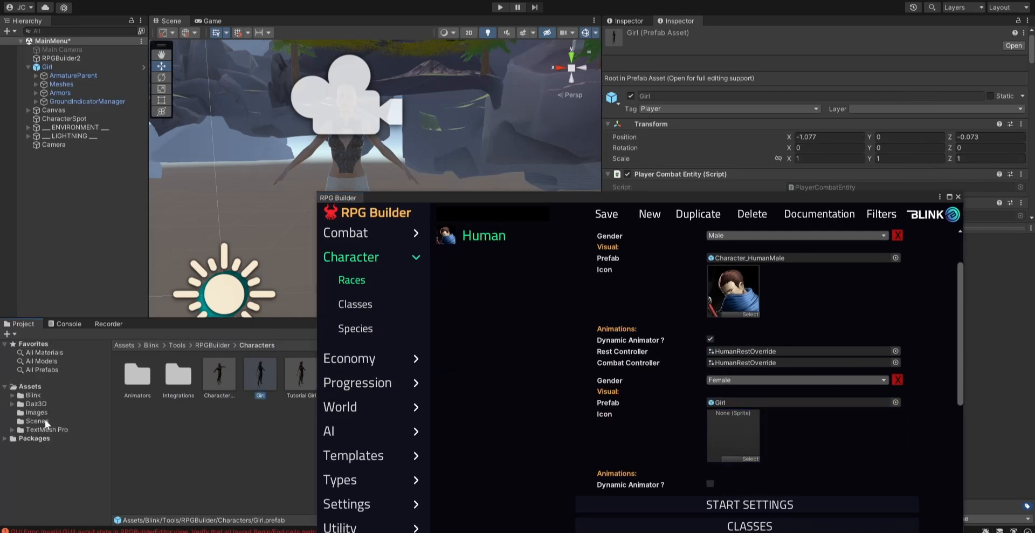
# Step: Give Female a portrait icon and HumanRestOverride controllers, save the race, close RPG Builder
pyautogui.click(37, 413)
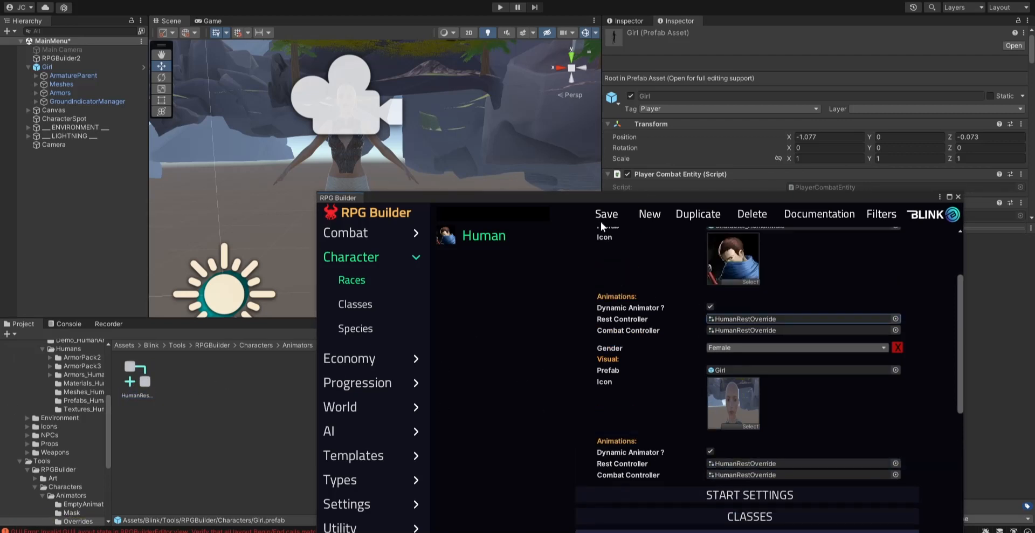
pyautogui.click(605, 213)
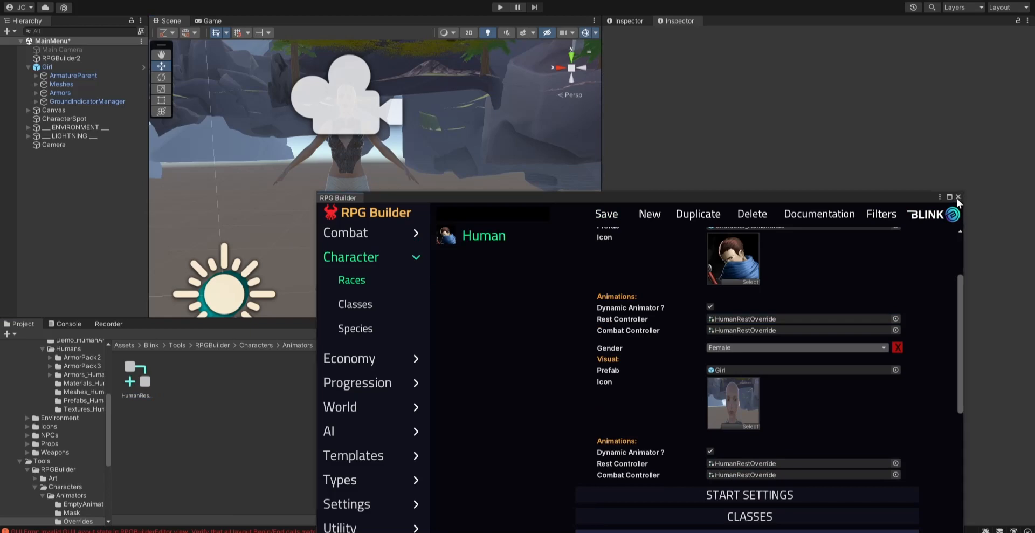
pyautogui.click(956, 198)
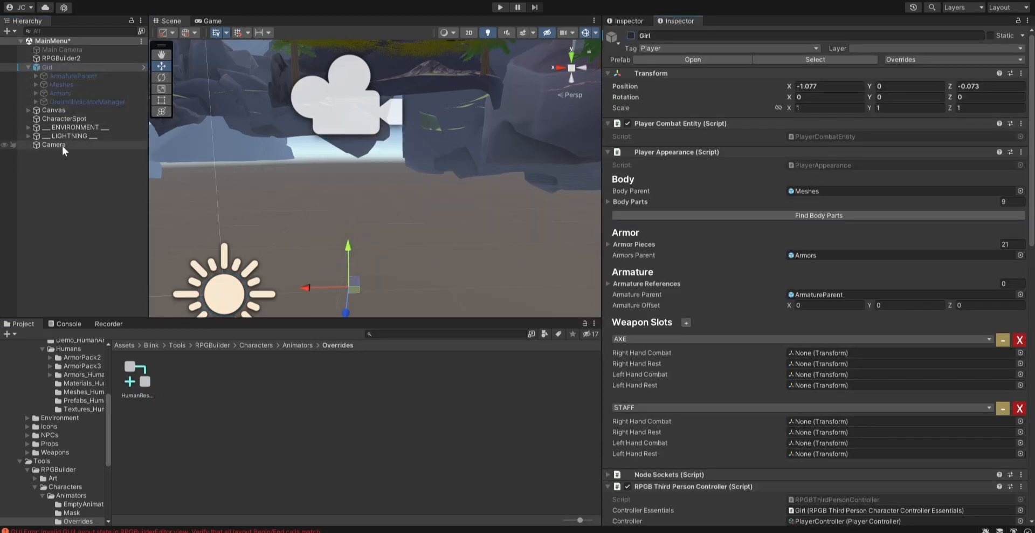
# Step: Re-enable Main Camera and enter play mode to reach the New Character menu
pyautogui.click(53, 145)
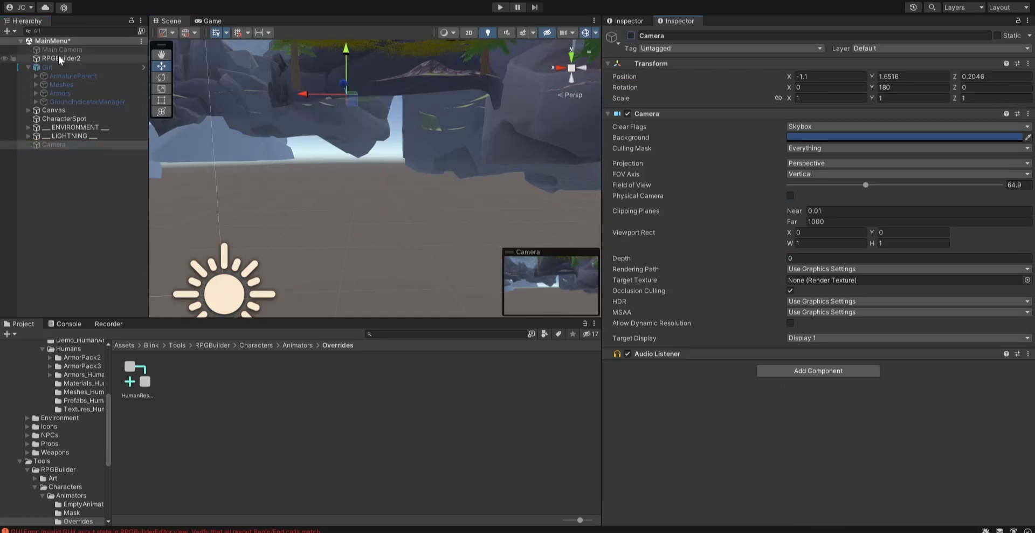
pyautogui.click(62, 49)
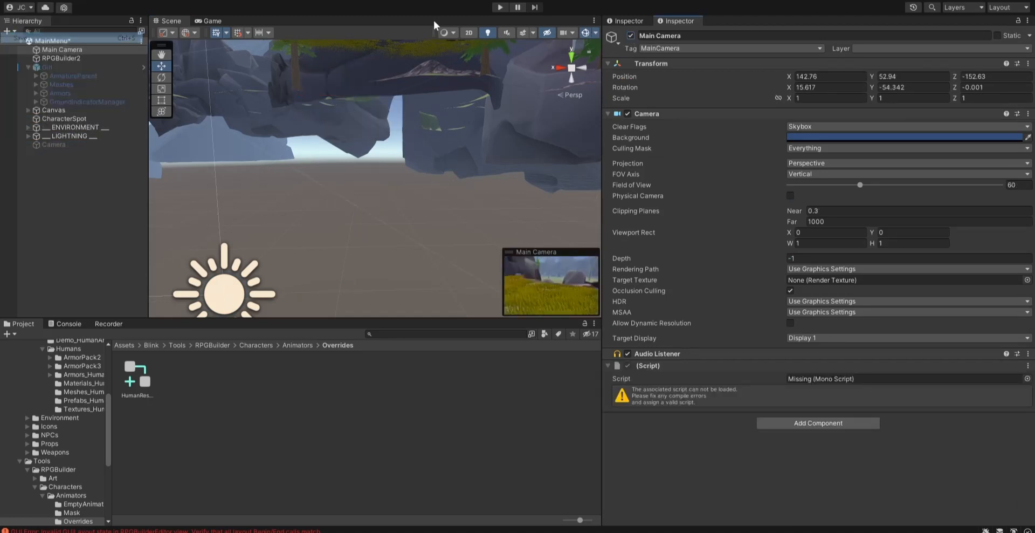
pyautogui.click(500, 7)
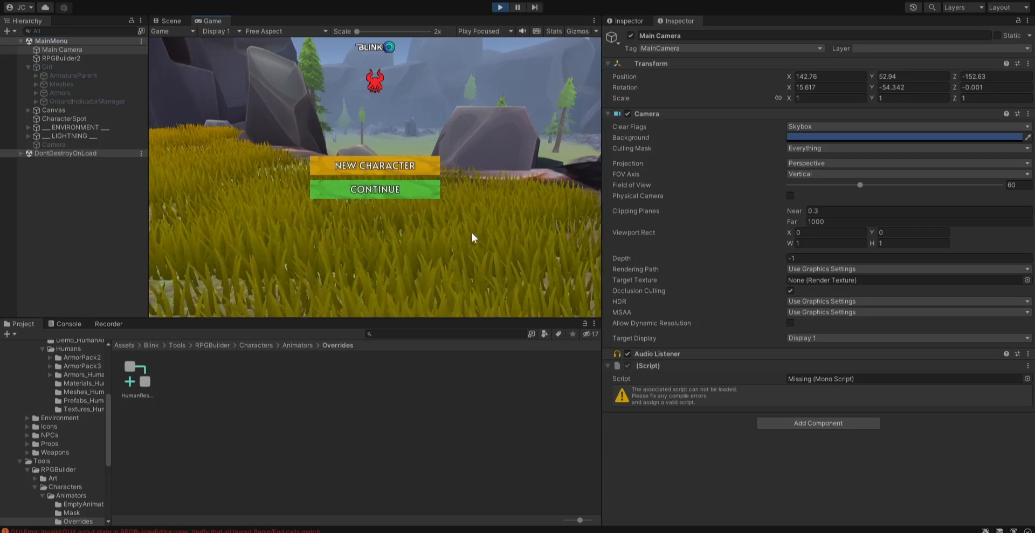
# Step: Attempt a new character named Girl and dismiss the 'name already taken' warning
pyautogui.click(374, 165)
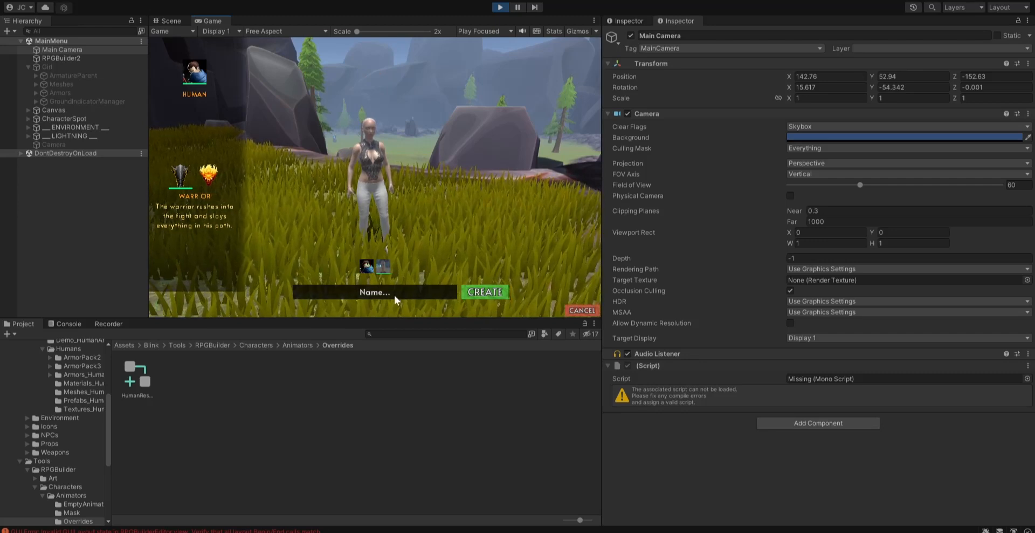
pyautogui.write('Gi')
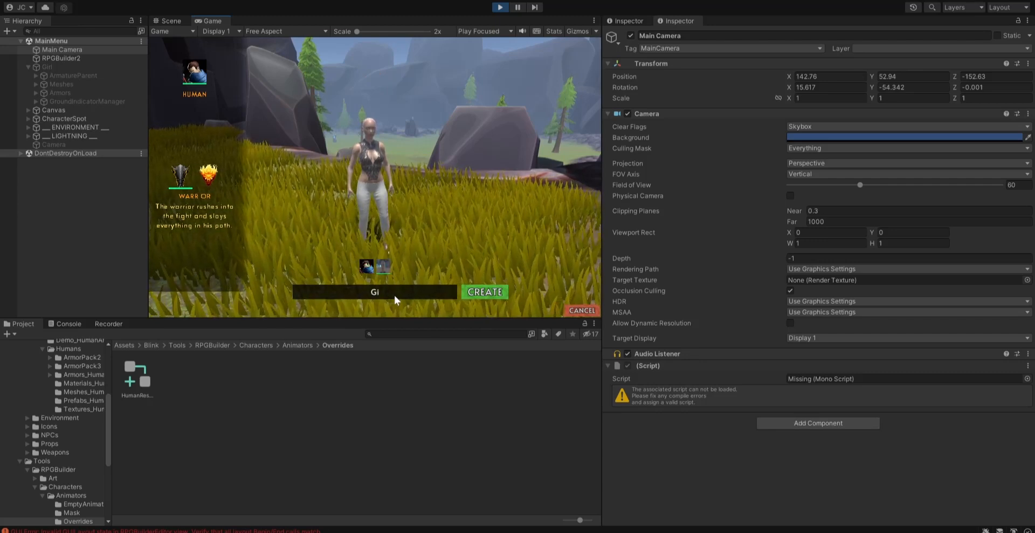
pyautogui.write('re')
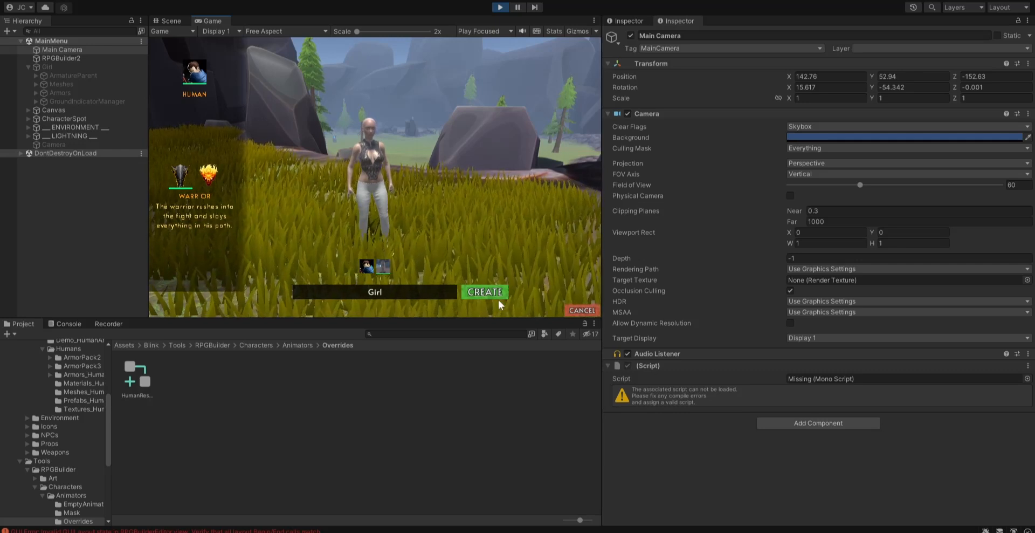
pyautogui.click(485, 292)
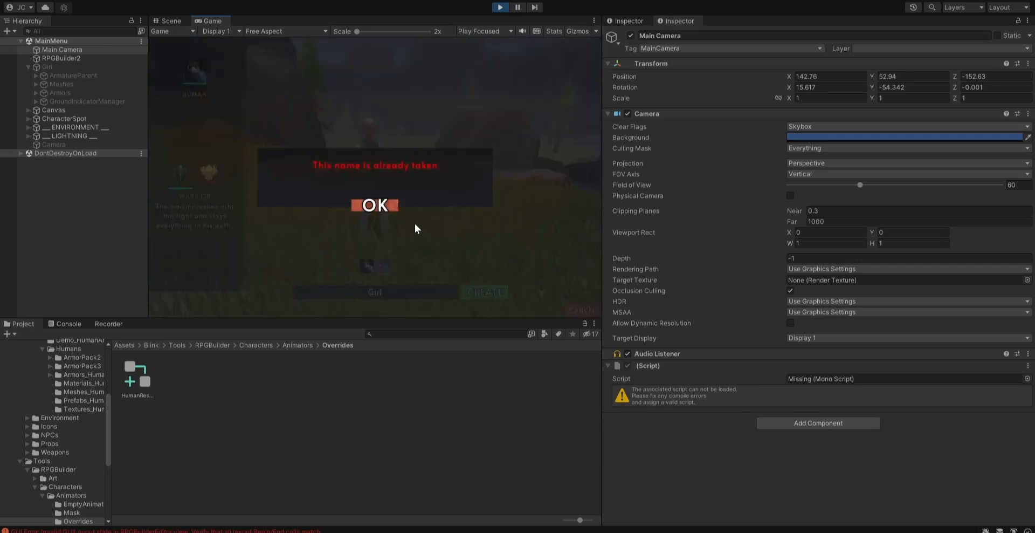
pyautogui.click(374, 205)
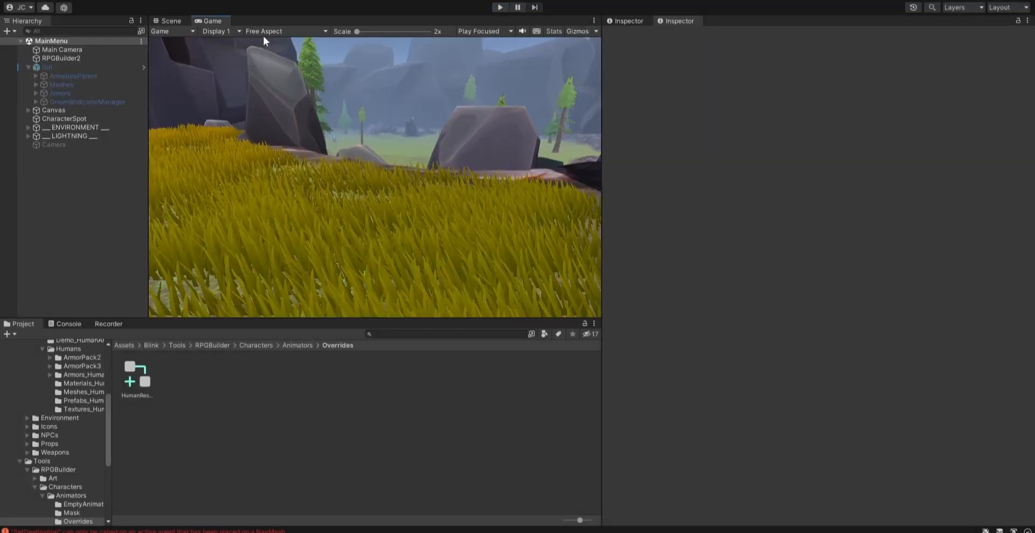
# Step: Set the game view to QHD 2560x1440, enter the demo world as Girl2, then leave
pyautogui.click(286, 31)
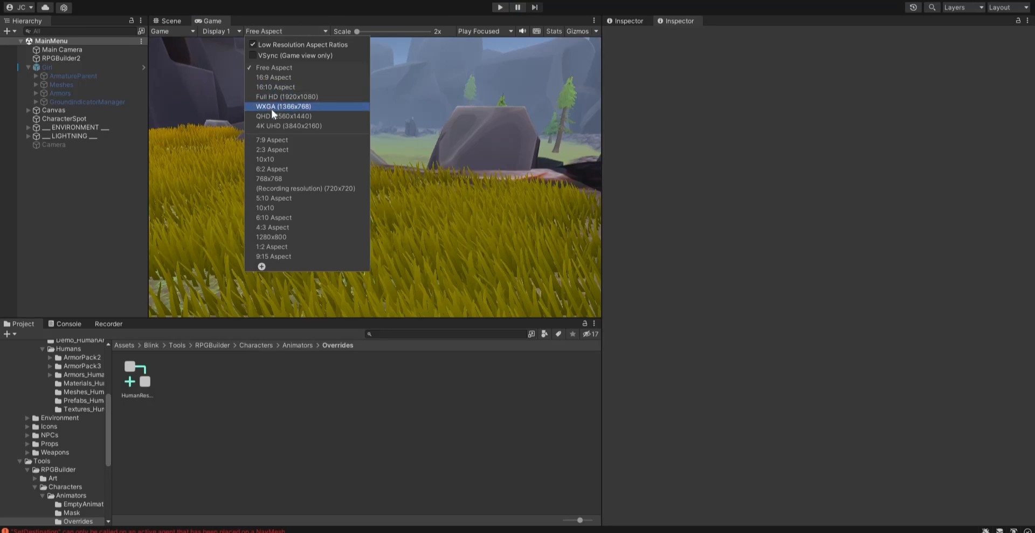
pyautogui.click(283, 116)
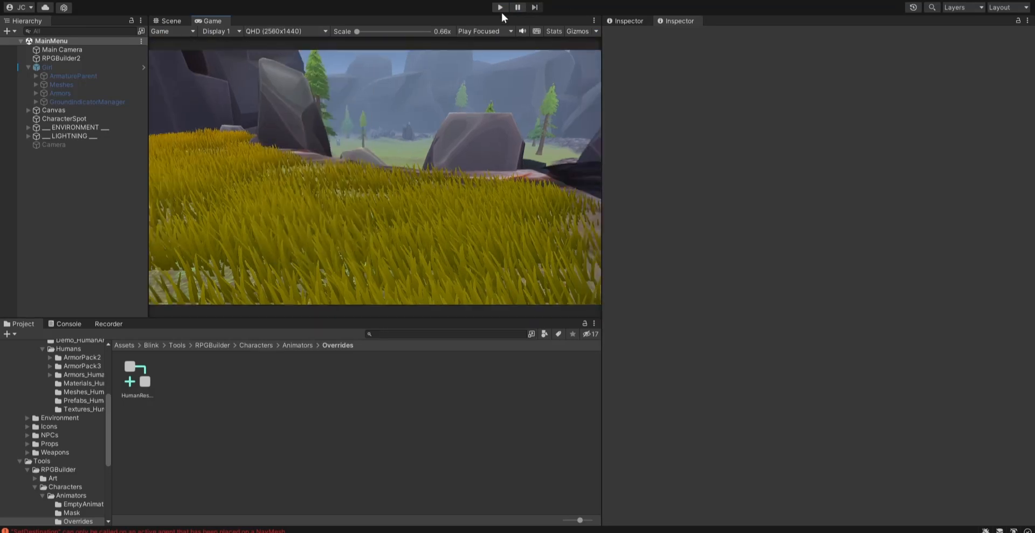
pyautogui.click(499, 7)
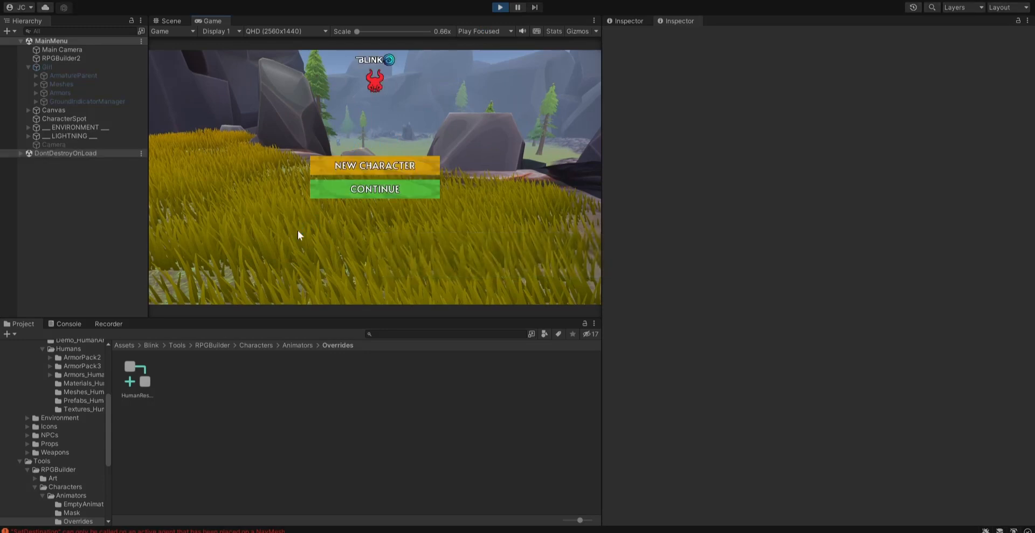
pyautogui.click(374, 188)
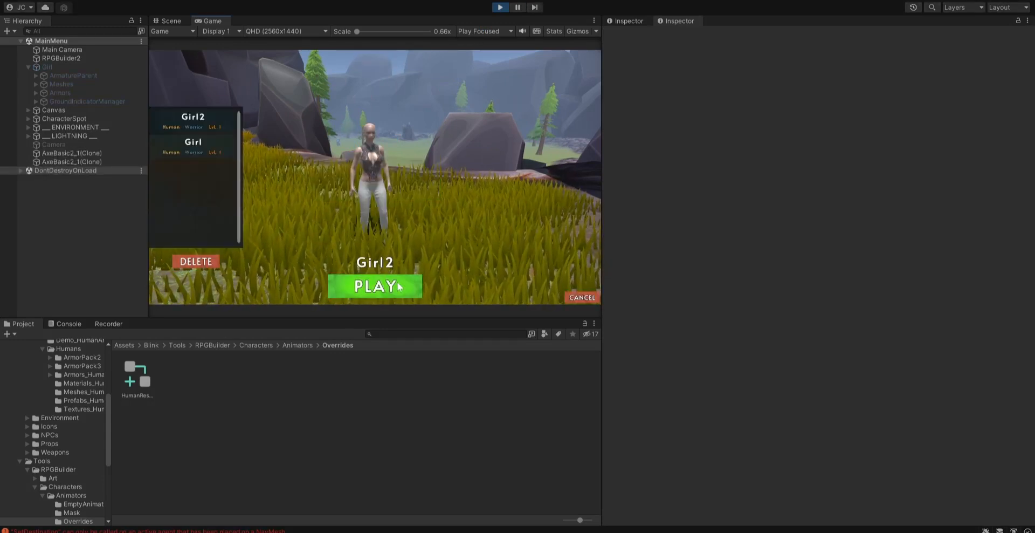
pyautogui.click(373, 285)
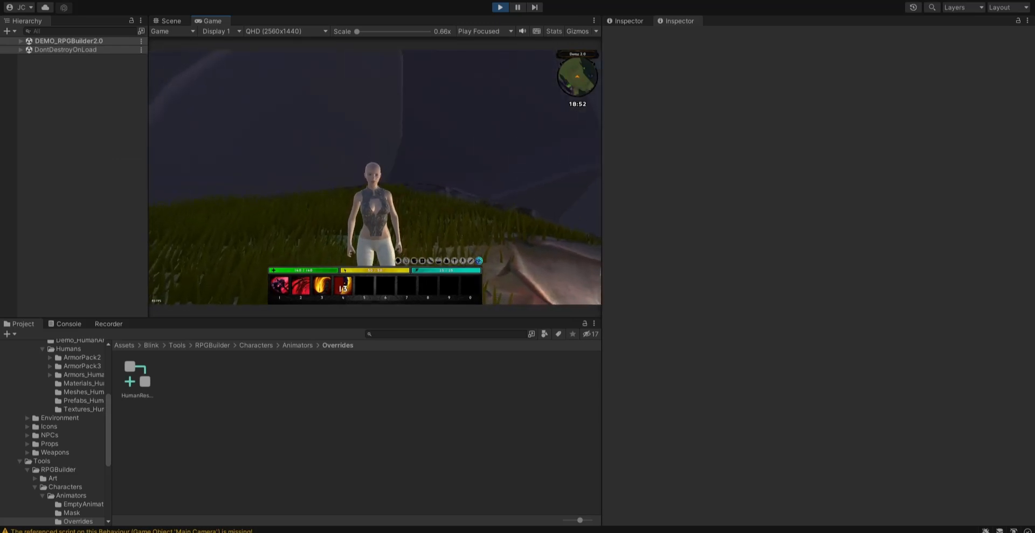
pyautogui.press('Escape')
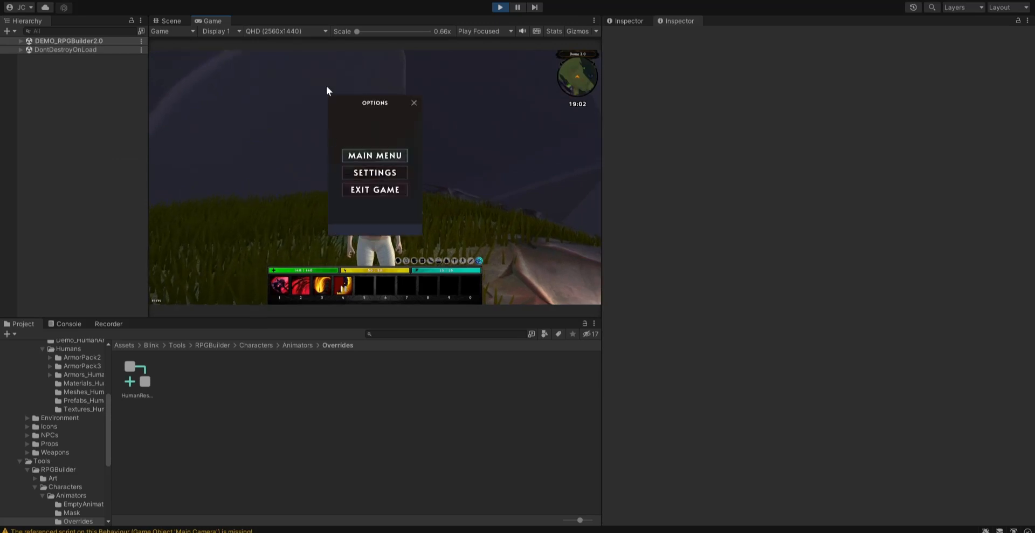
pyautogui.click(375, 155)
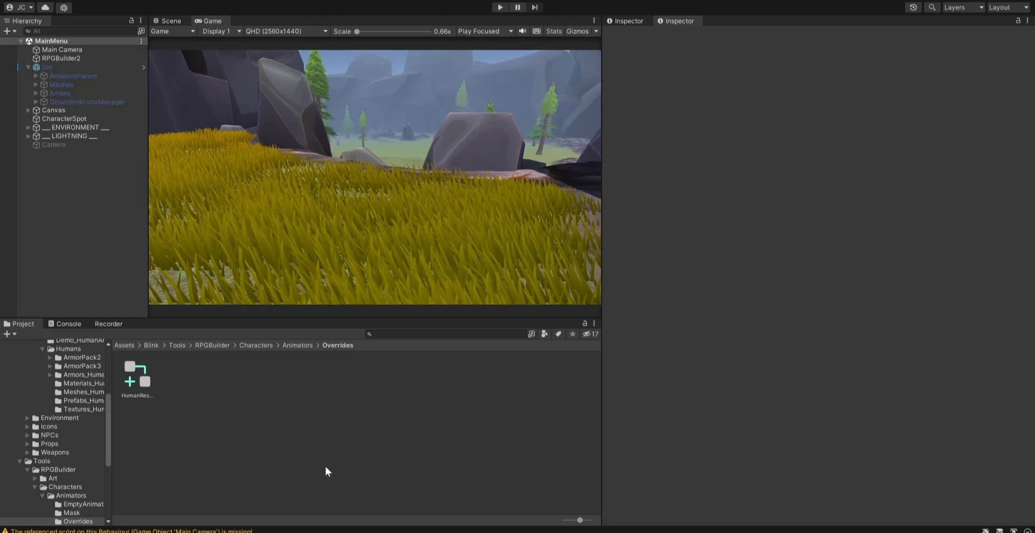
pyautogui.moveTo(332, 486)
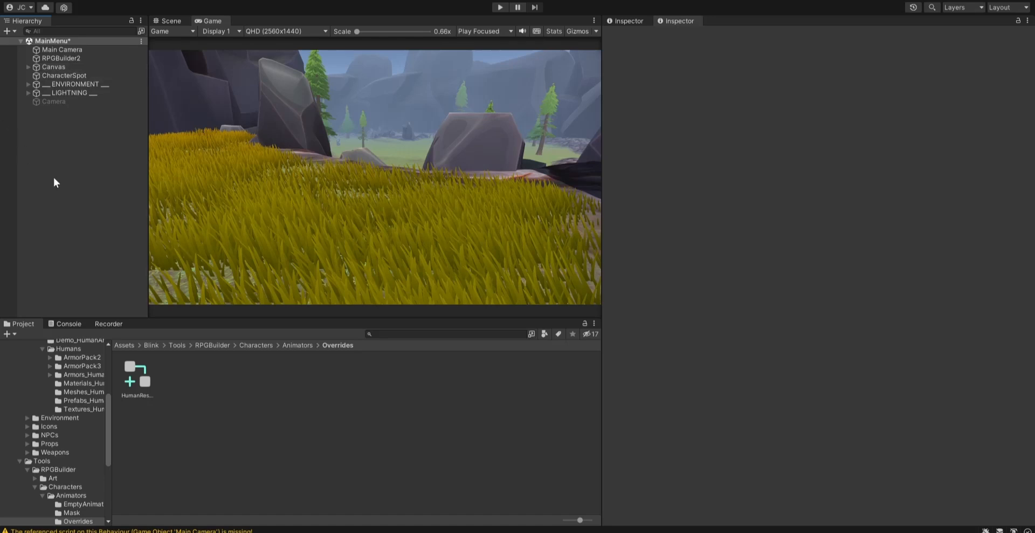
pyautogui.moveTo(342, 404)
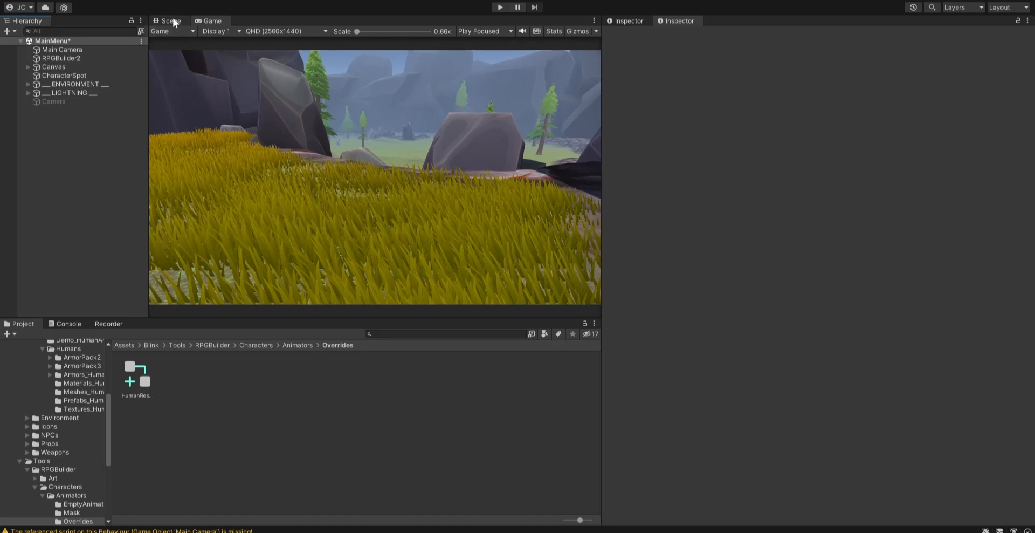
# Step: Toggle between the Scene and Game views, ending on the Scene view, and select in the Hierarchy
pyautogui.click(169, 21)
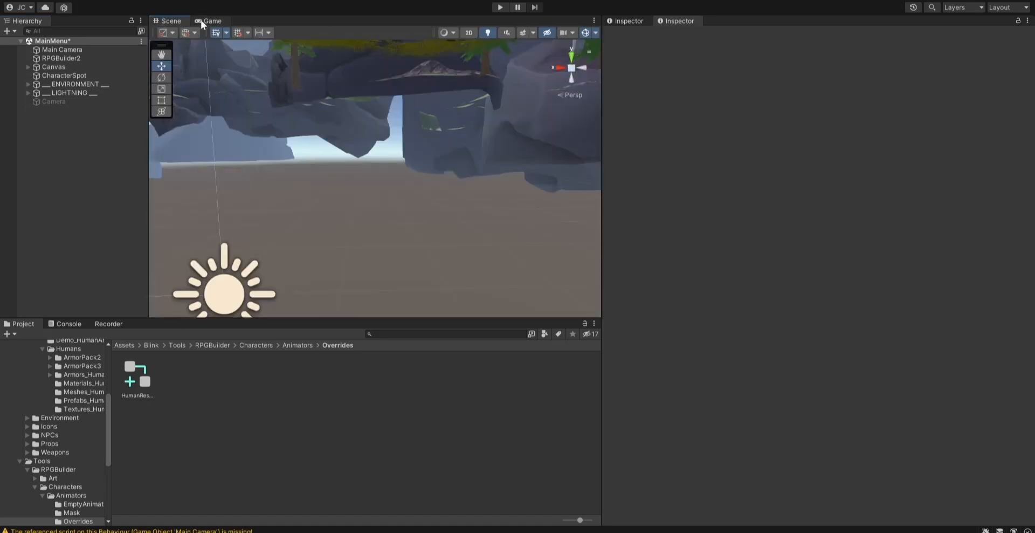
pyautogui.click(212, 20)
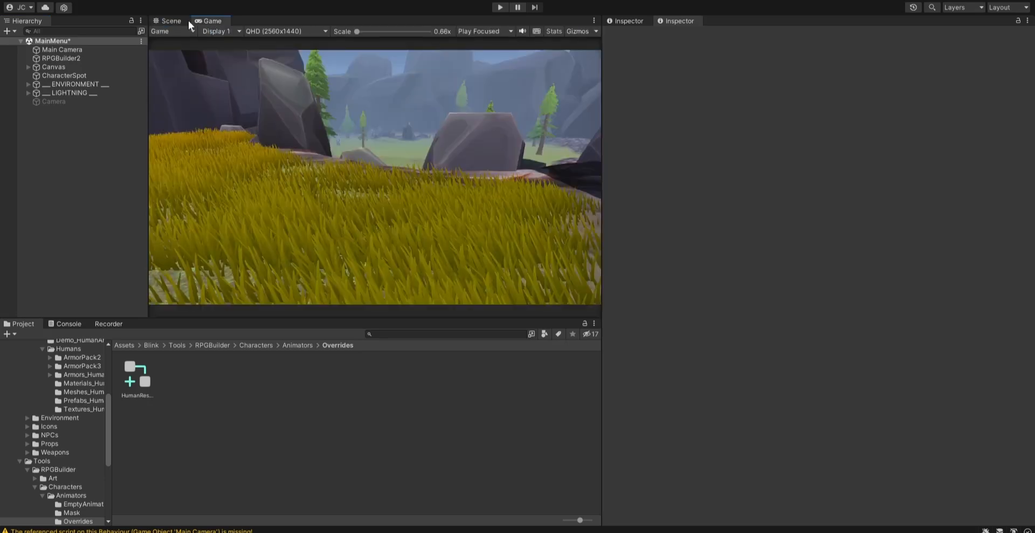
pyautogui.click(170, 21)
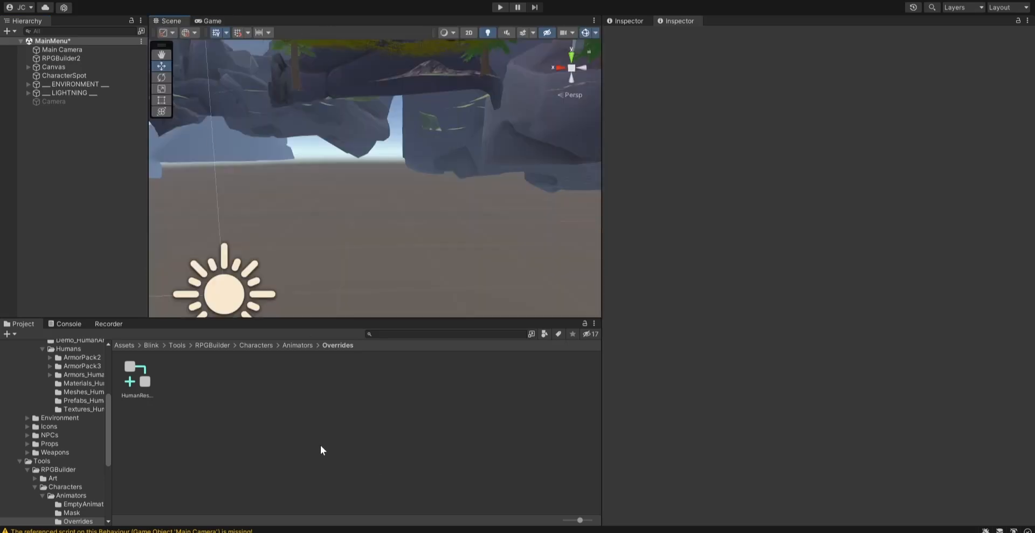
pyautogui.click(61, 58)
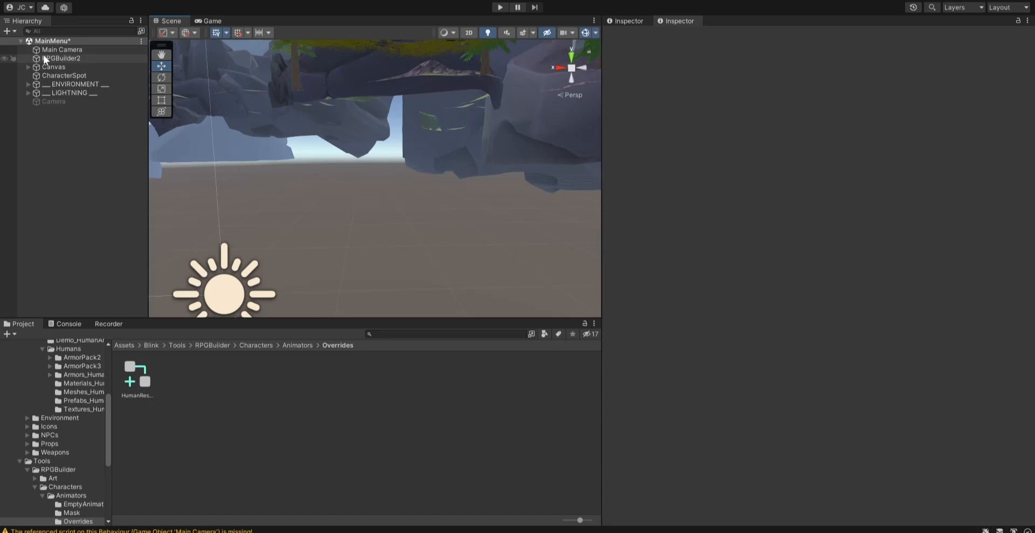